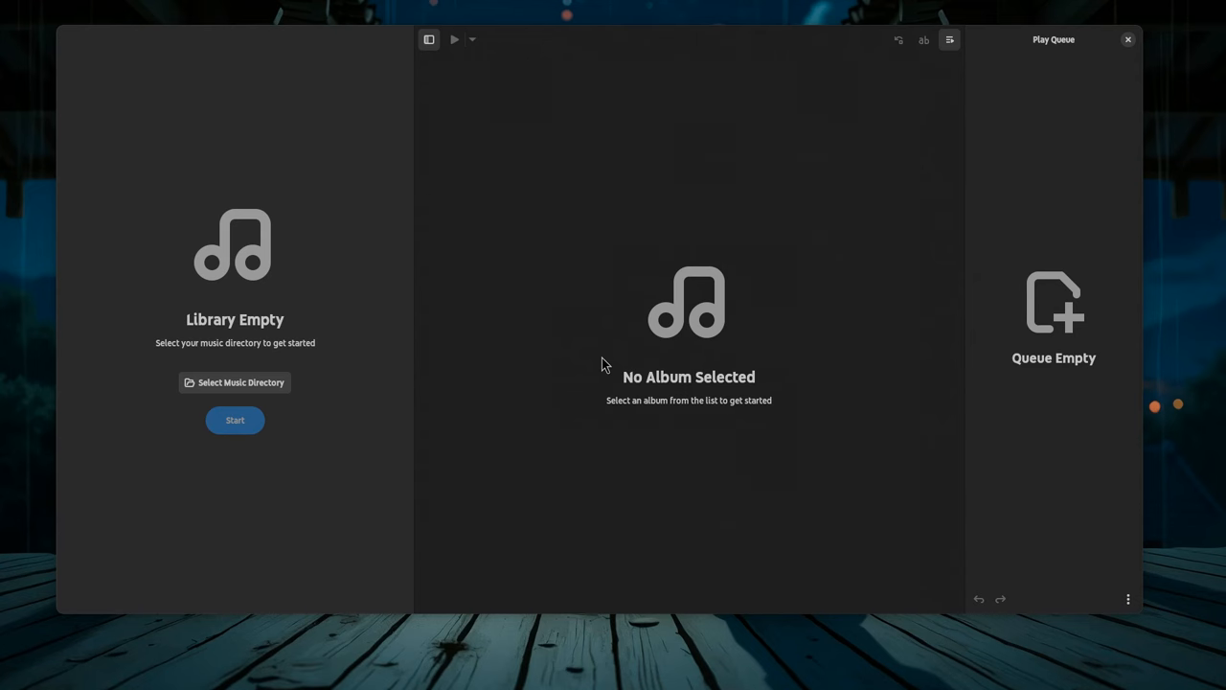
mouse_move(482, 245)
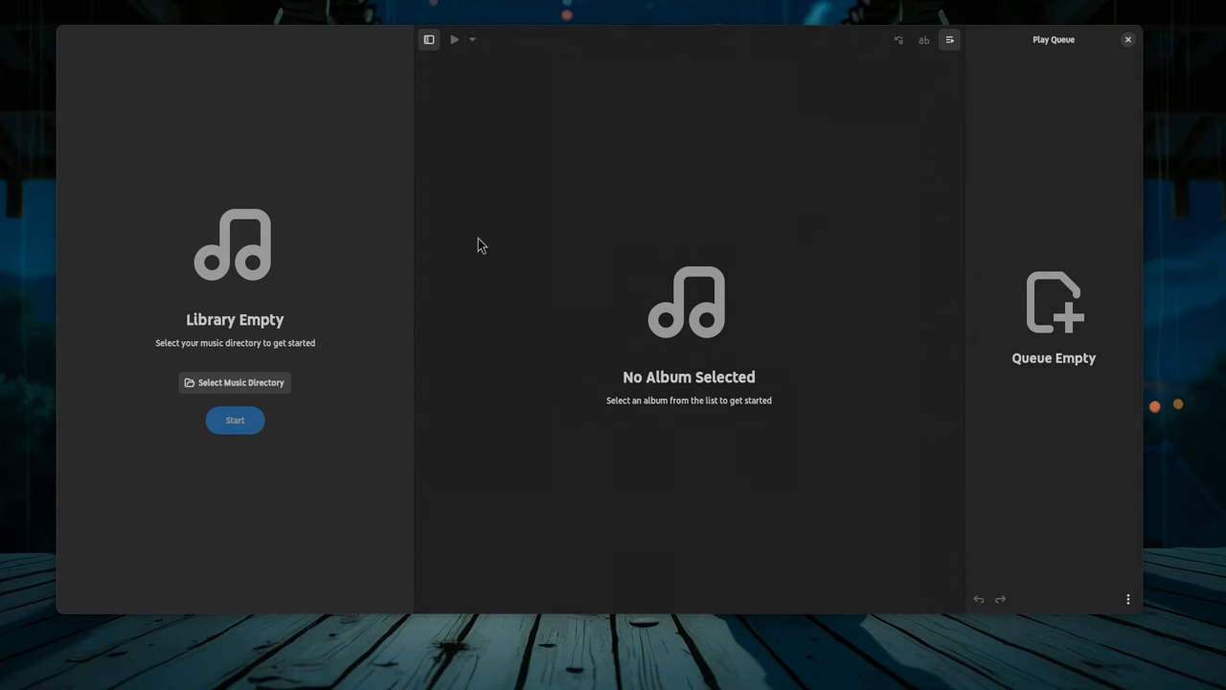
mouse_move(527, 176)
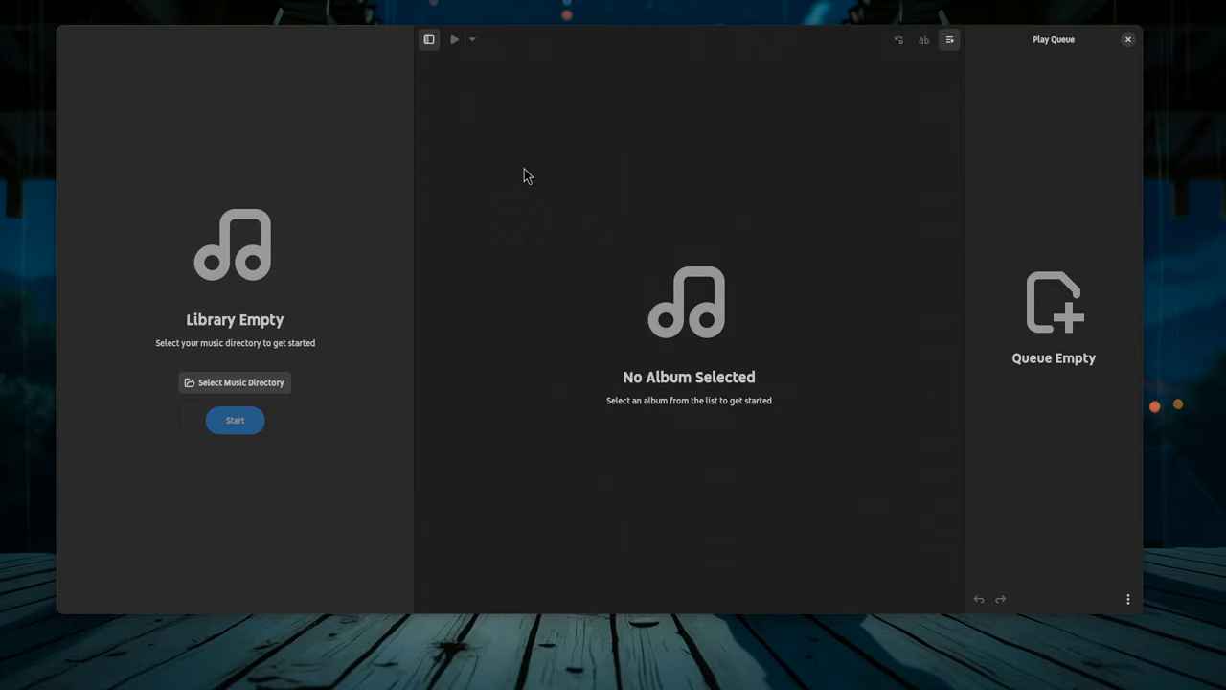
Hide the library pane and bring it back
left_click(429, 39)
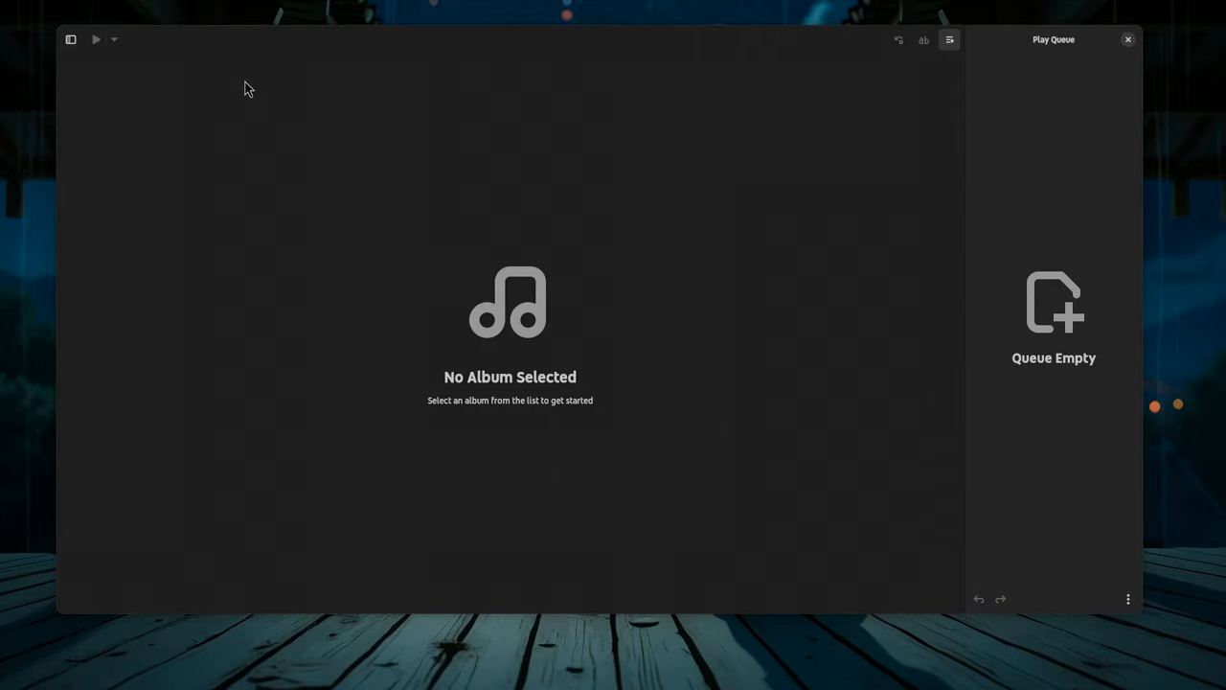
left_click(71, 38)
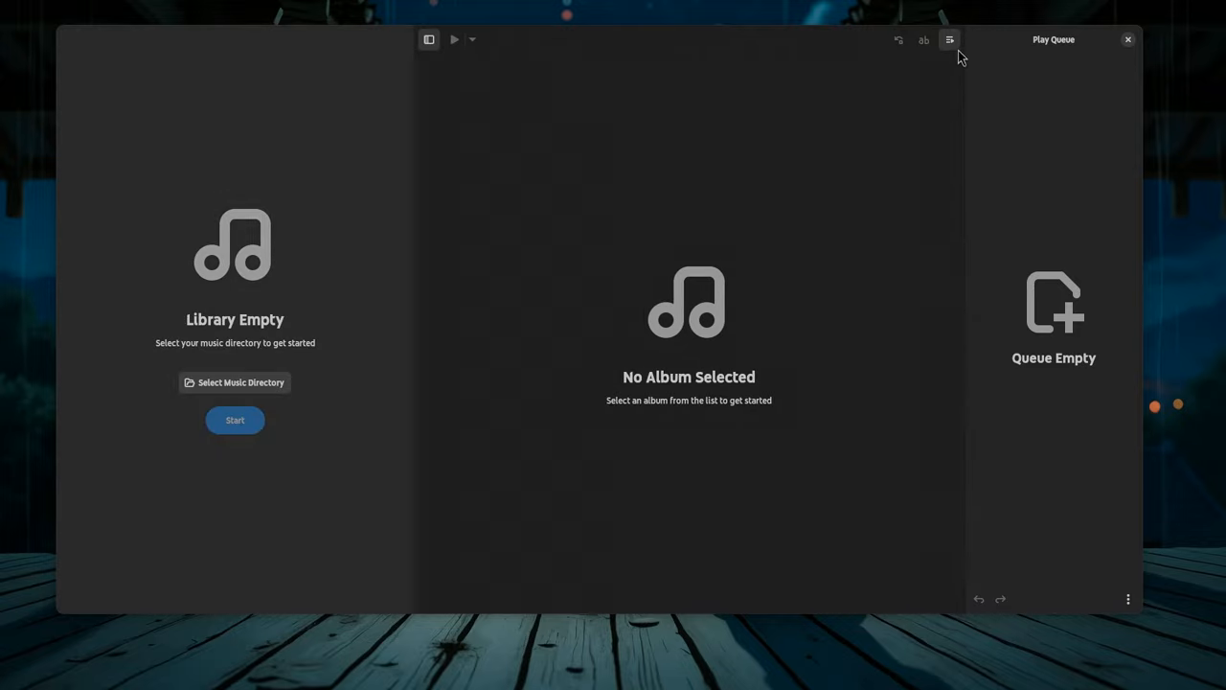
mouse_move(617, 180)
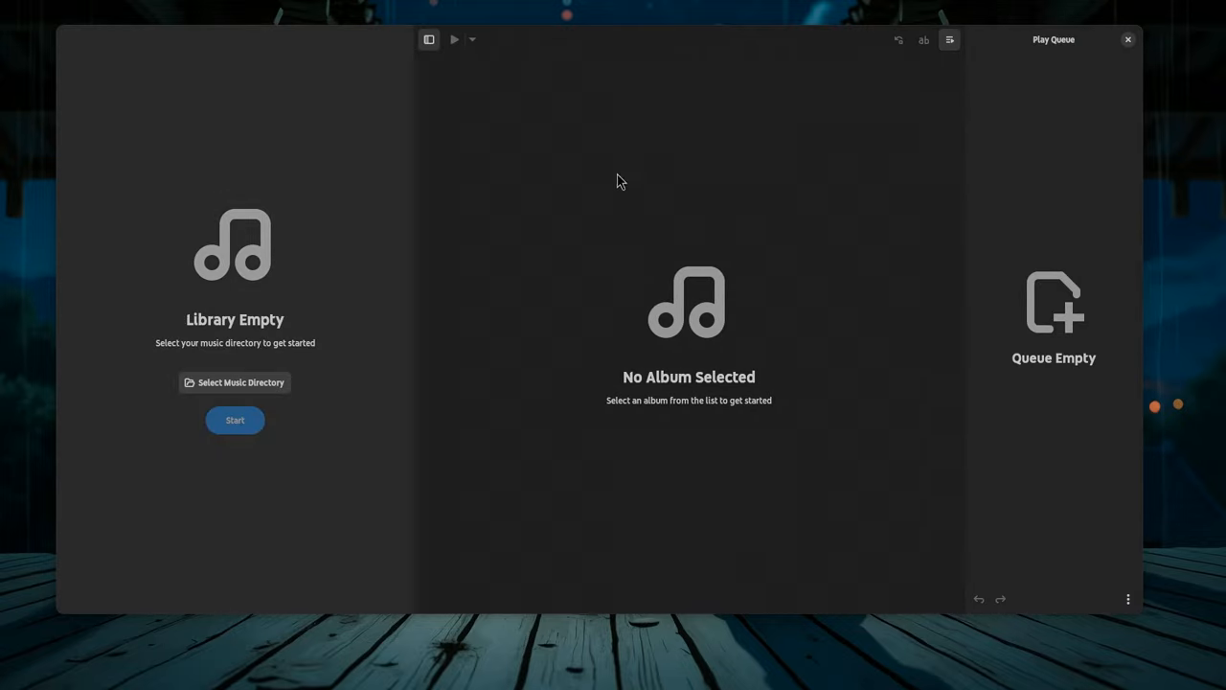
mouse_move(241, 383)
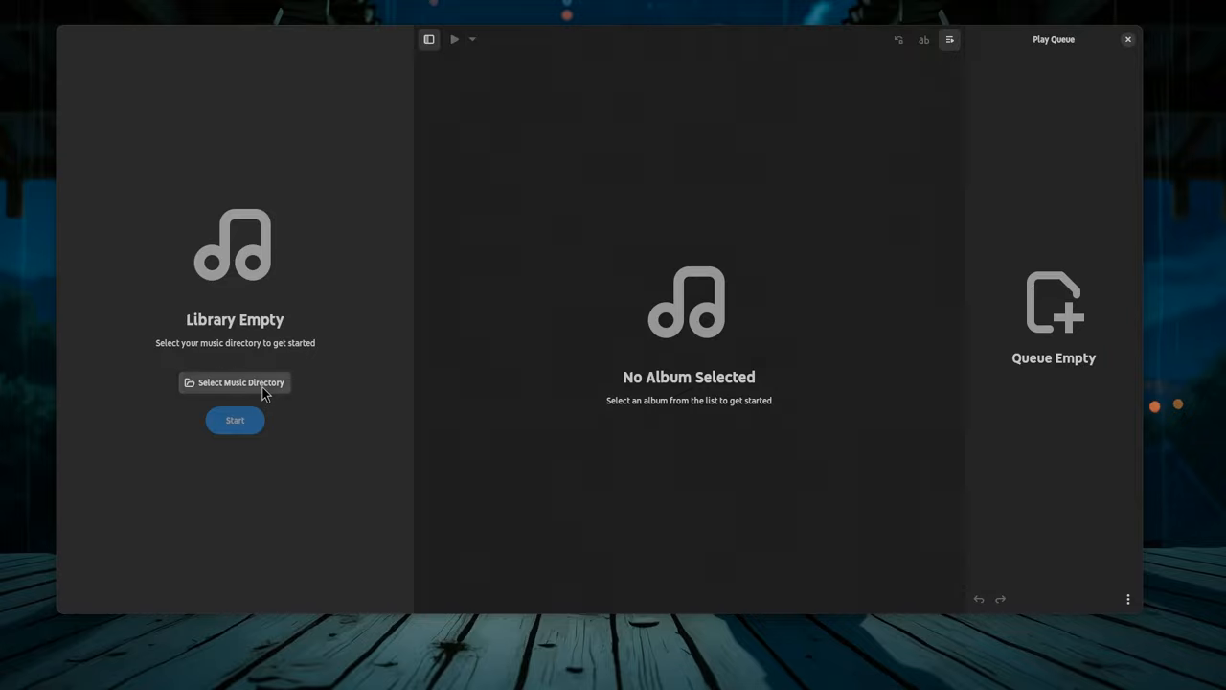
Choose the Monogatari Series folder inside Music as the library directory and start building the library
left_click(234, 383)
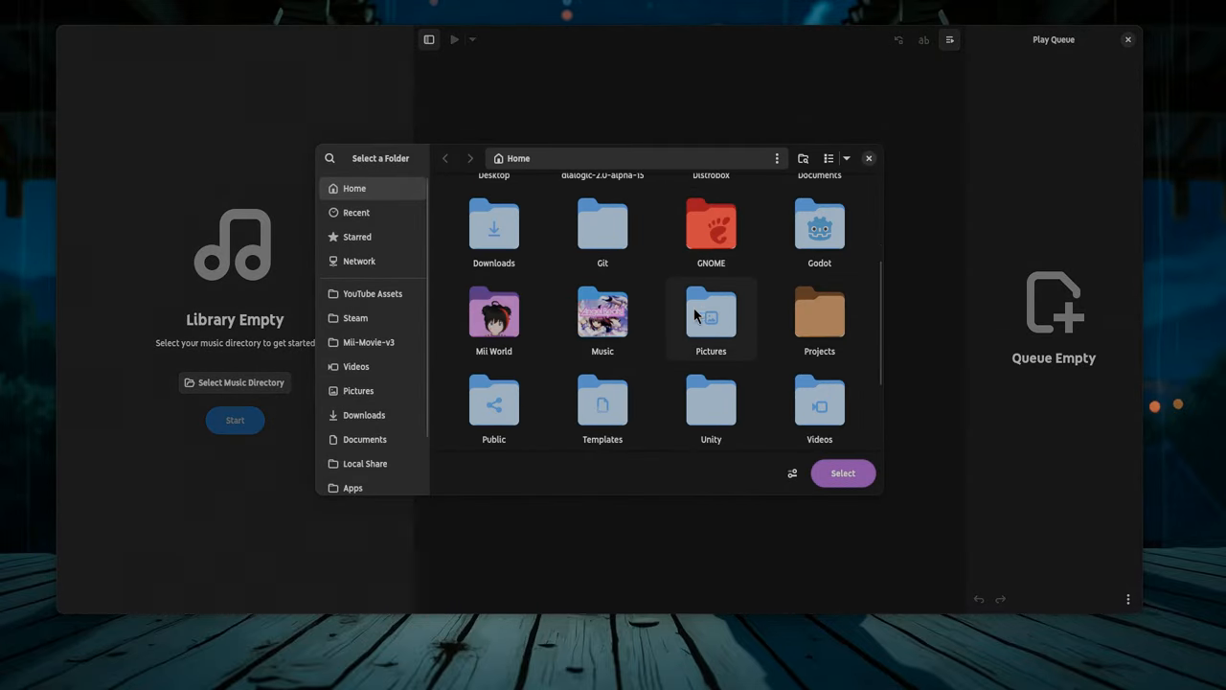
double_click(602, 322)
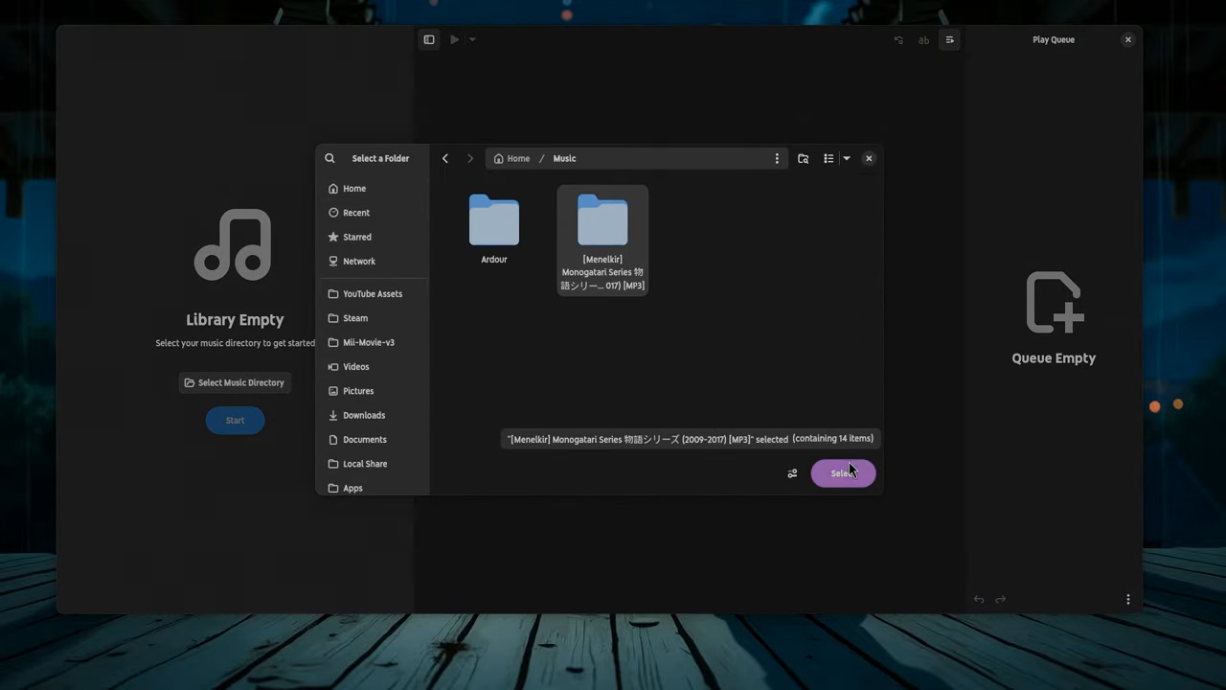
left_click(843, 471)
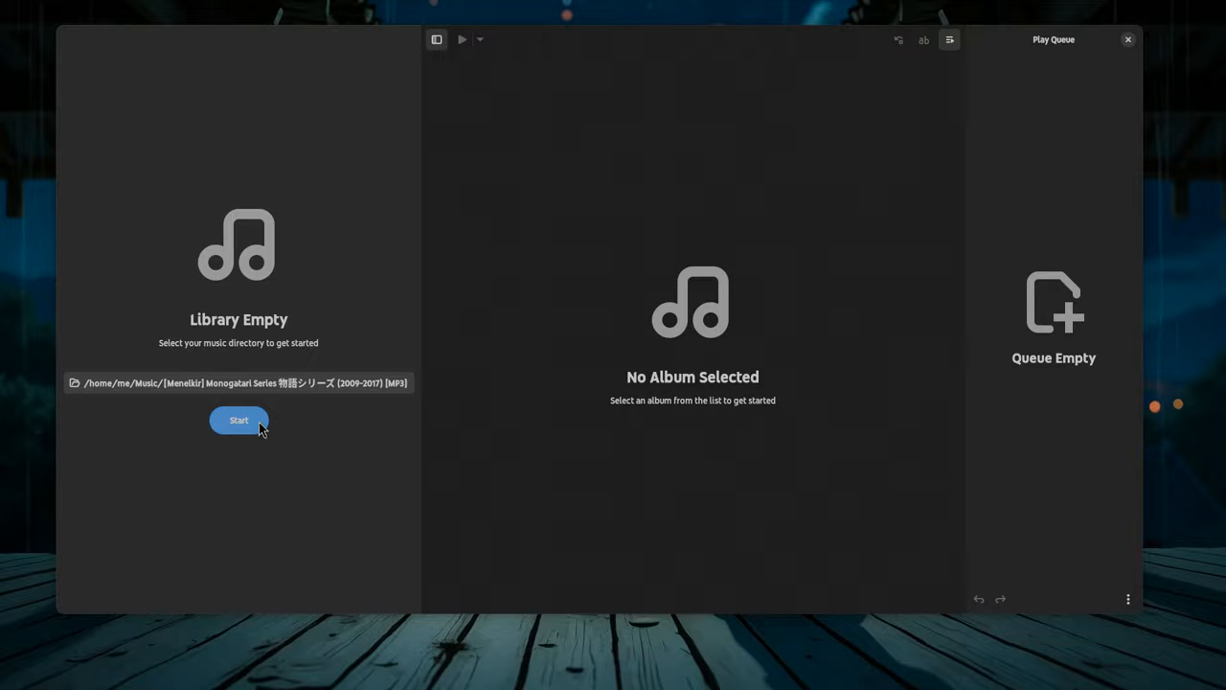
left_click(238, 420)
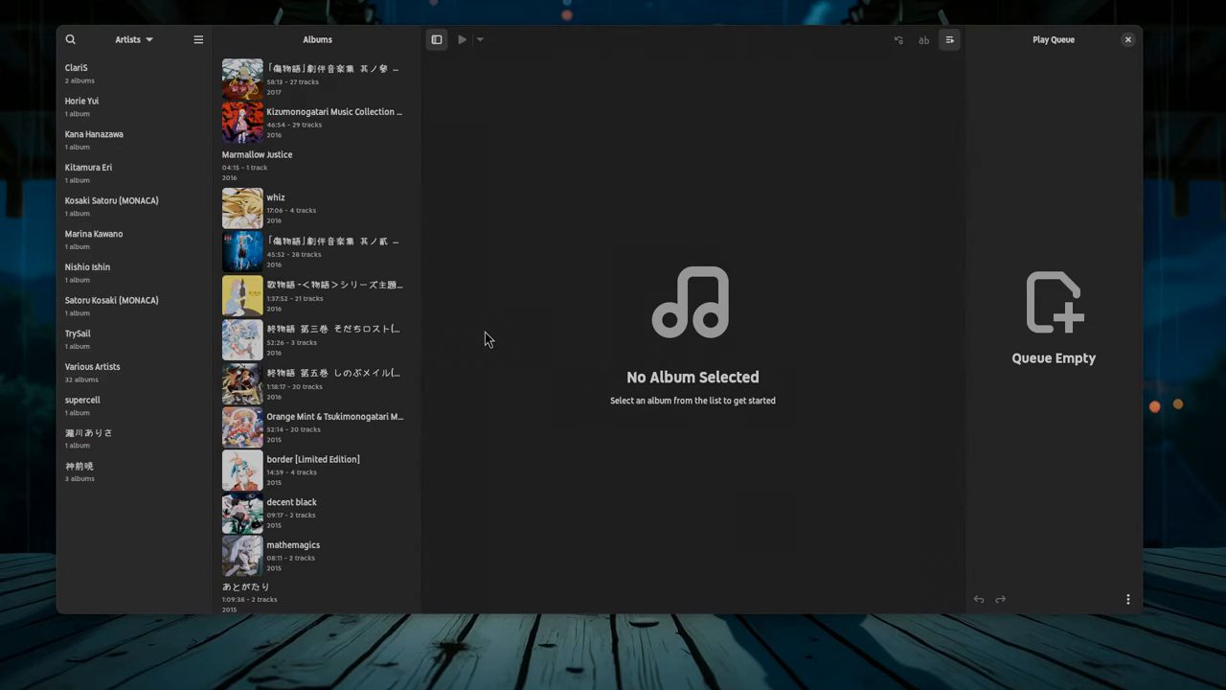
mouse_move(383, 119)
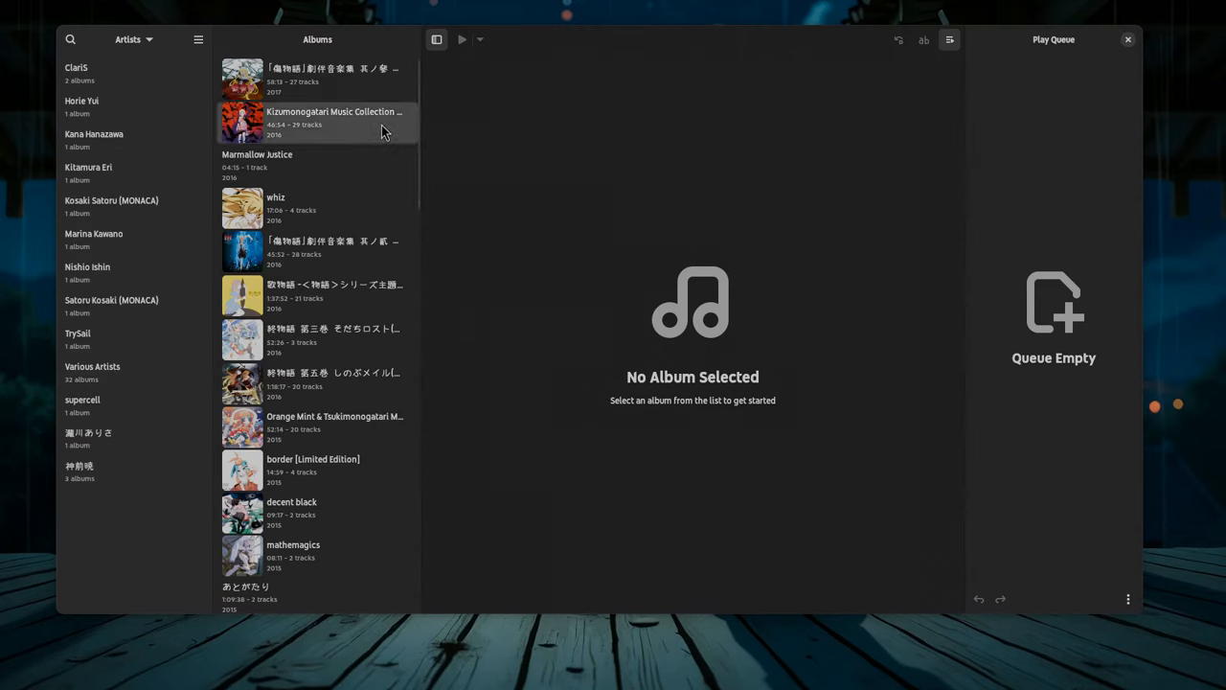
Play a track from the Kizumonogatari Music Collection, then group the library by artists and back to genres
left_click(316, 123)
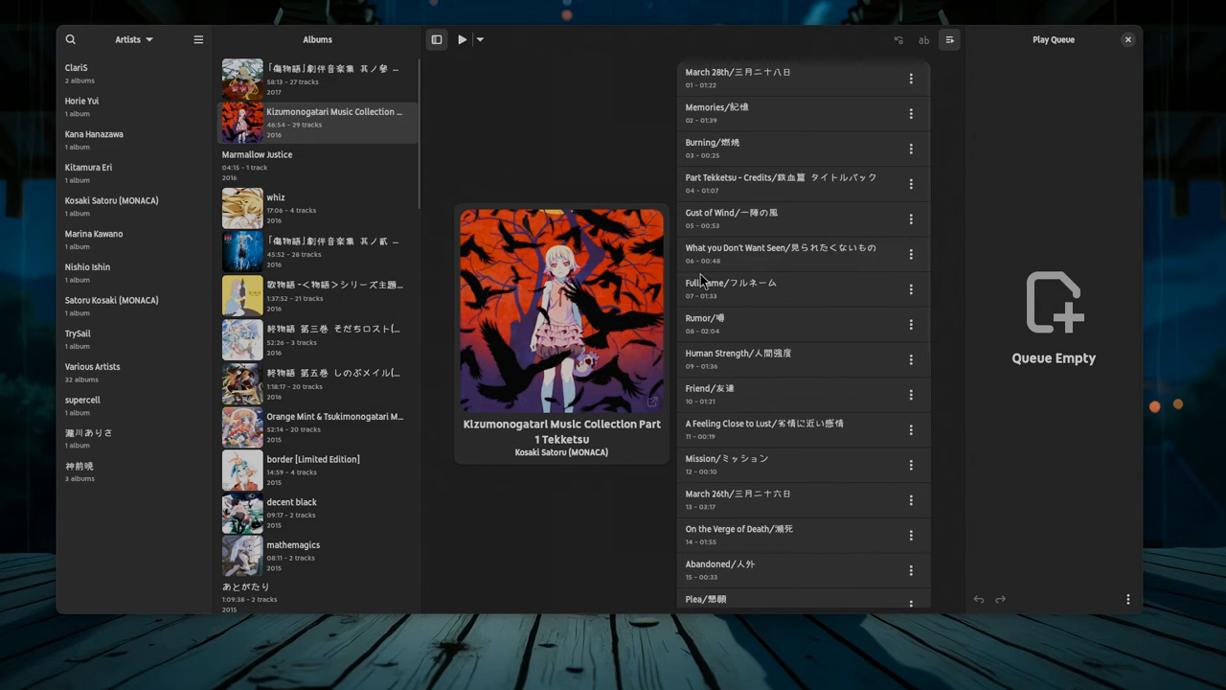
double_click(731, 287)
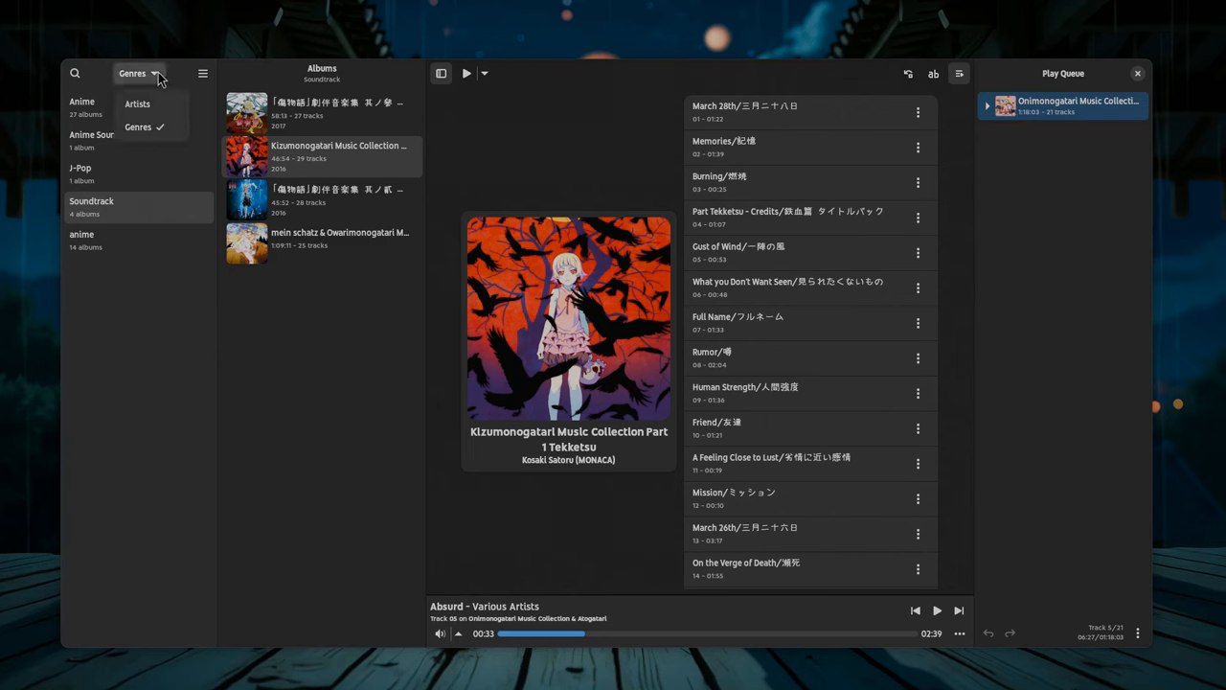
left_click(138, 104)
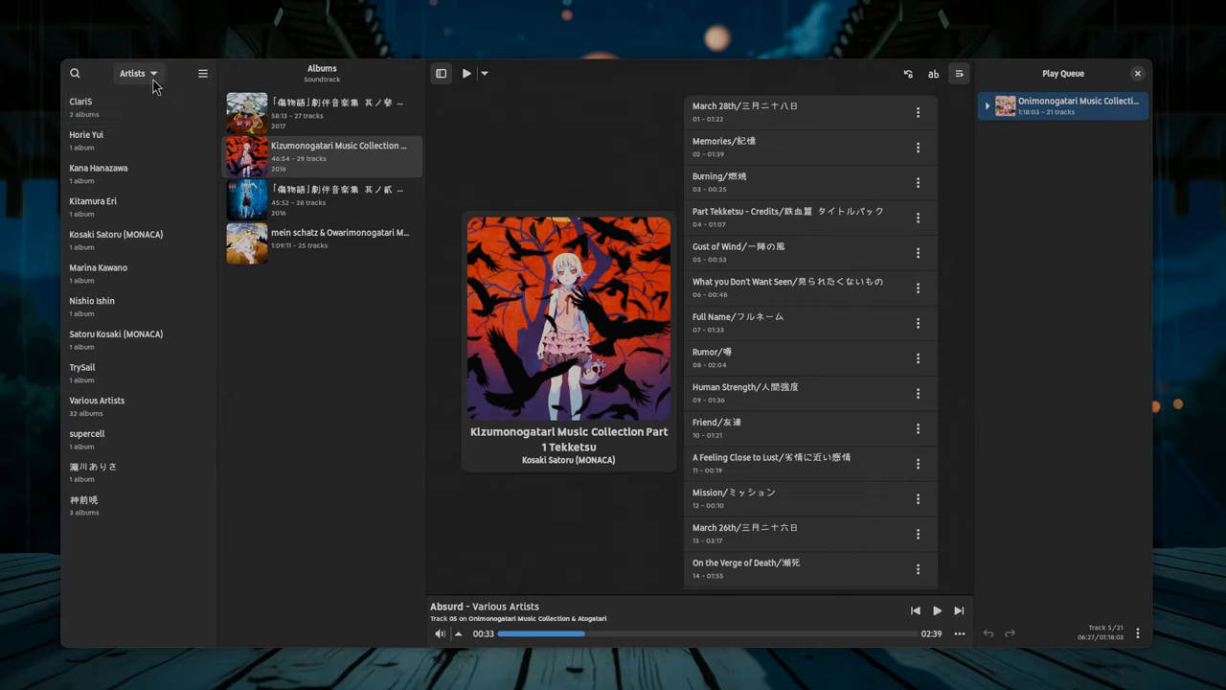
left_click(138, 73)
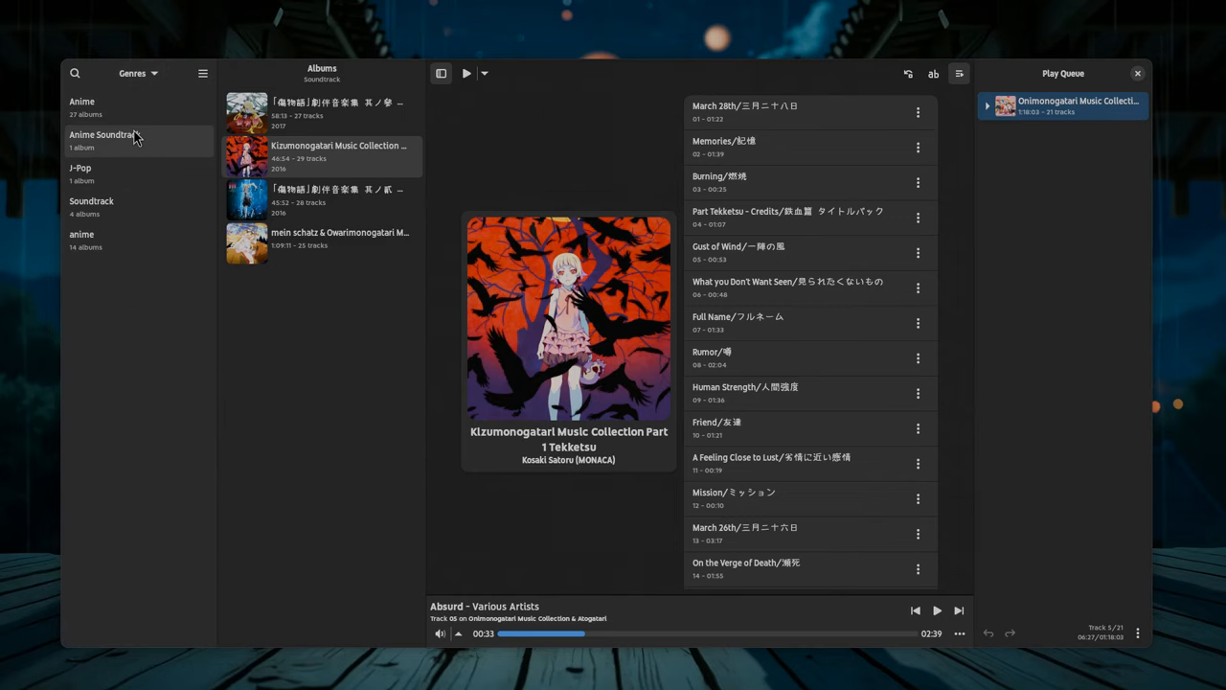
From the anime genre show the Nisemonogatari IV & Atogatari album and peek at the lyrics view
left_click(81, 233)
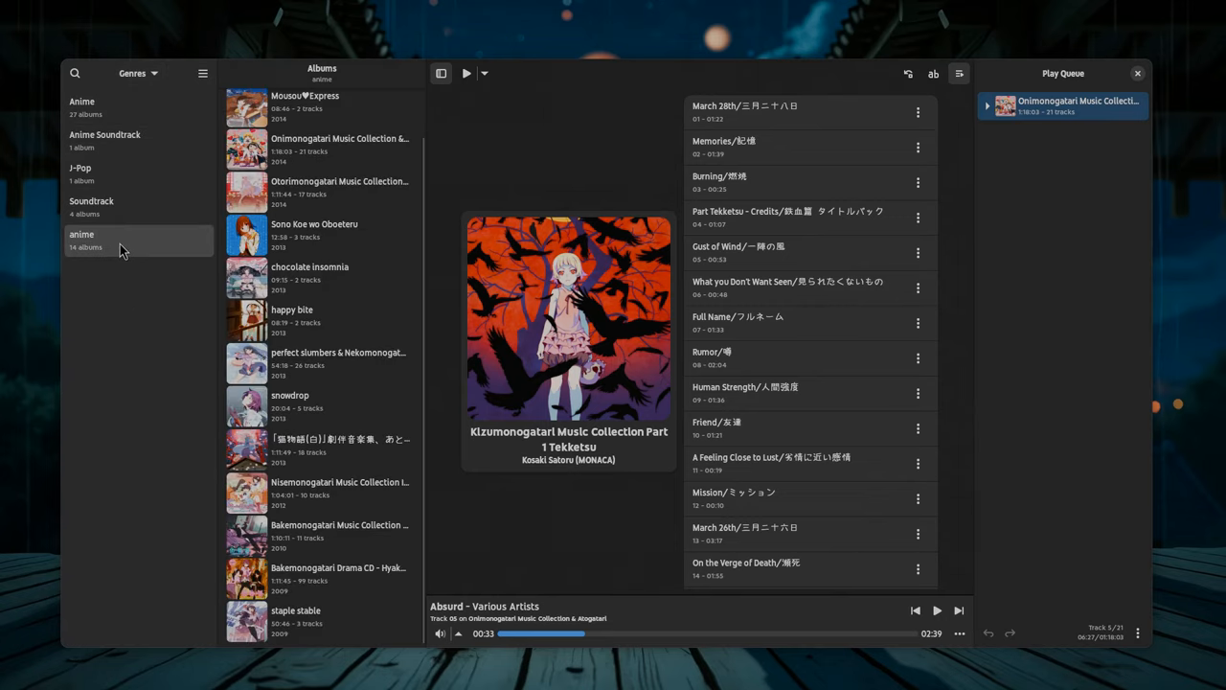
mouse_move(310, 368)
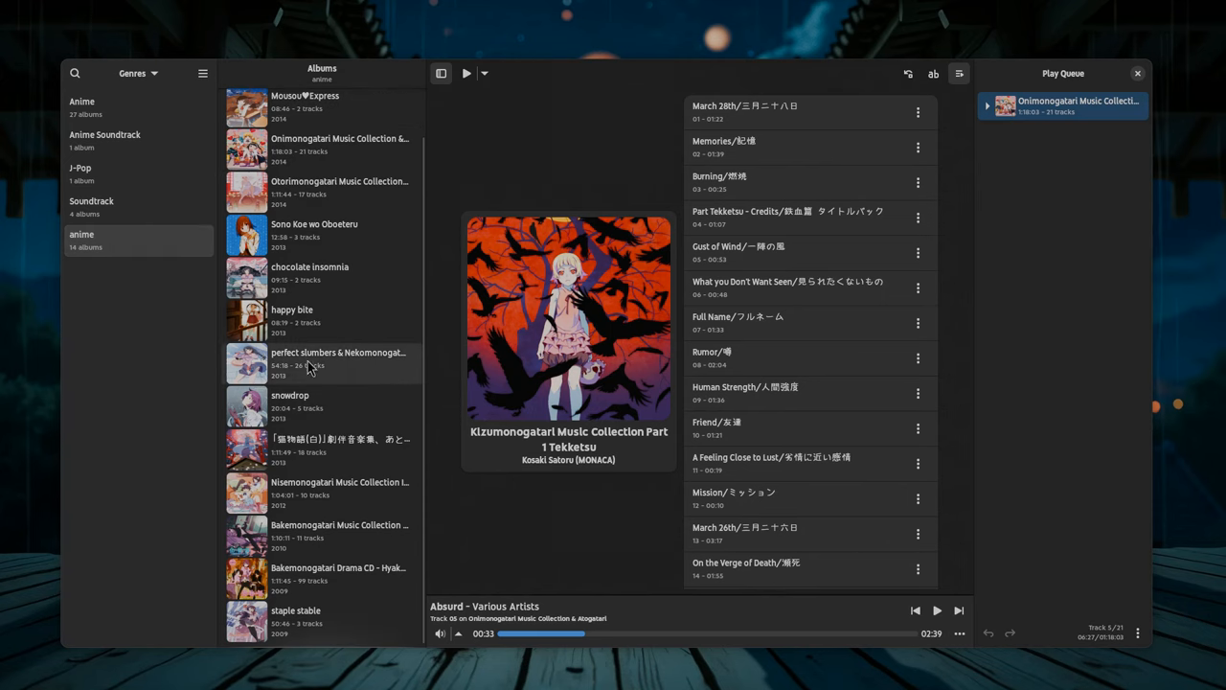
left_click(339, 493)
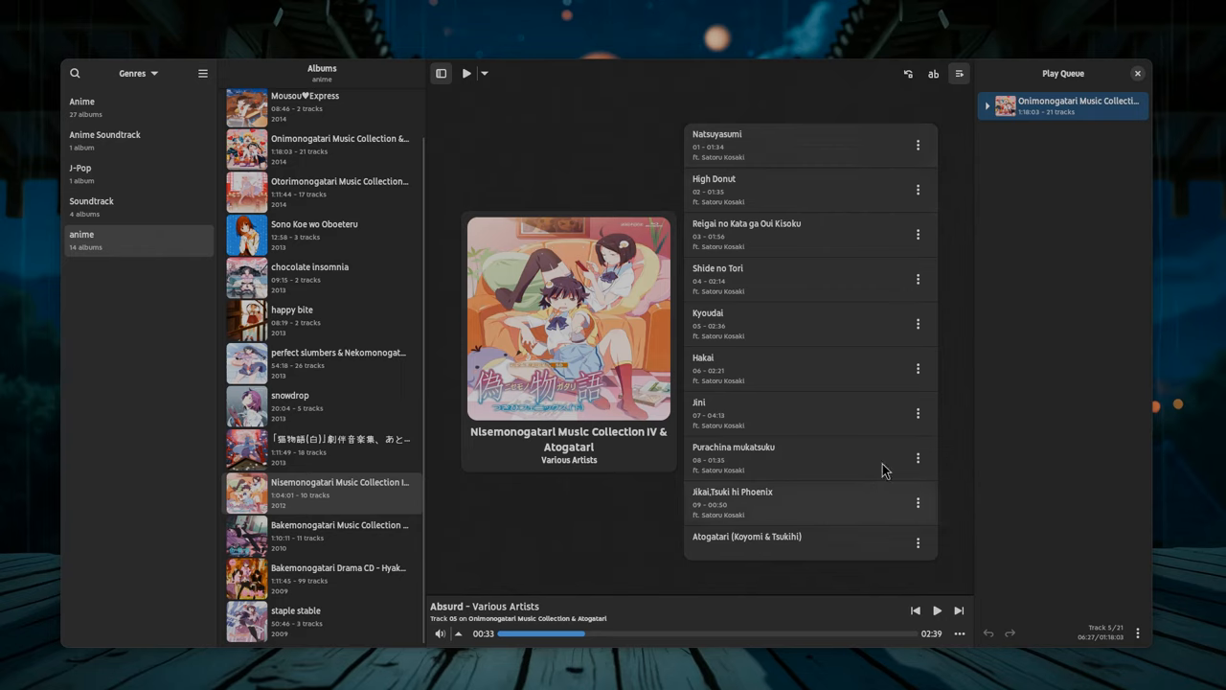
mouse_move(874, 188)
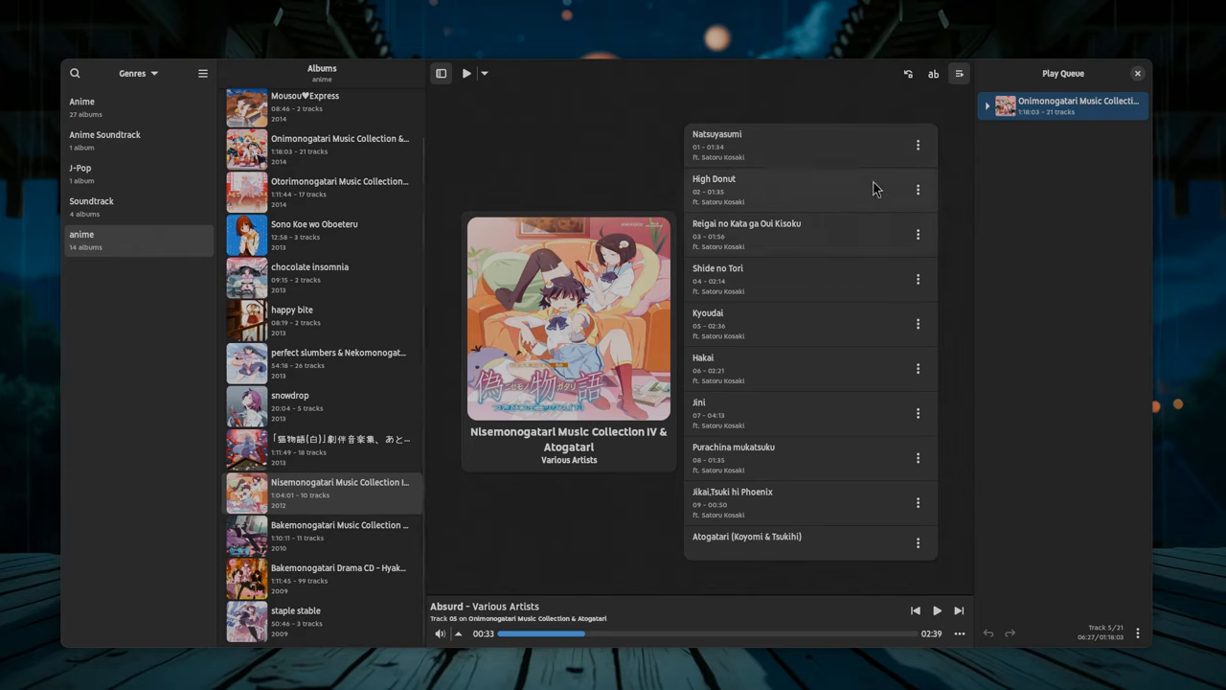
left_click(931, 73)
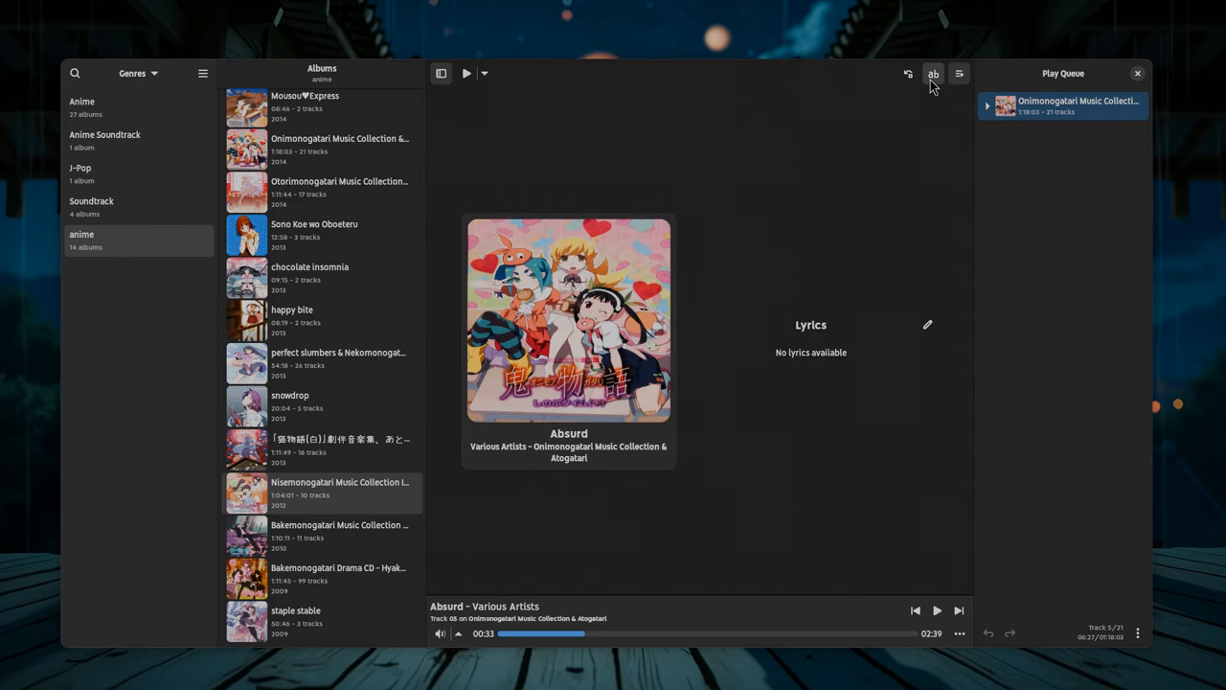
left_click(927, 324)
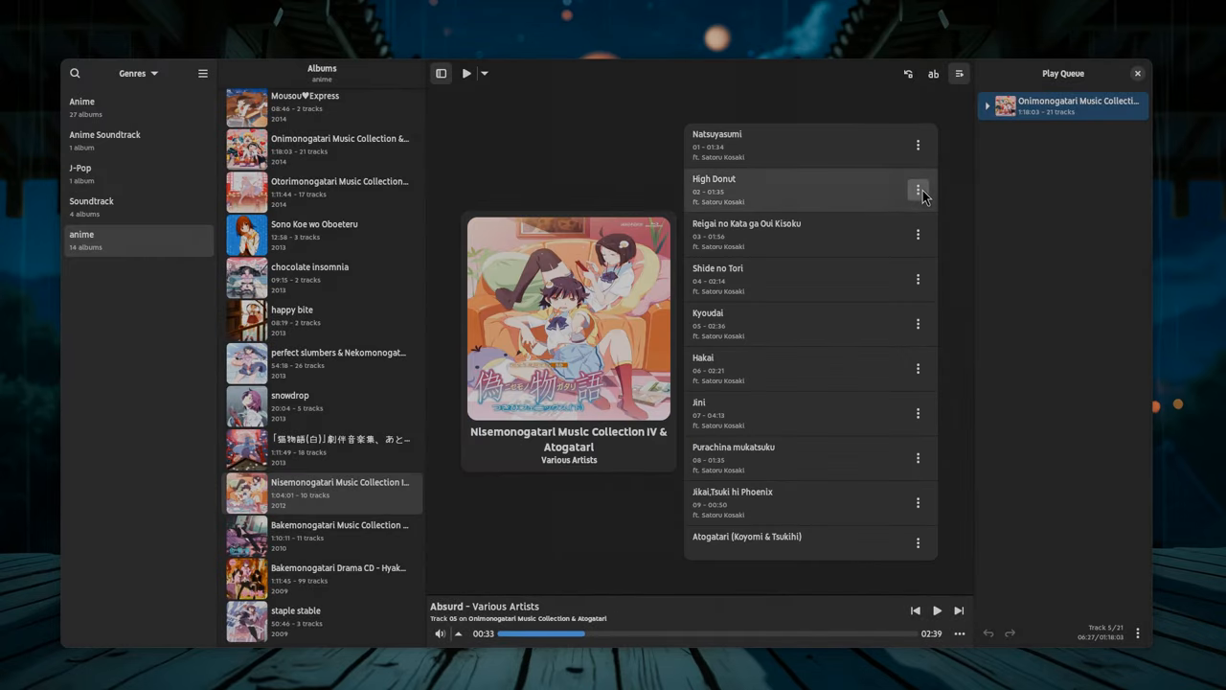
Queue High Donut after the current album, then shrink the window to compact layout and widen it back
left_click(986, 105)
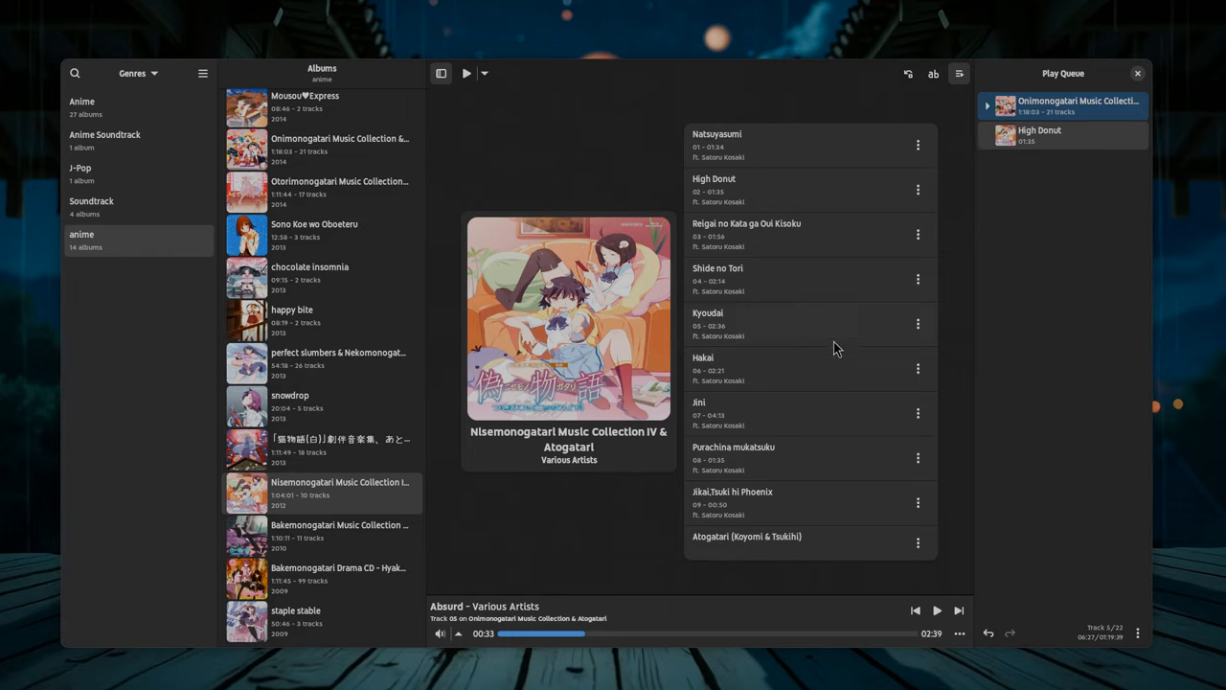
mouse_move(827, 360)
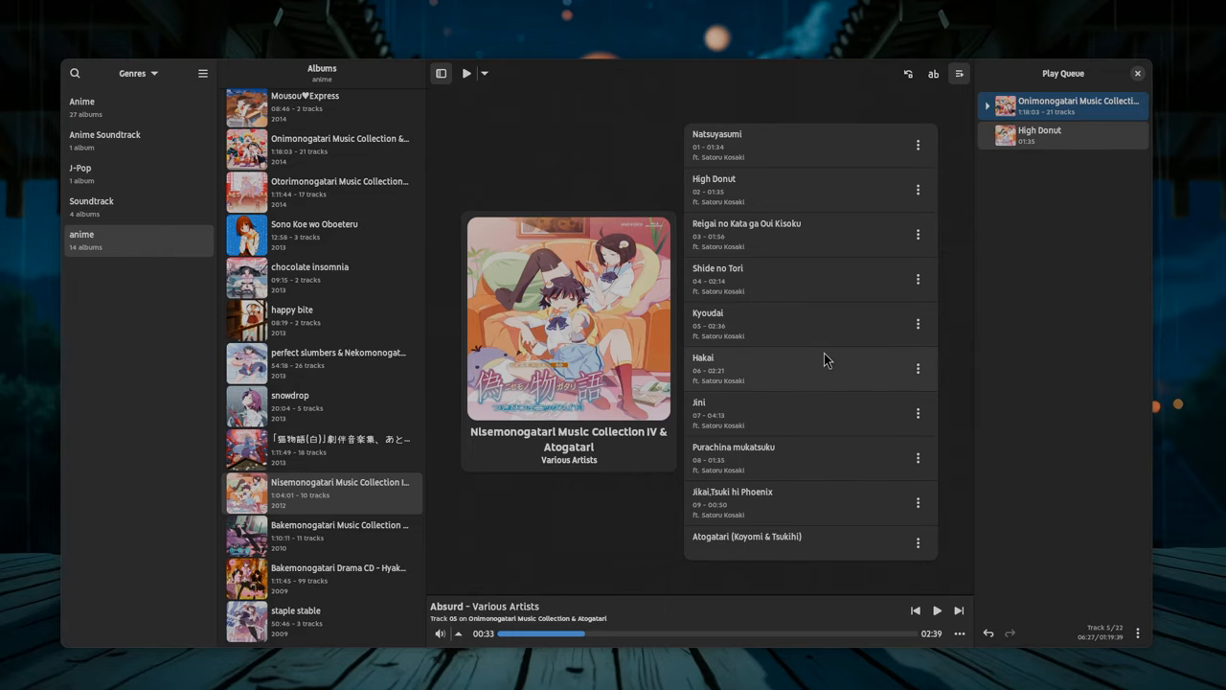
mouse_move(1153, 278)
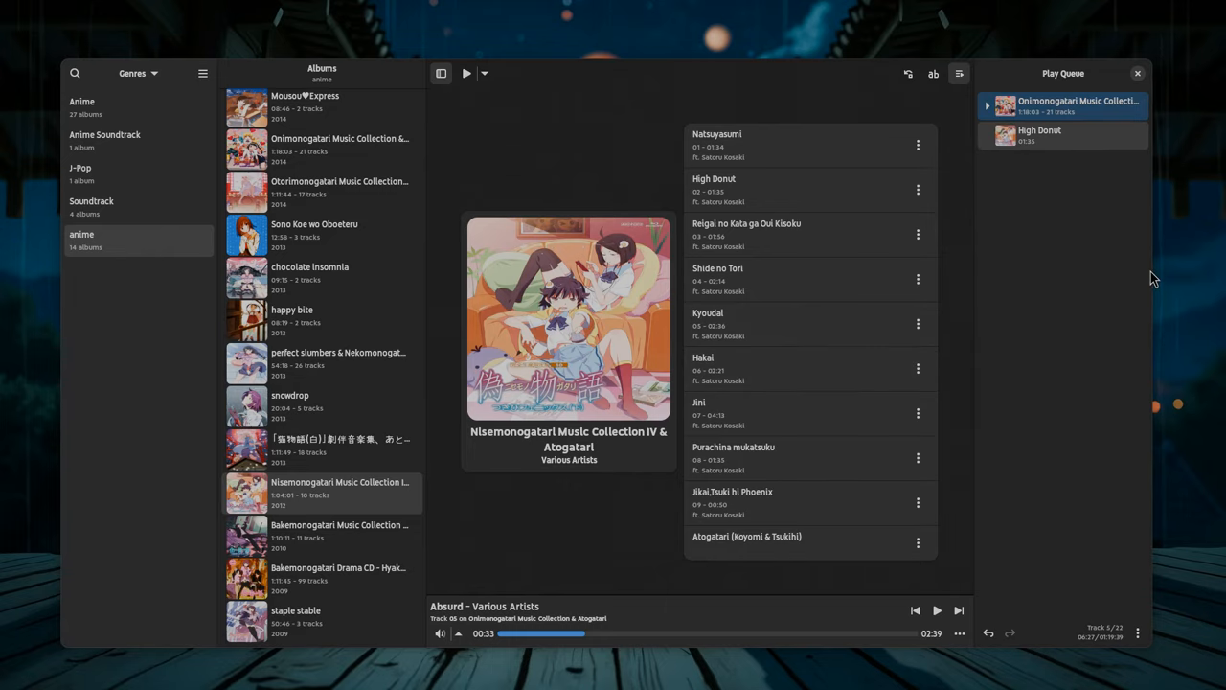
left_click(440, 72)
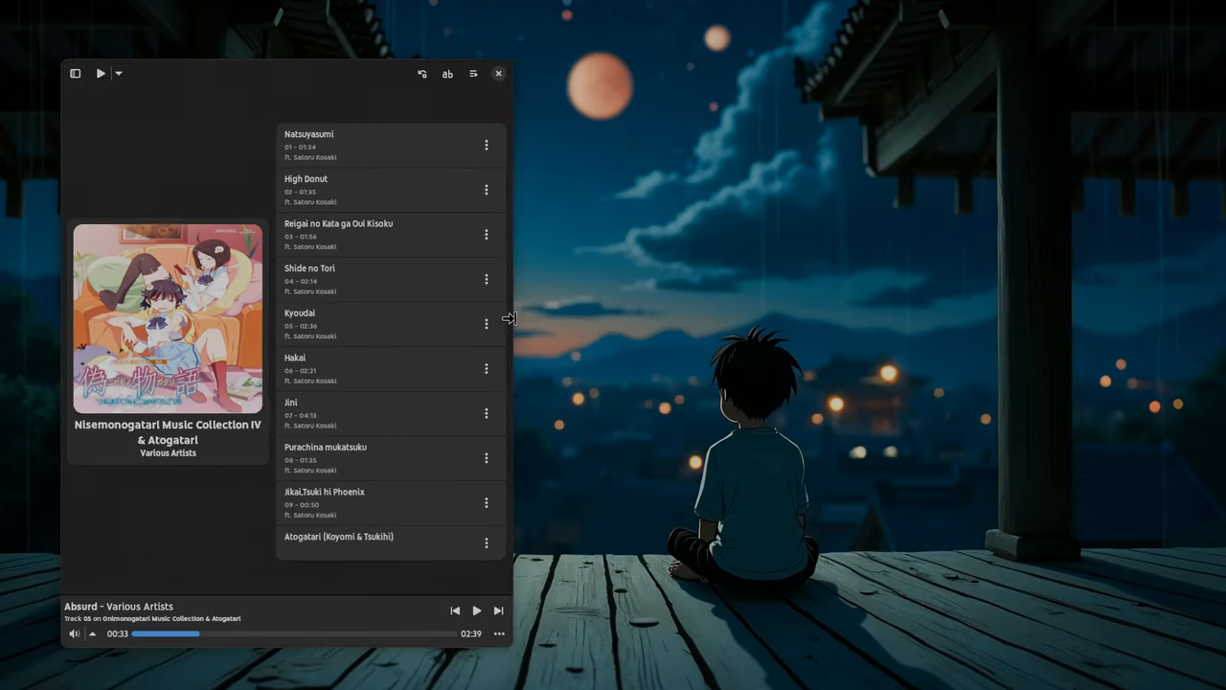
left_click_drag(510, 318, 410, 318)
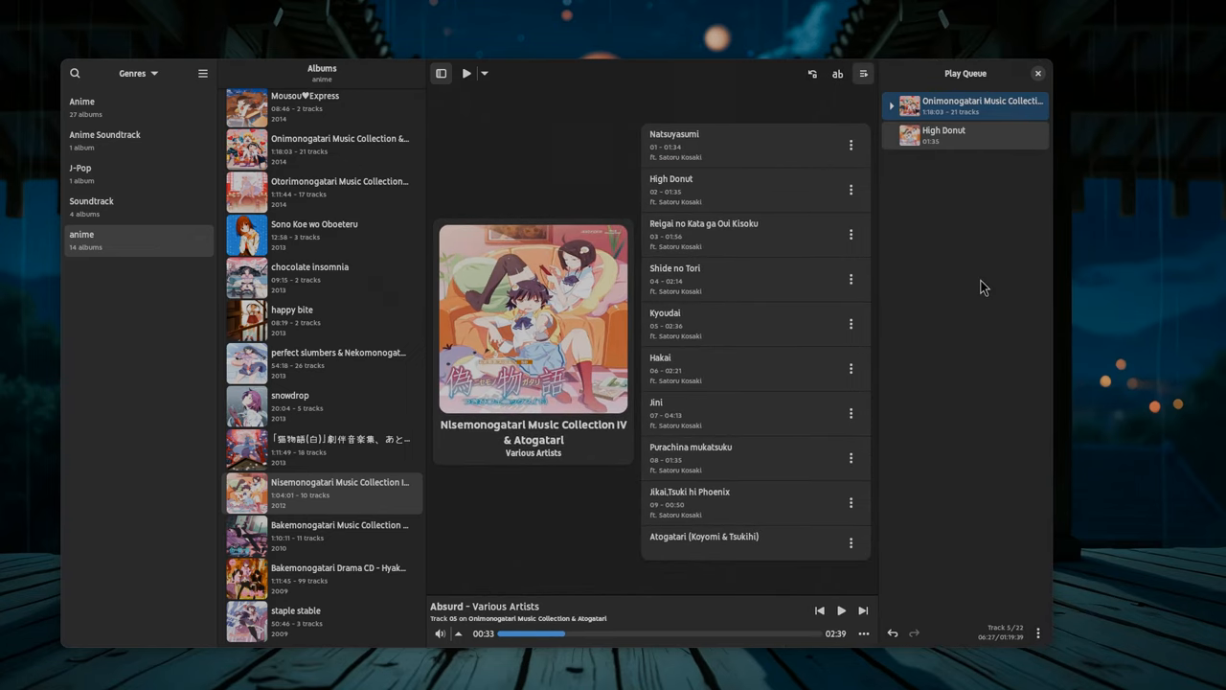
mouse_move(316, 395)
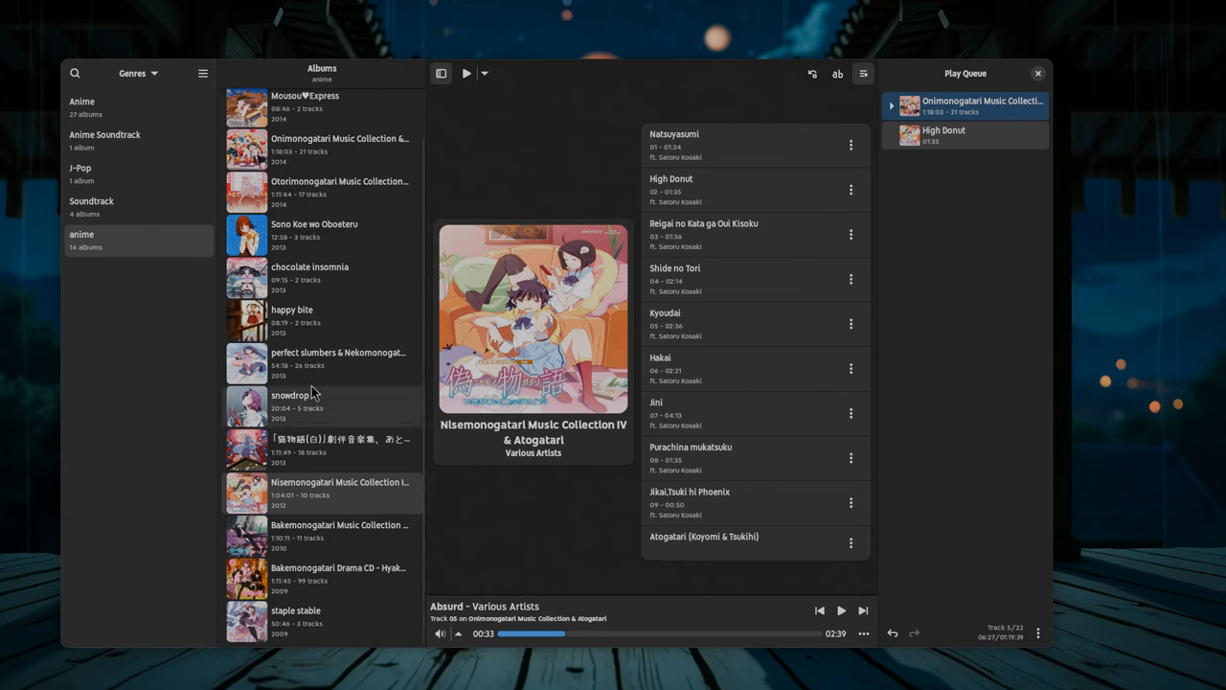
Play Making a Rocket from the perfect slumbers & Nekomonogatari (Kuro) album, filling the queue
left_click(337, 362)
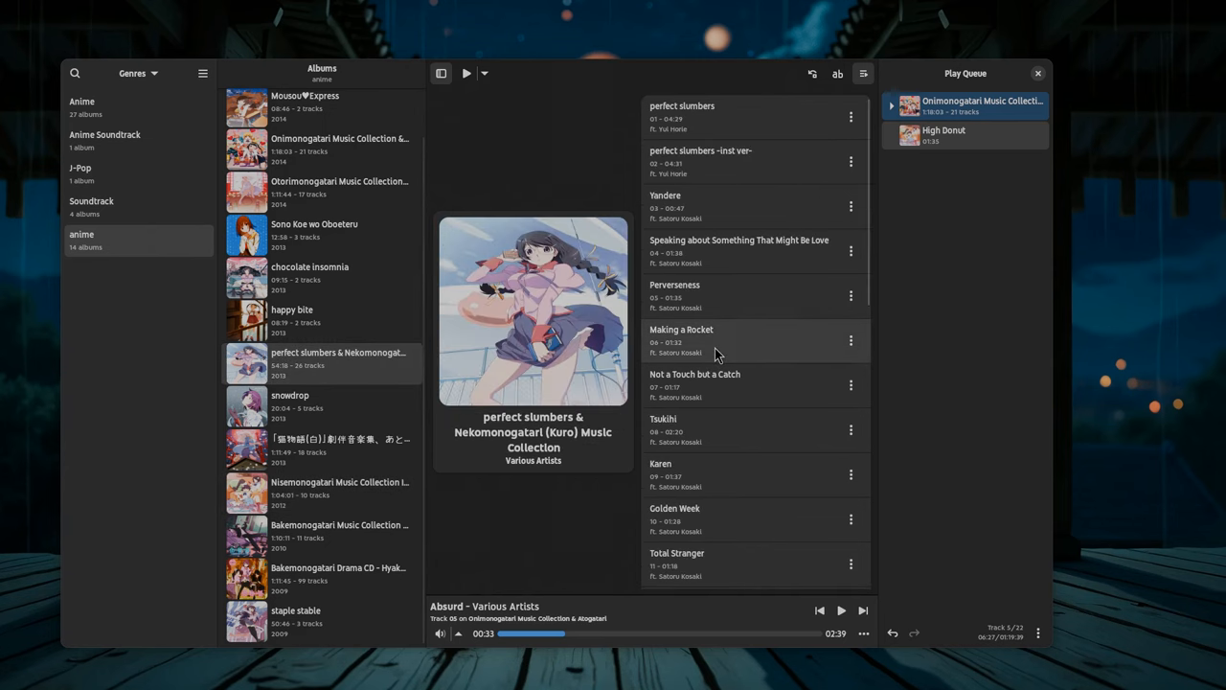
double_click(682, 341)
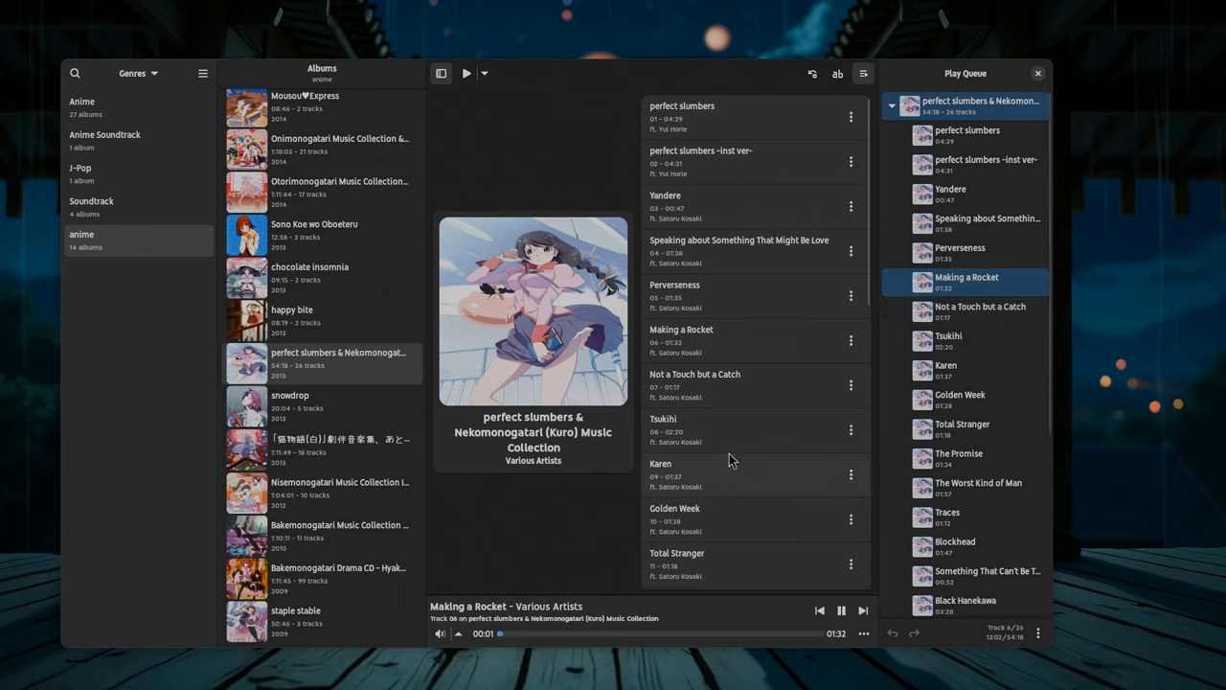
mouse_move(784, 498)
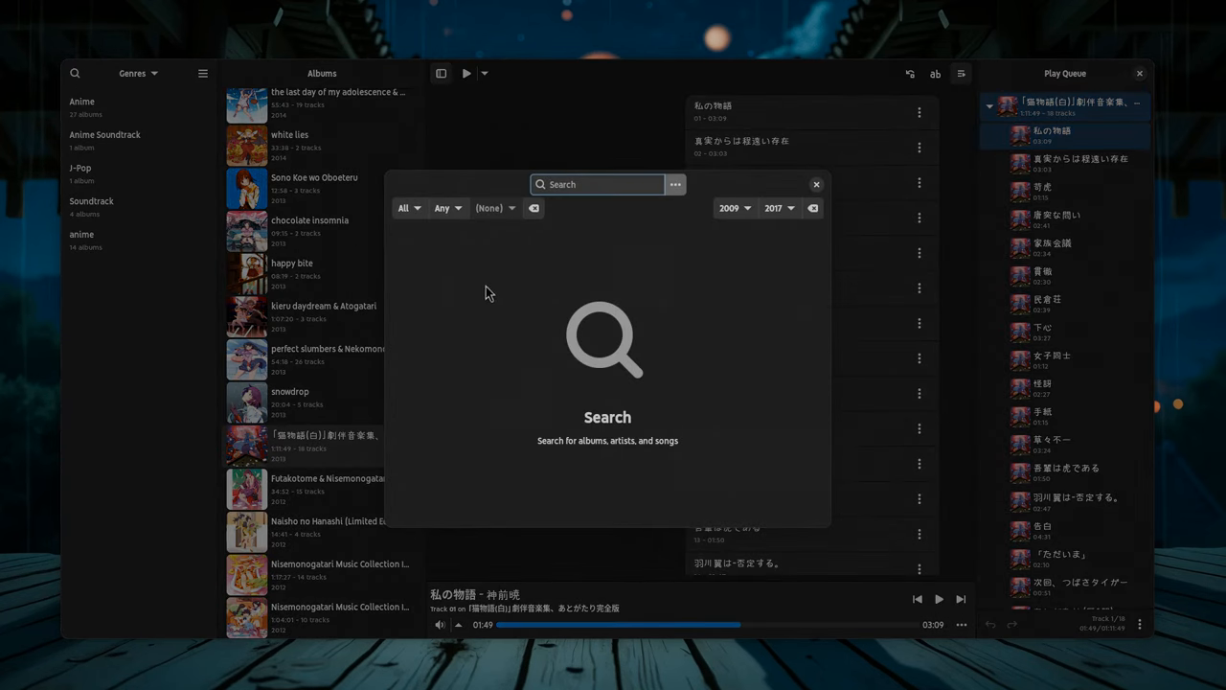
Search the library for 'snow' limited to albums and pick the remaining result
type("snow")
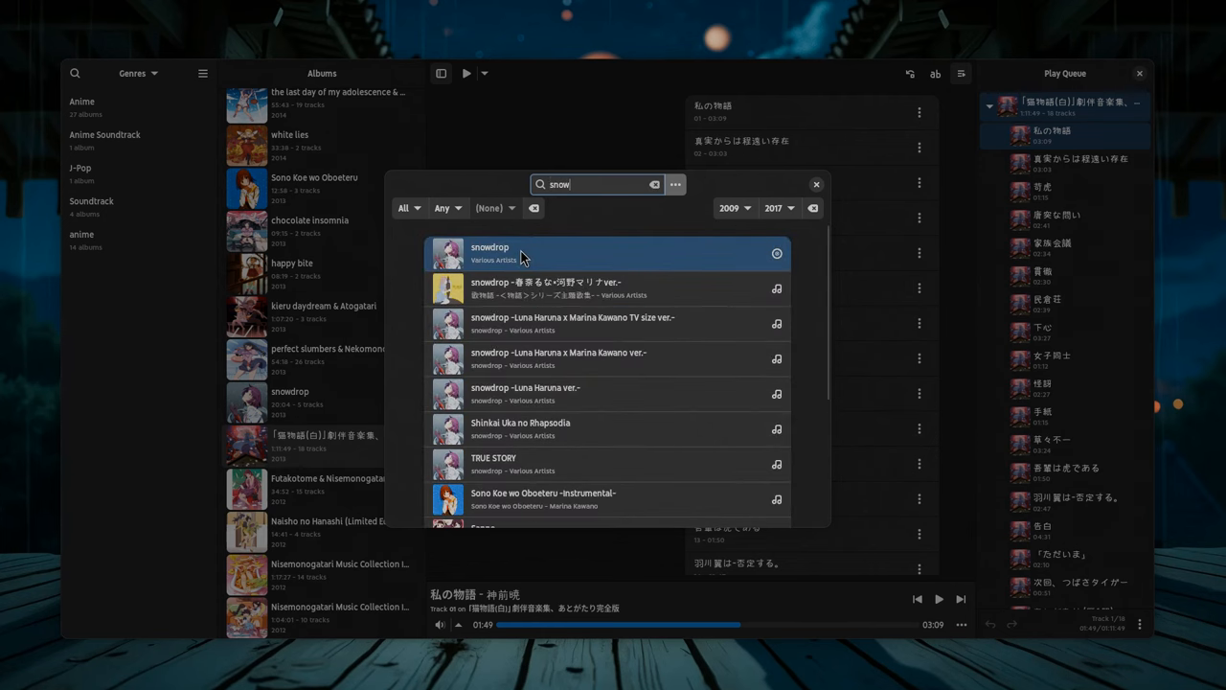
mouse_move(418, 226)
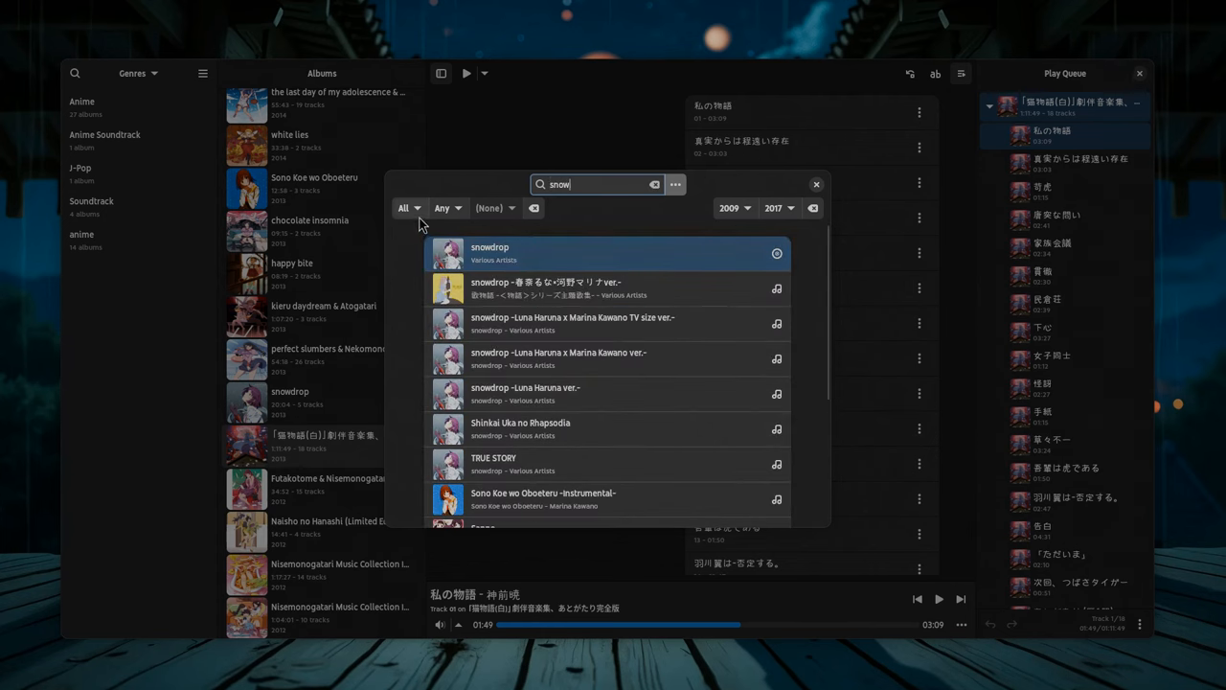
left_click(406, 207)
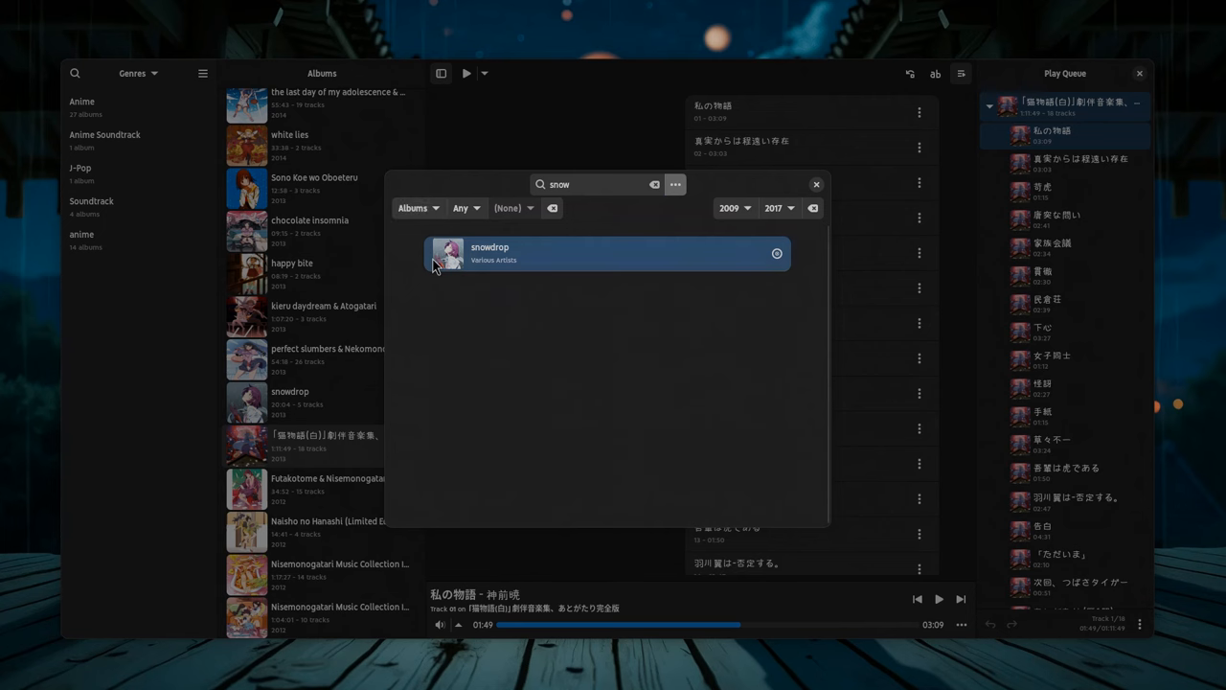
left_click(608, 253)
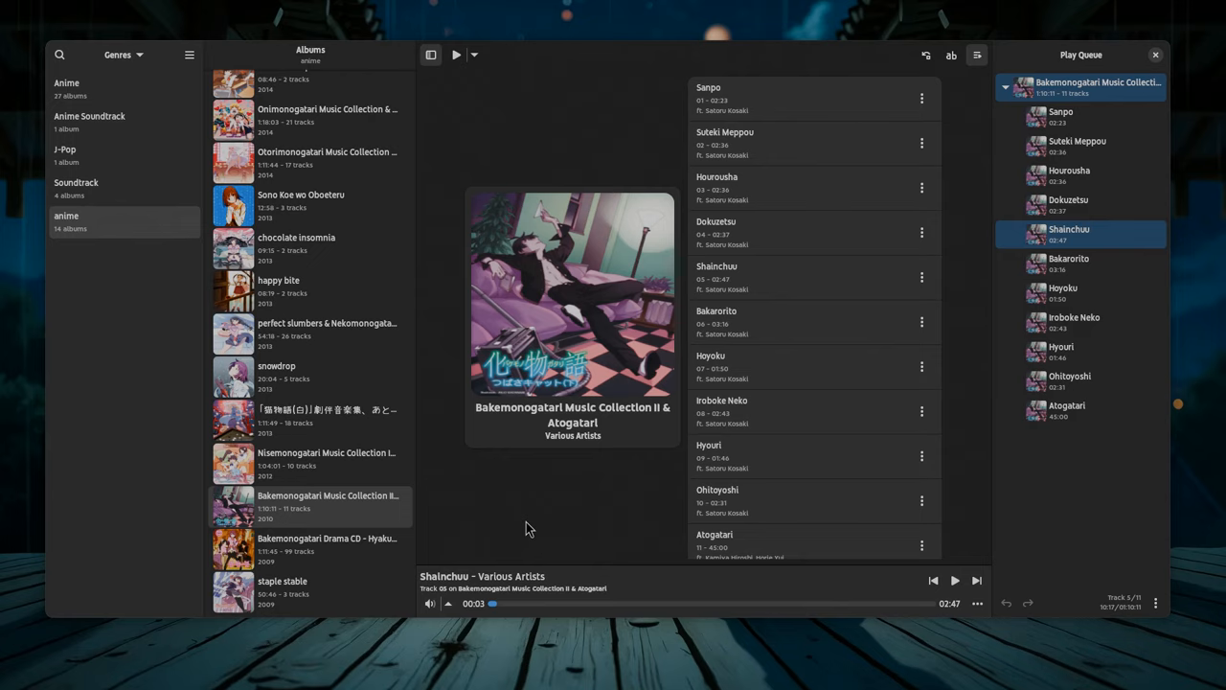
mouse_move(694, 590)
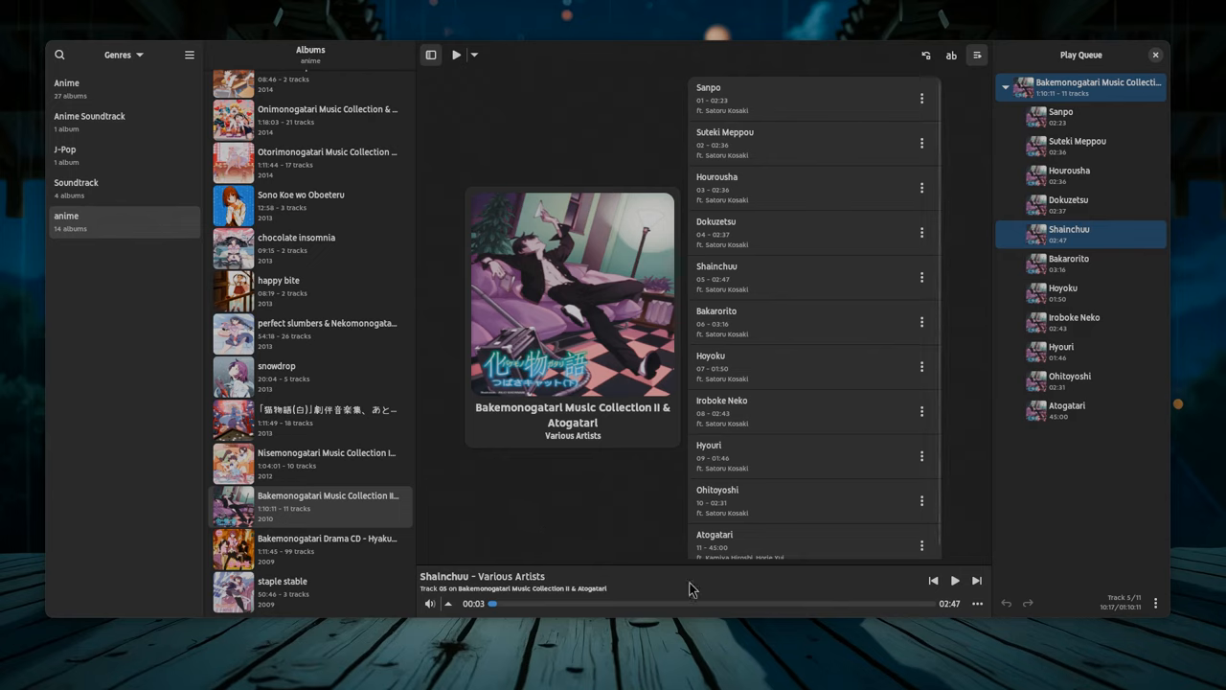
mouse_move(621, 597)
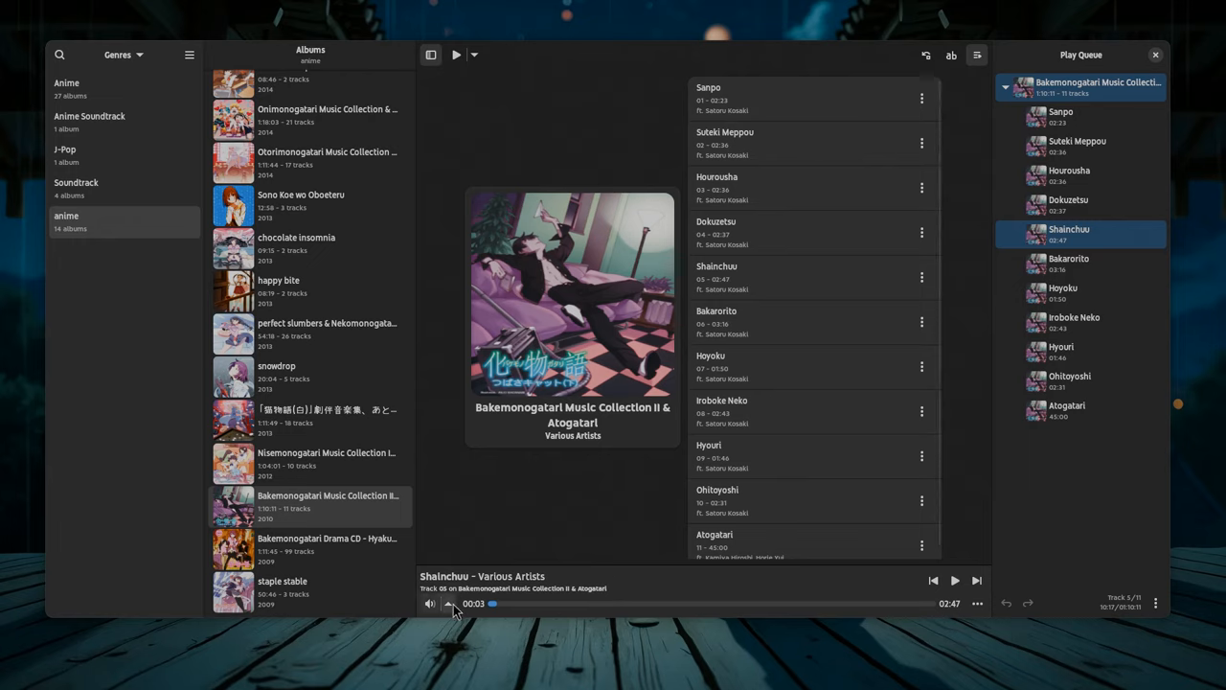
left_click(429, 603)
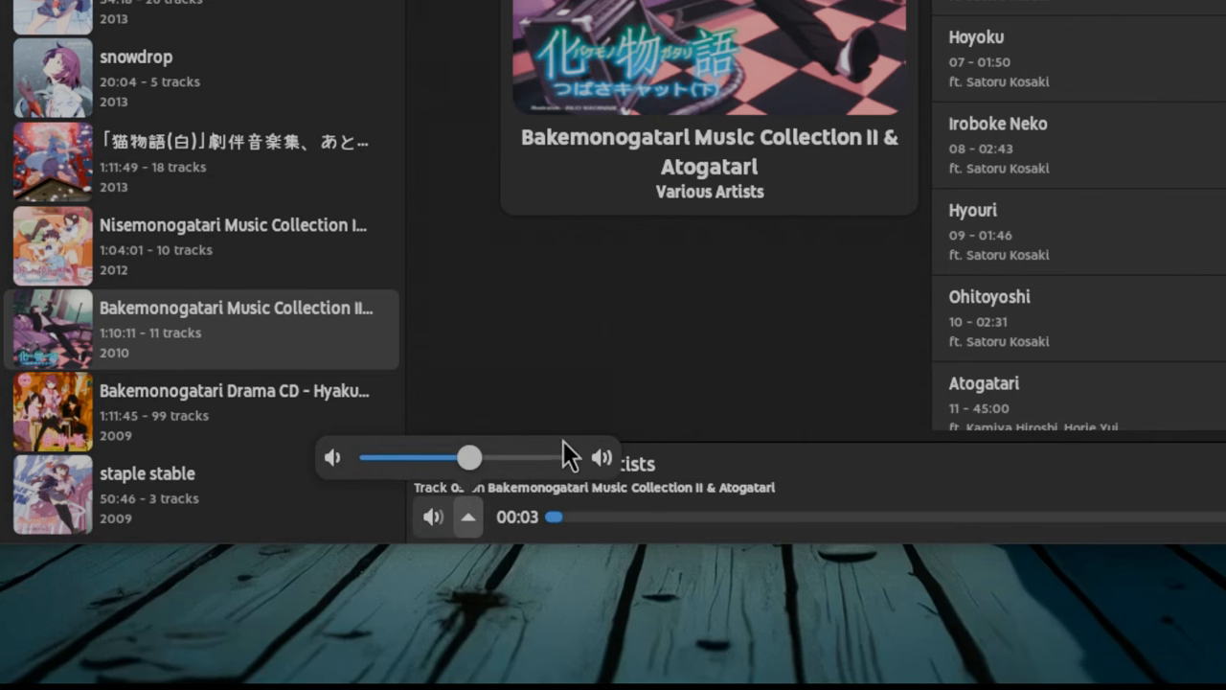
mouse_move(699, 421)
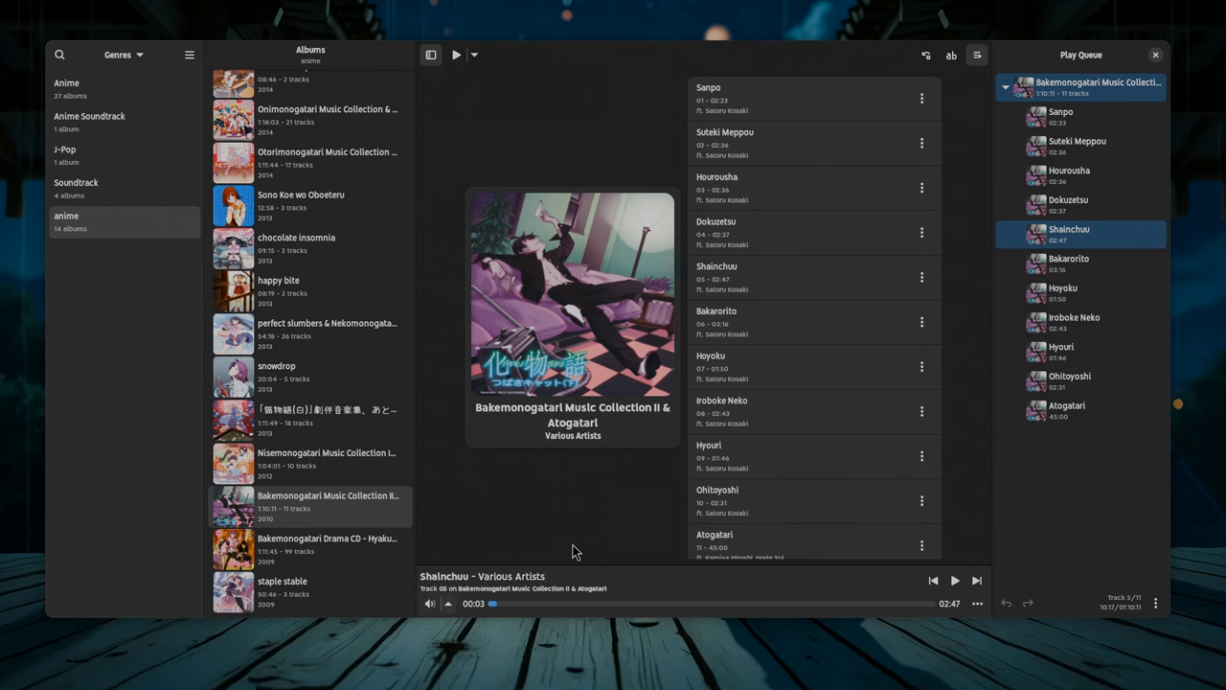
Browse the playback options with Loop Mode and the play queue menu without changing anything
left_click(977, 603)
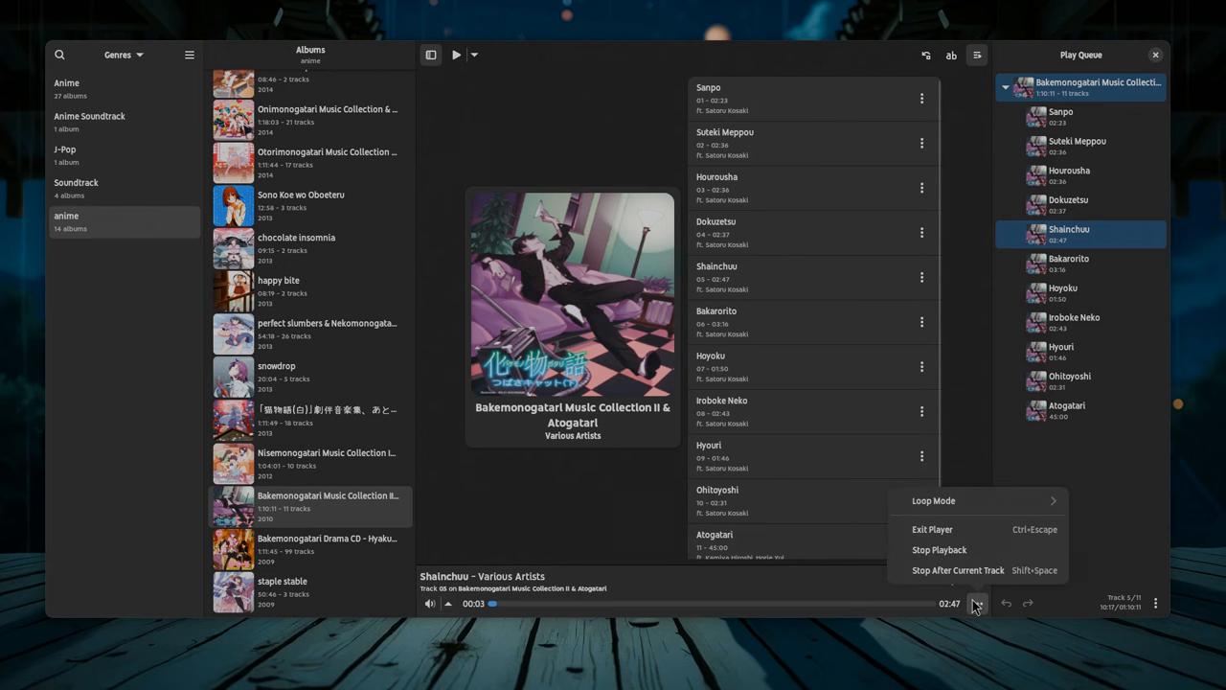
mouse_move(931, 529)
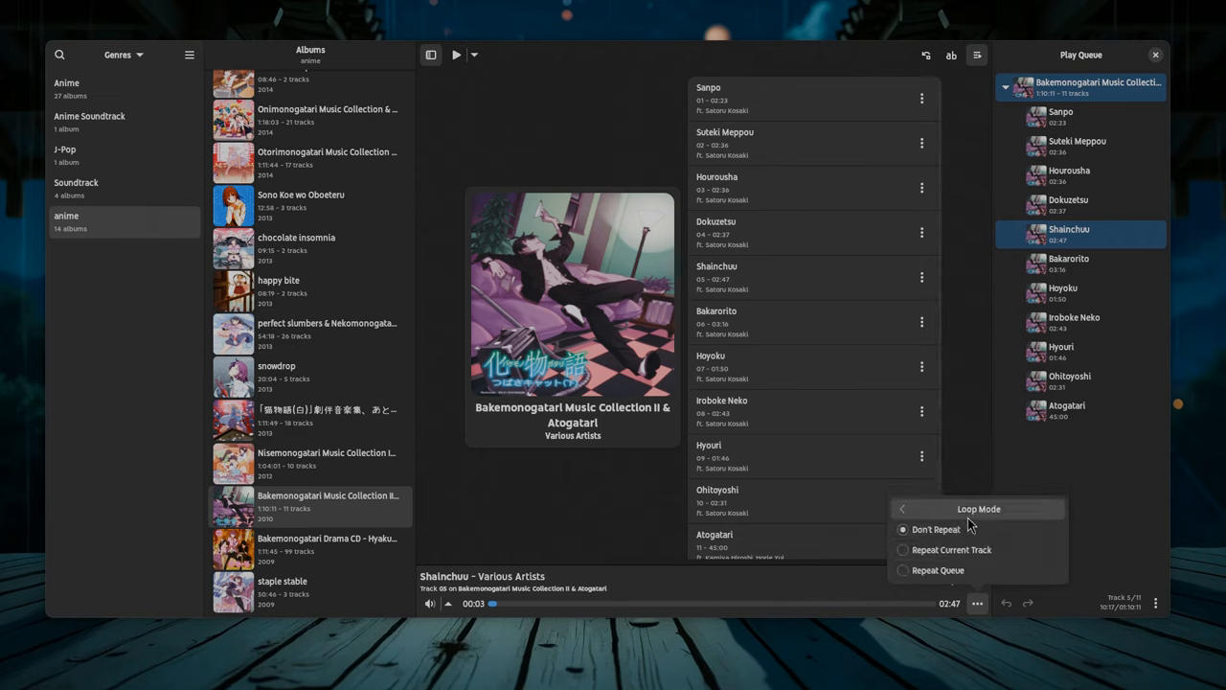
left_click(900, 509)
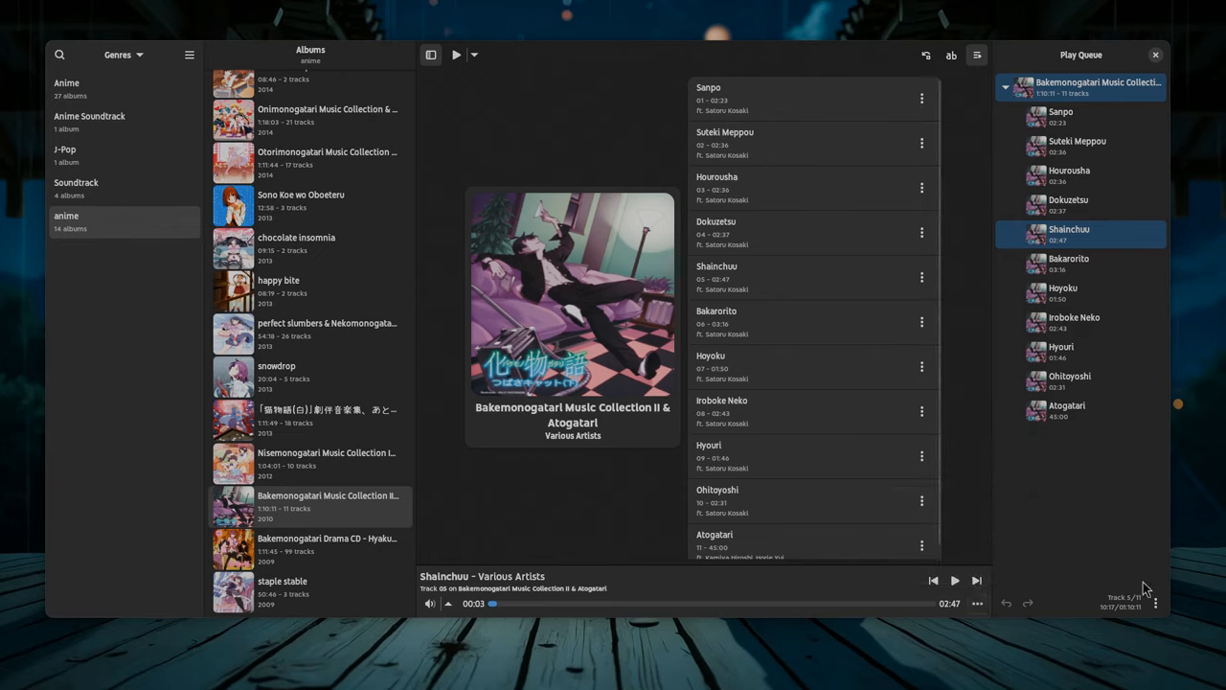
left_click(1155, 604)
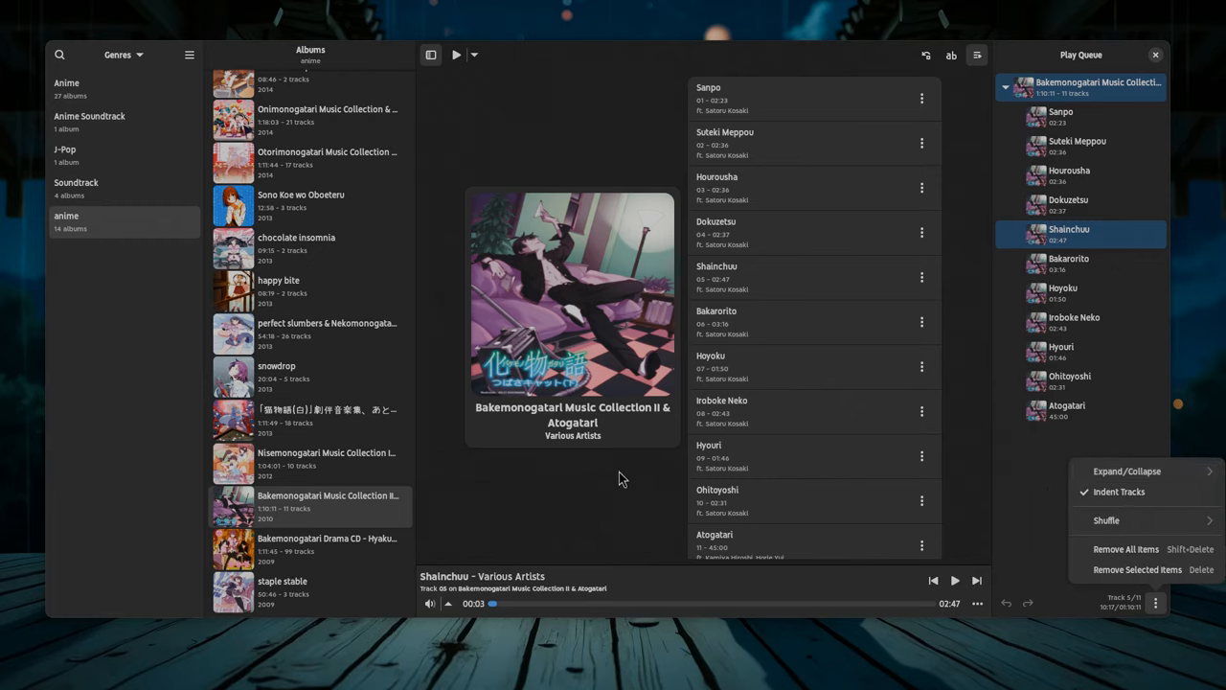
left_click(621, 477)
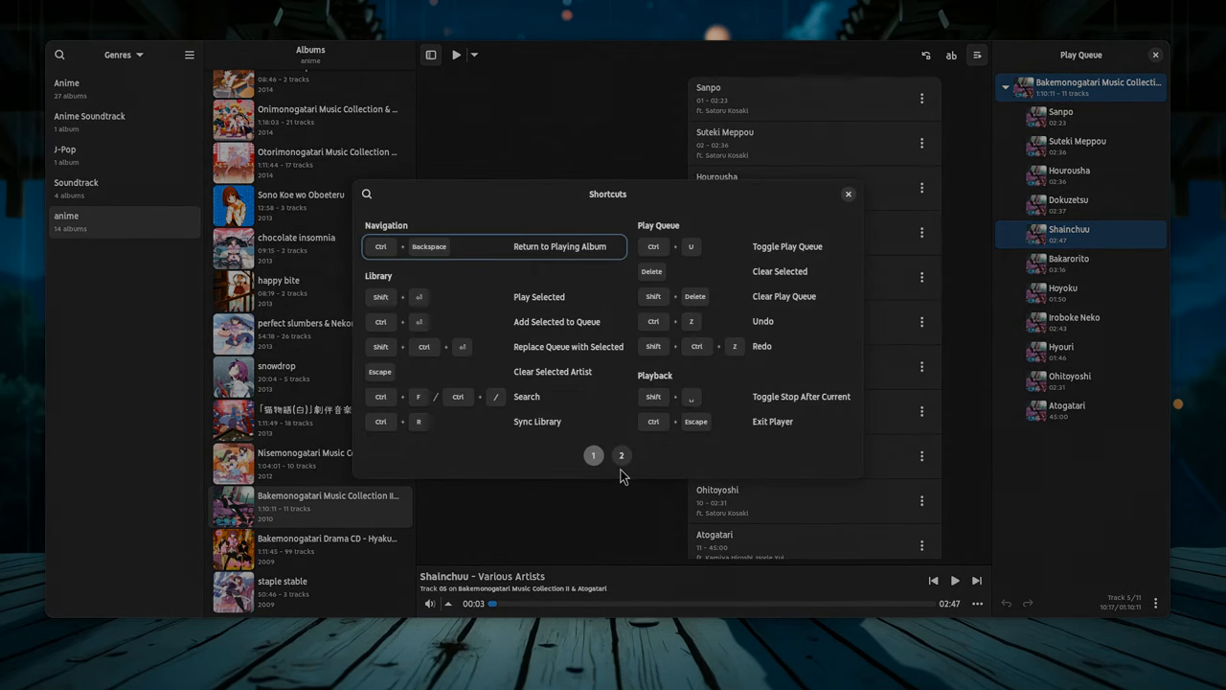
mouse_move(560, 425)
type("mono")
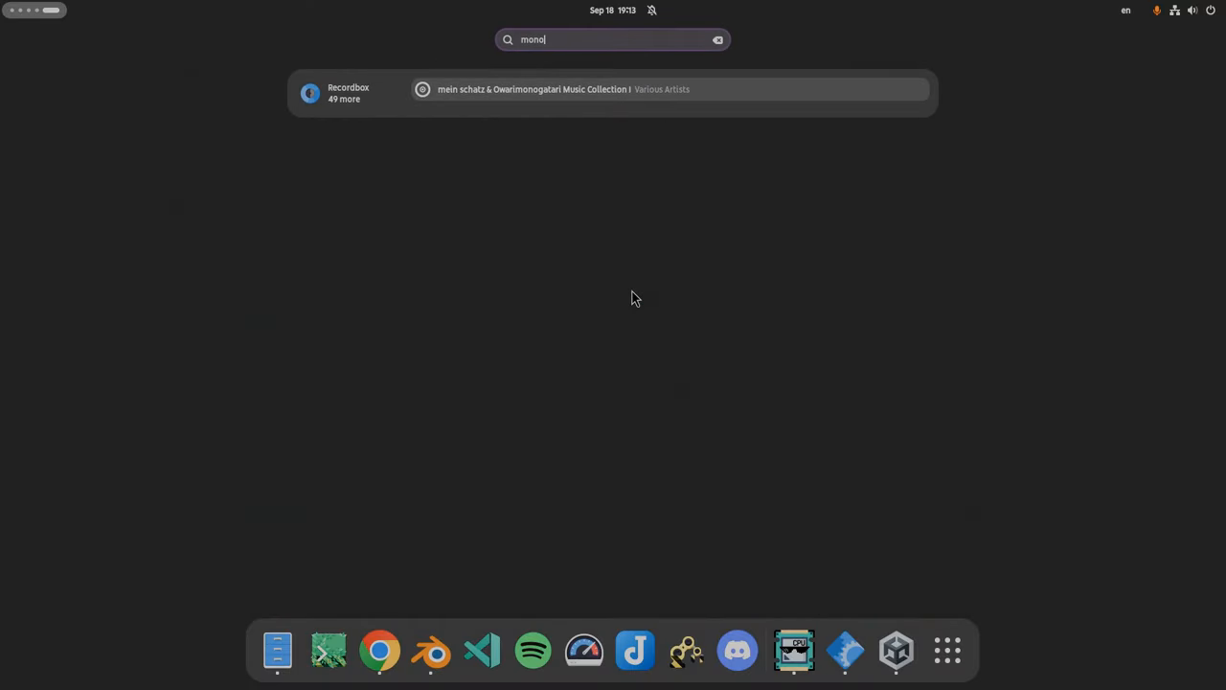
mouse_move(373, 173)
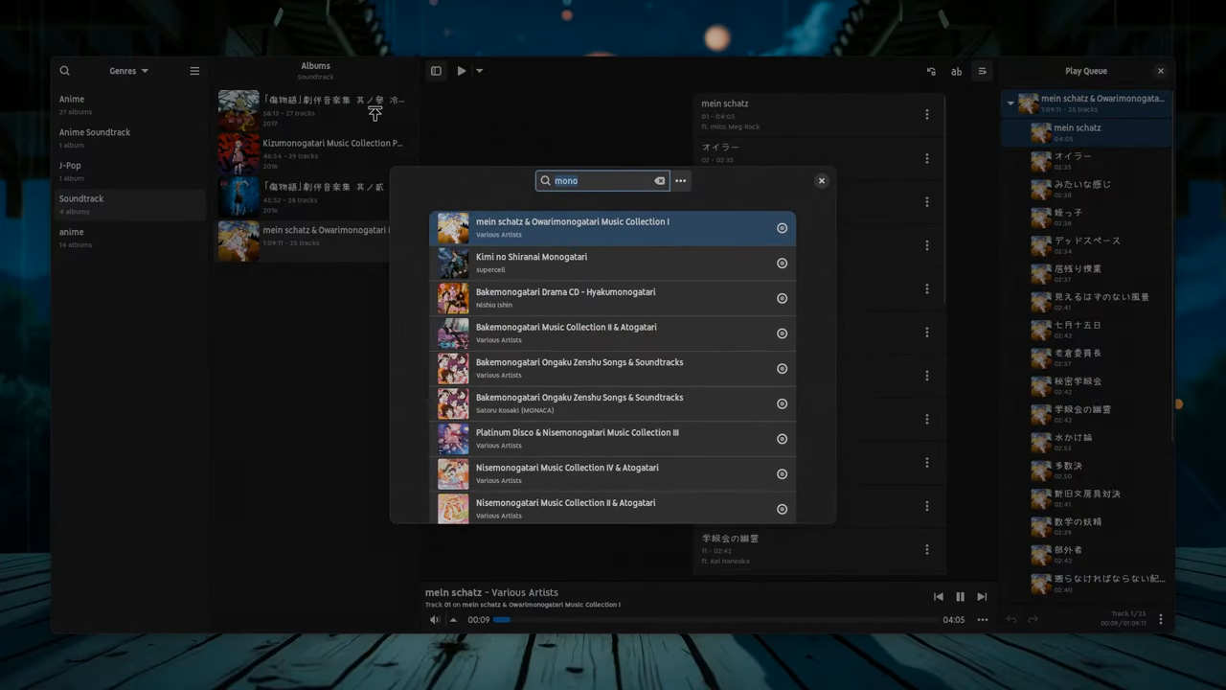
mouse_move(809, 209)
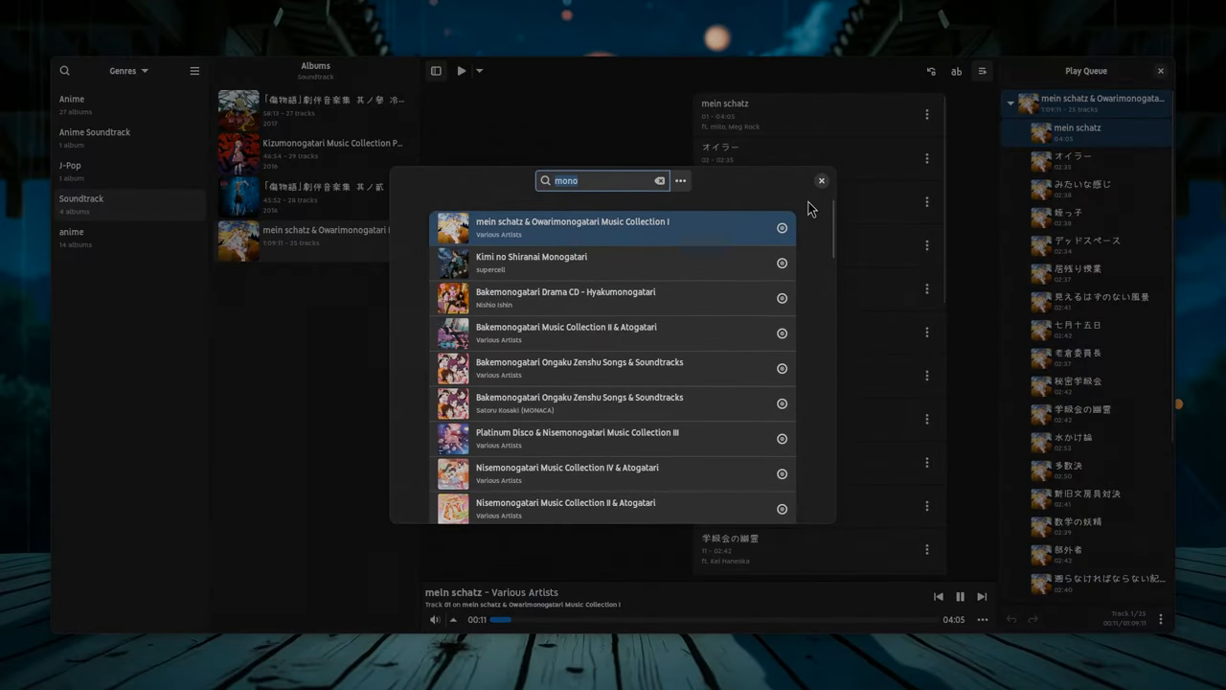
Close the Recordbox album search results popup
left_click(565, 298)
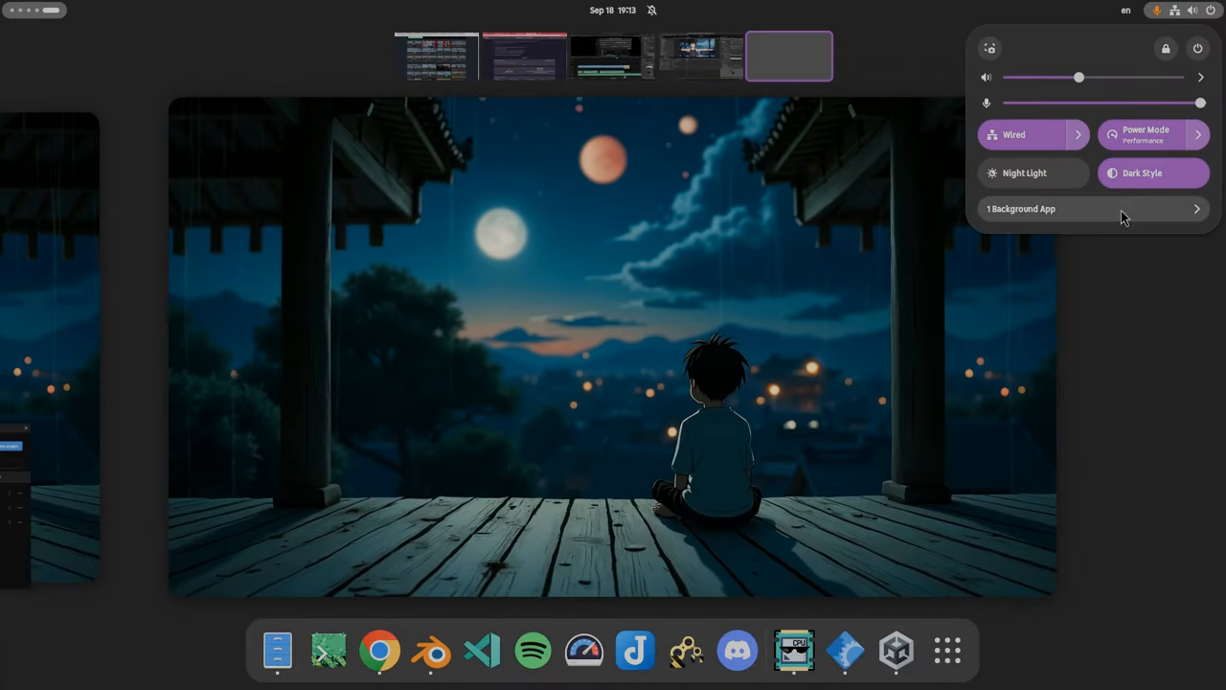
Expand Background Apps in quick settings and restore the Recordbox window
left_click(1092, 207)
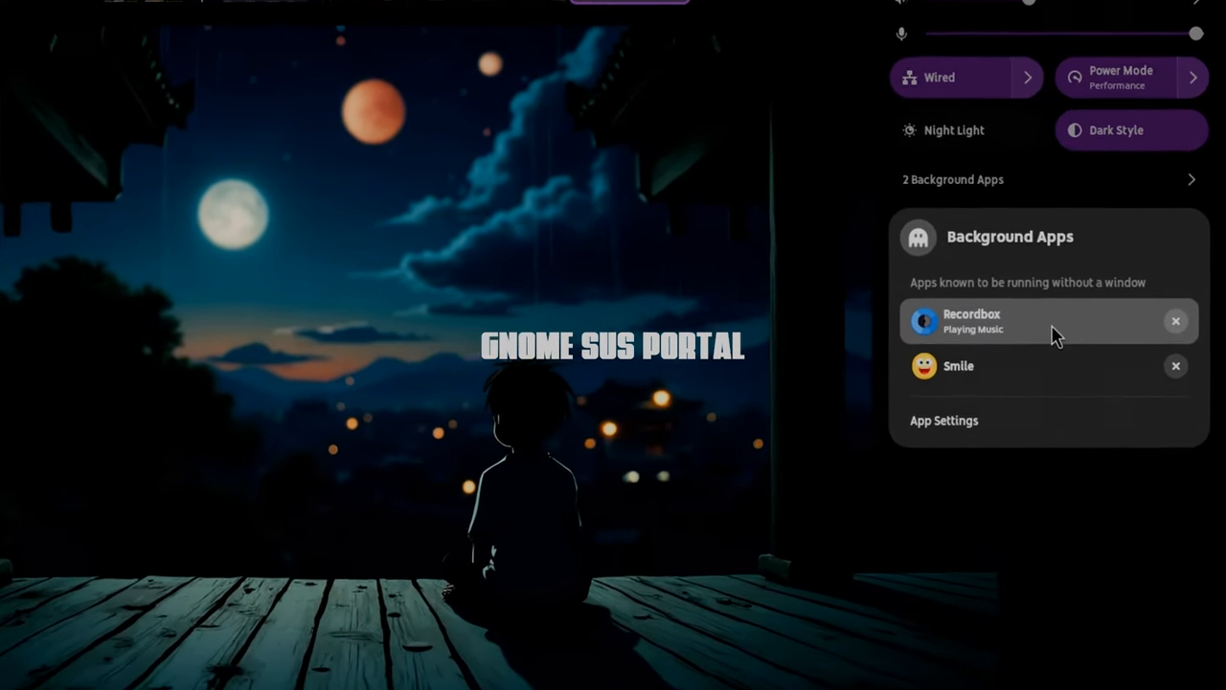
left_click(971, 321)
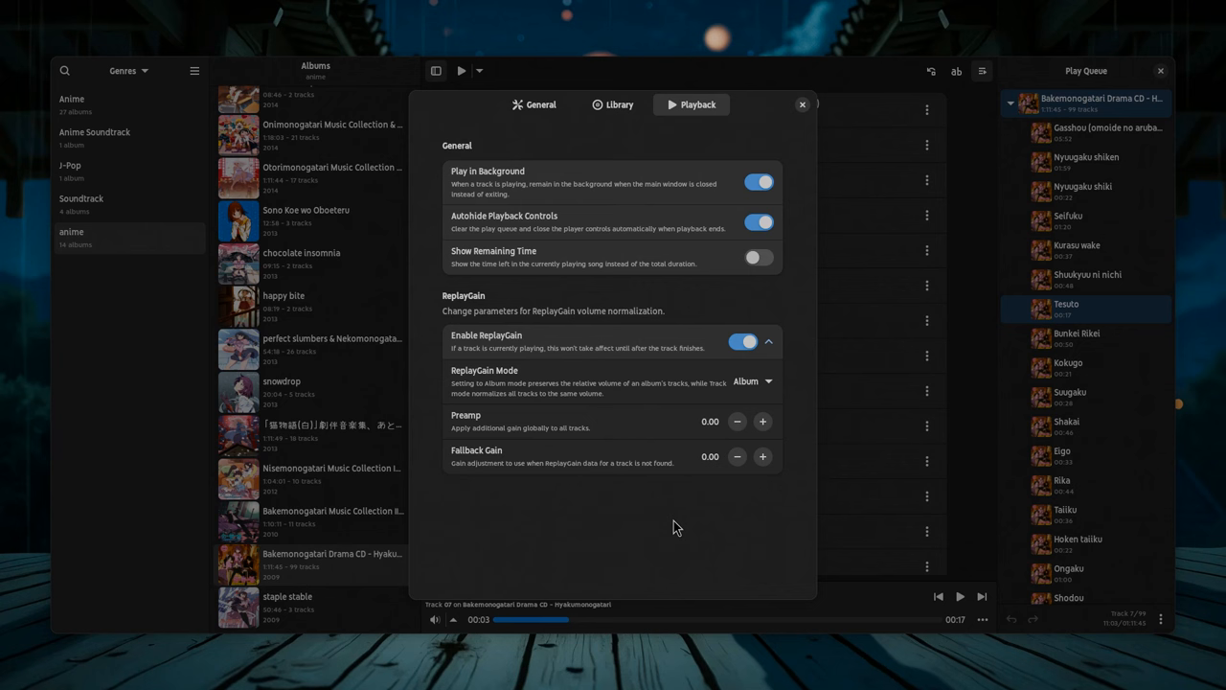
mouse_move(618, 345)
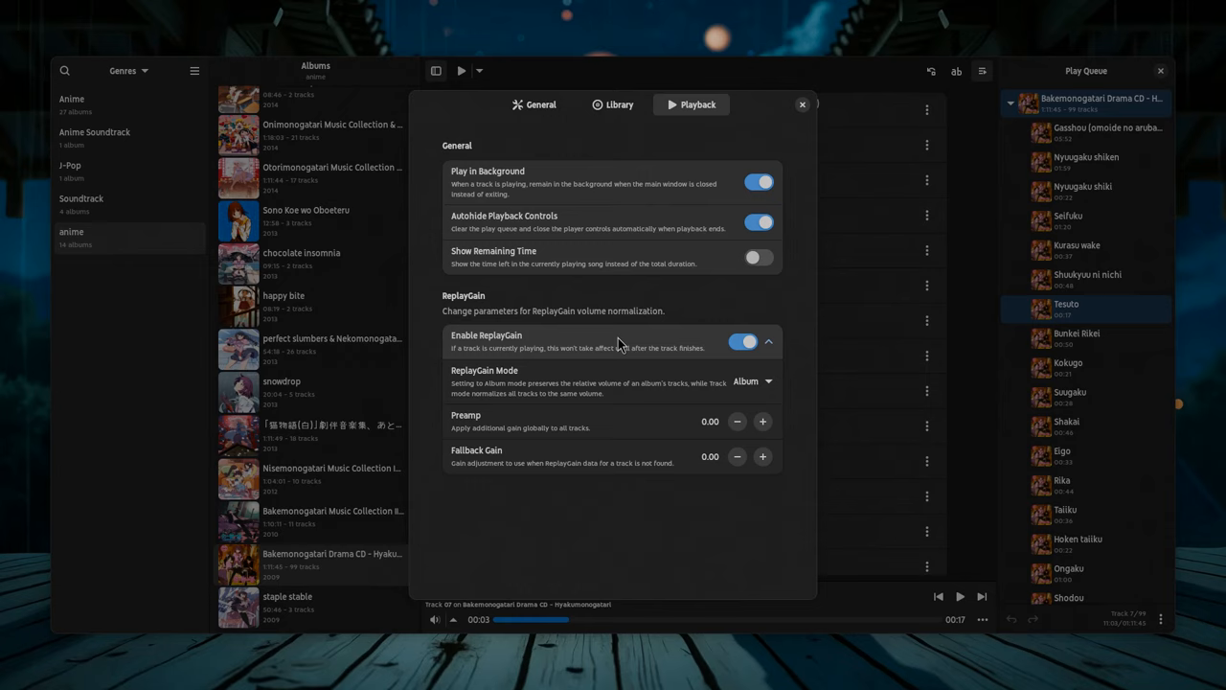
mouse_move(632, 209)
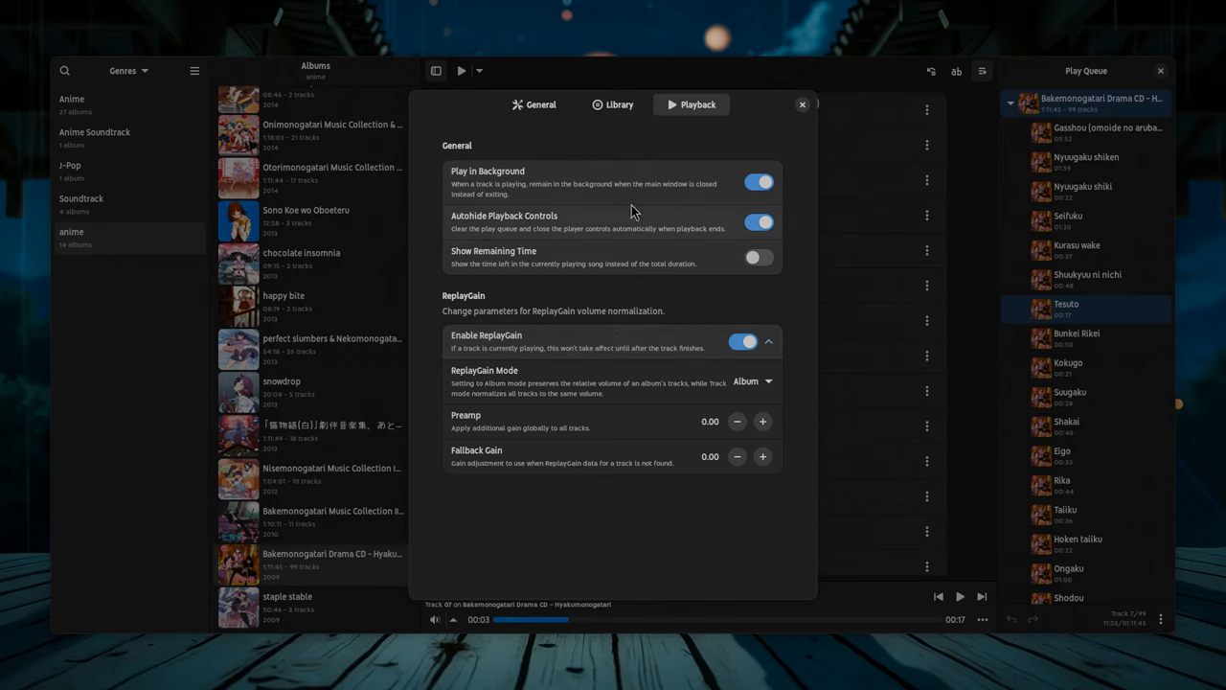
Review the Library and General preference pages, then close Preferences
left_click(613, 104)
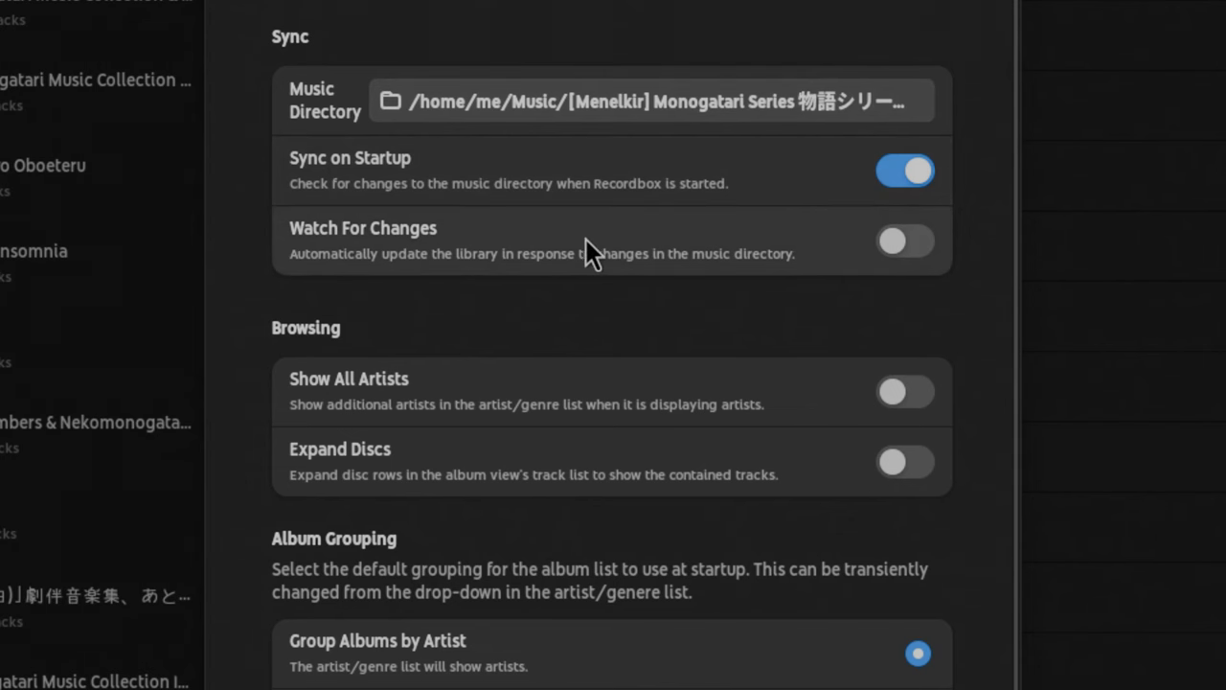
mouse_move(680, 247)
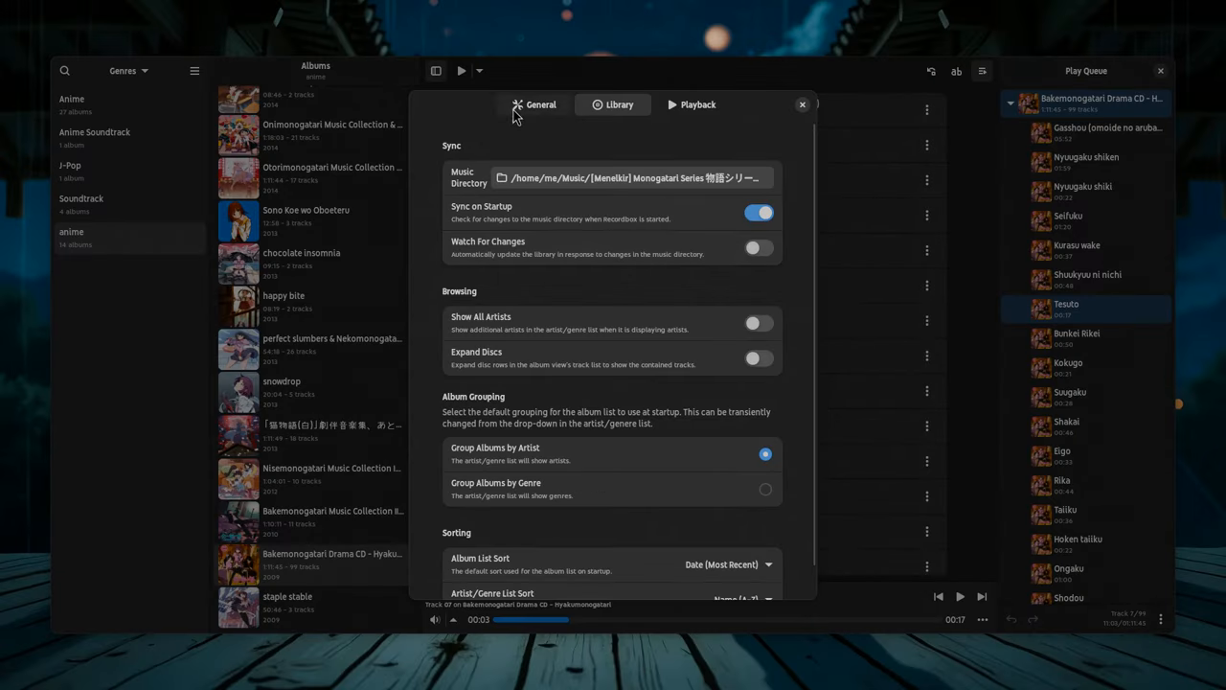
left_click(532, 104)
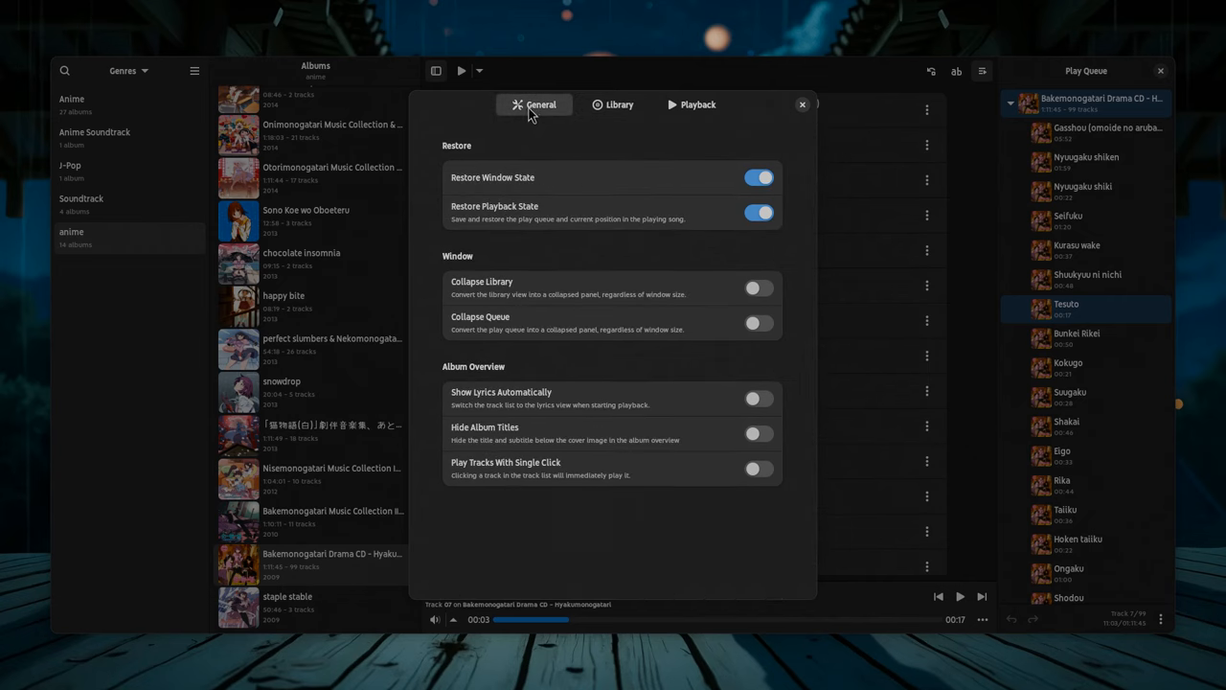
mouse_move(688, 184)
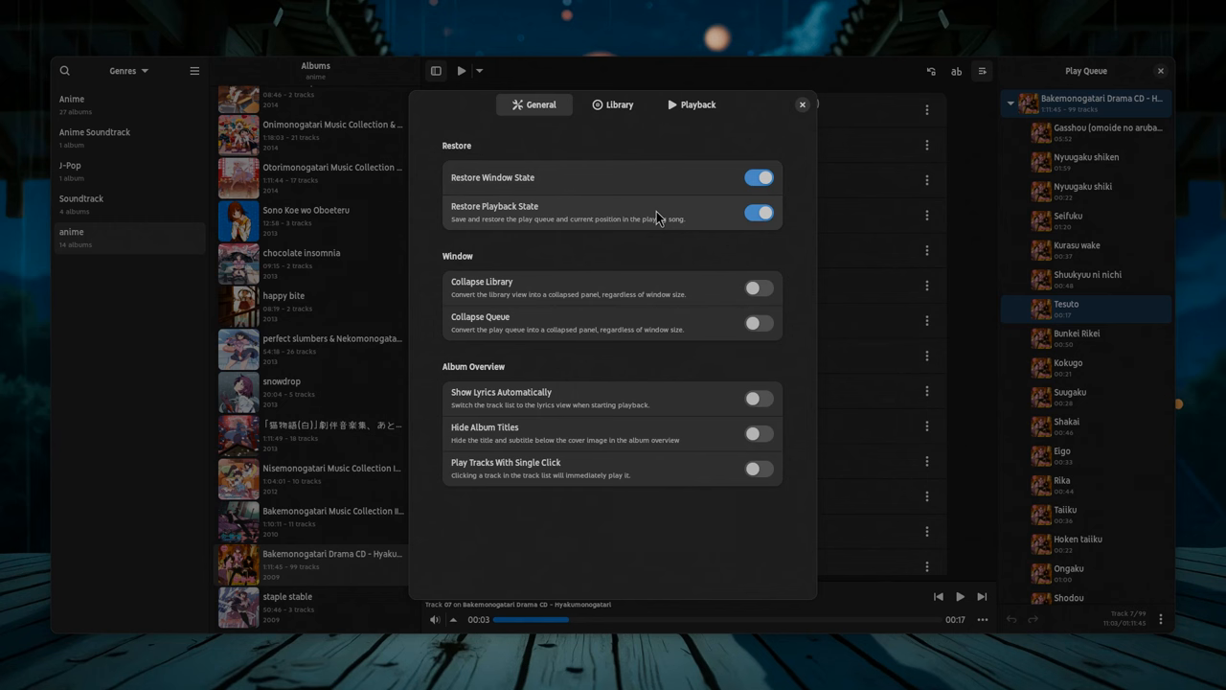
left_click(803, 103)
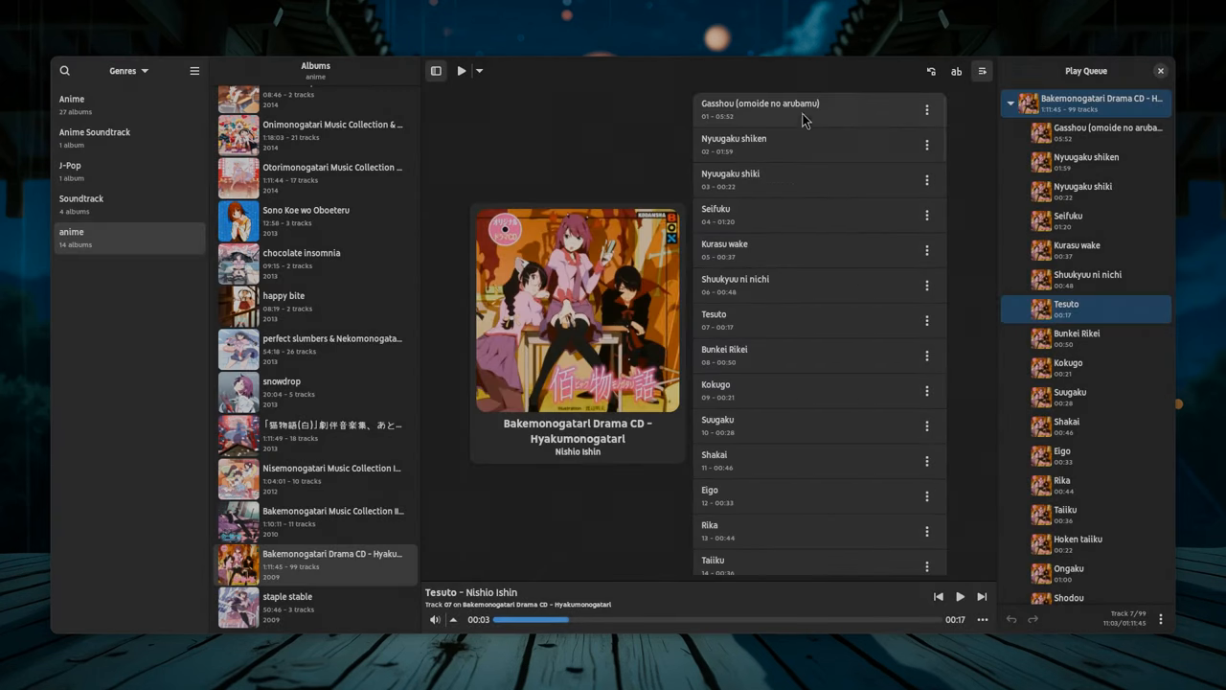
Start editing the lyrics of Nyuugaku shiki from its track menu
left_click(927, 180)
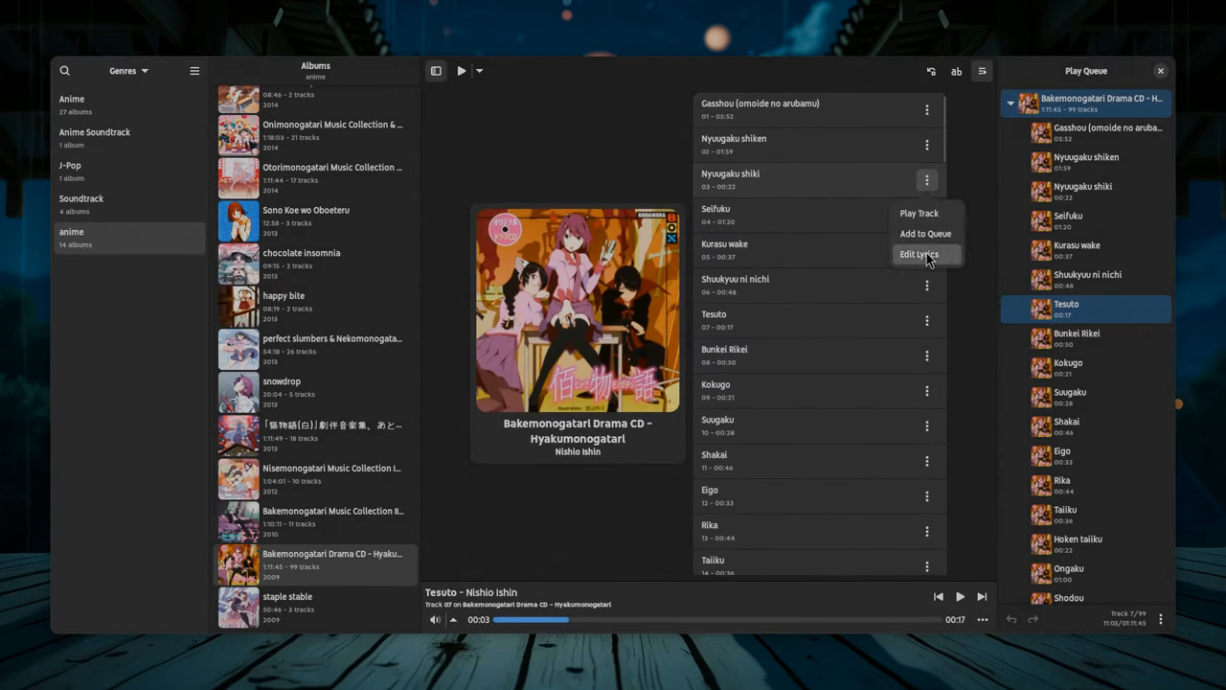
left_click(917, 253)
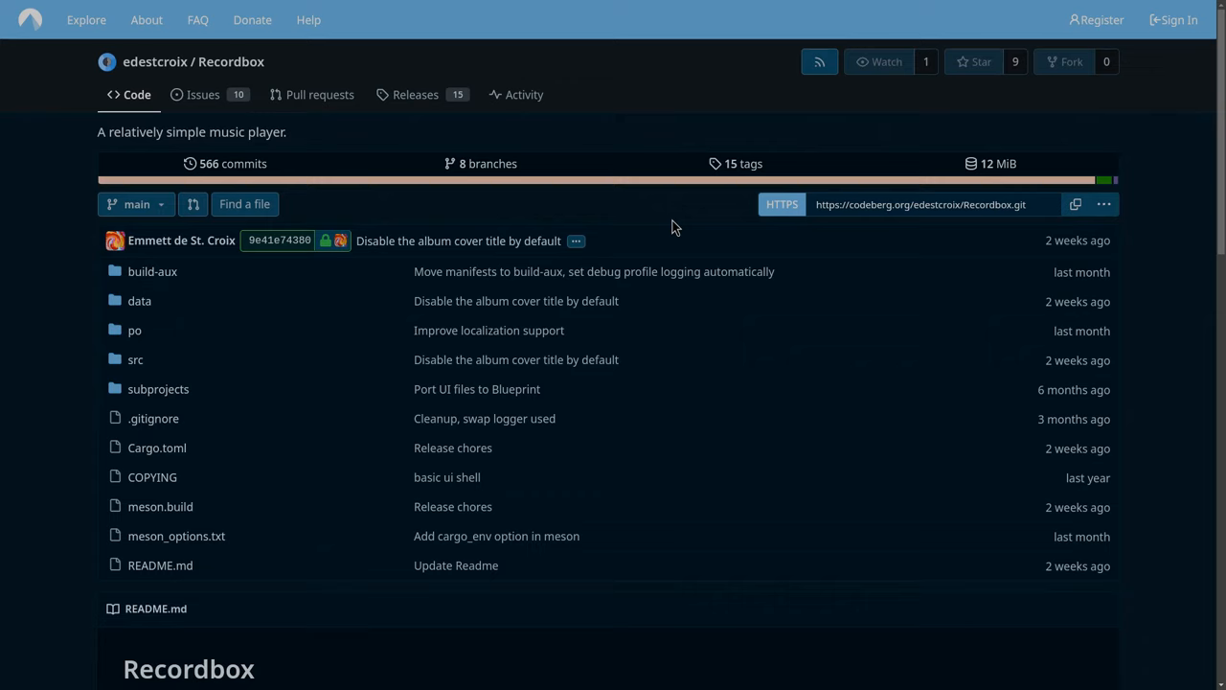
mouse_move(671, 224)
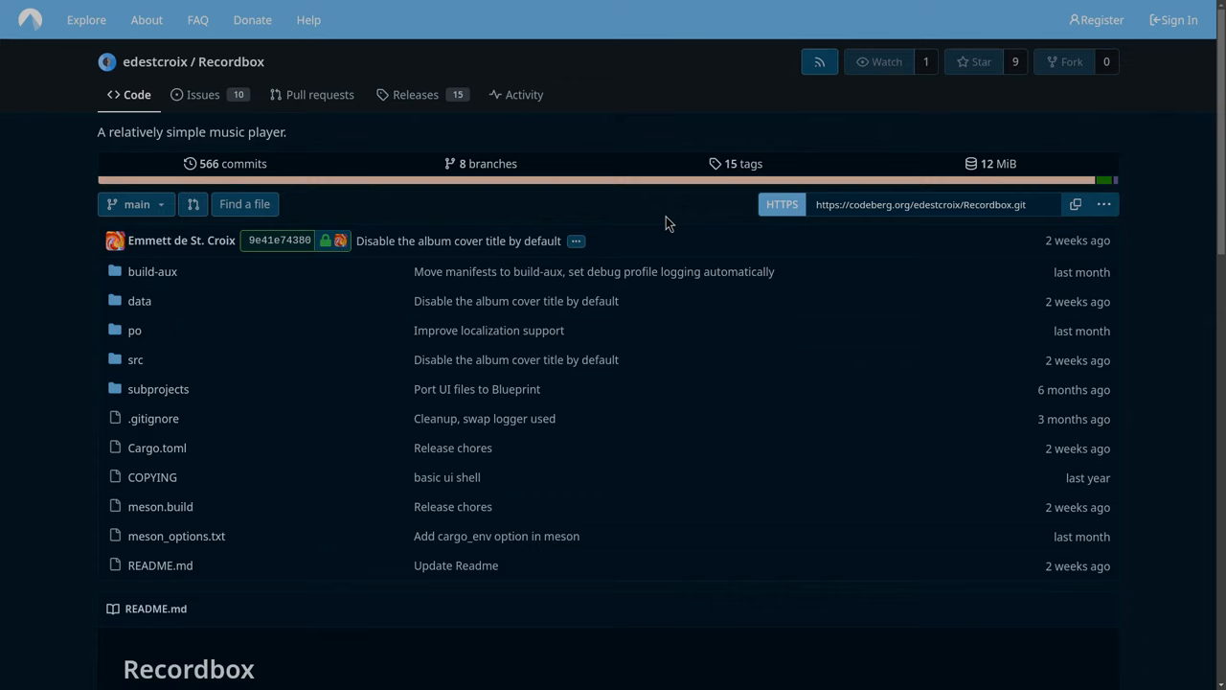
mouse_move(203, 94)
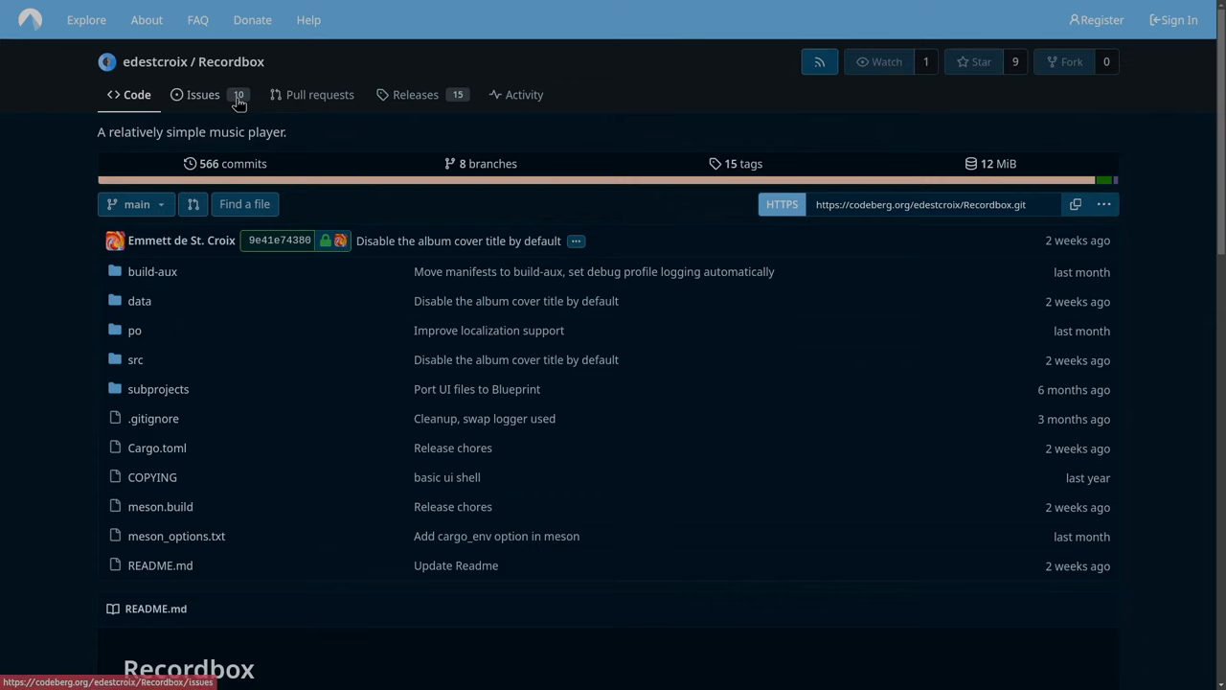
left_click(203, 94)
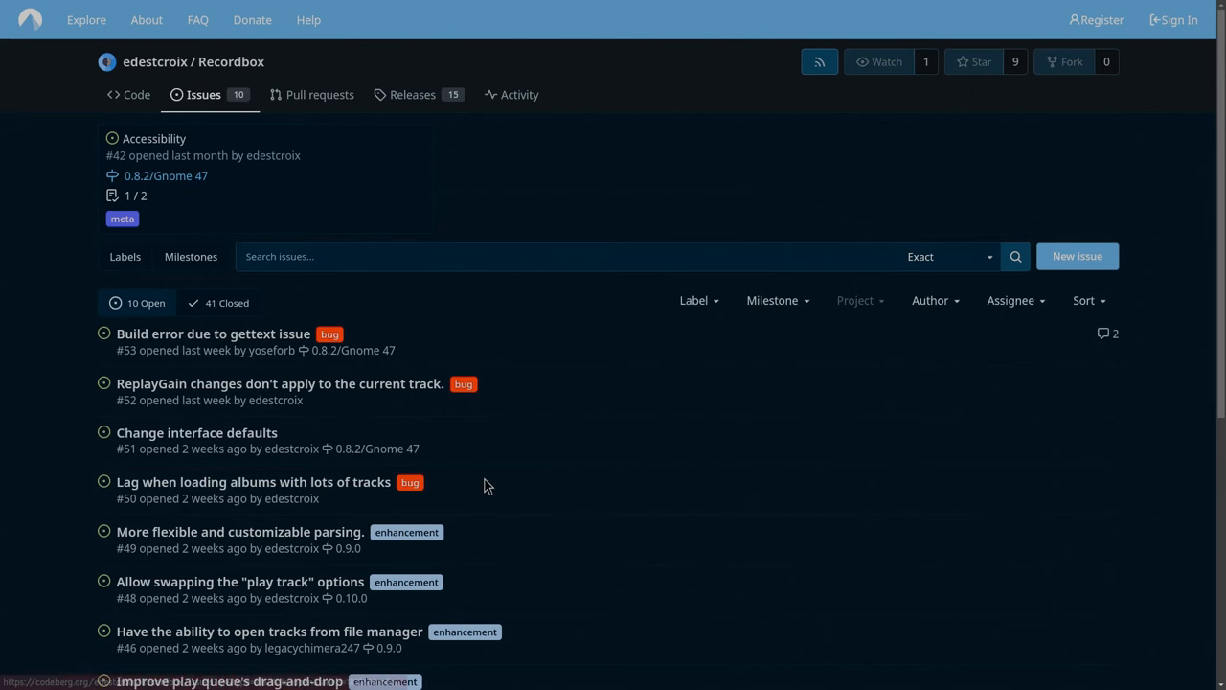
scroll("down", 3)
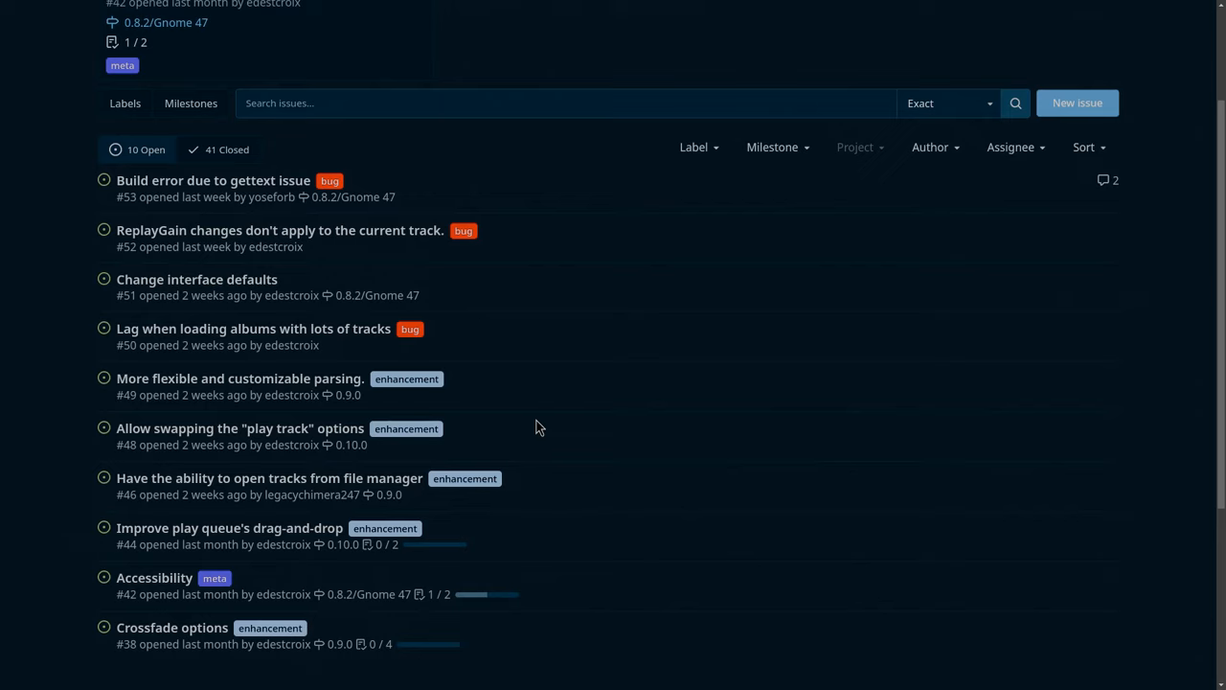
mouse_move(228, 494)
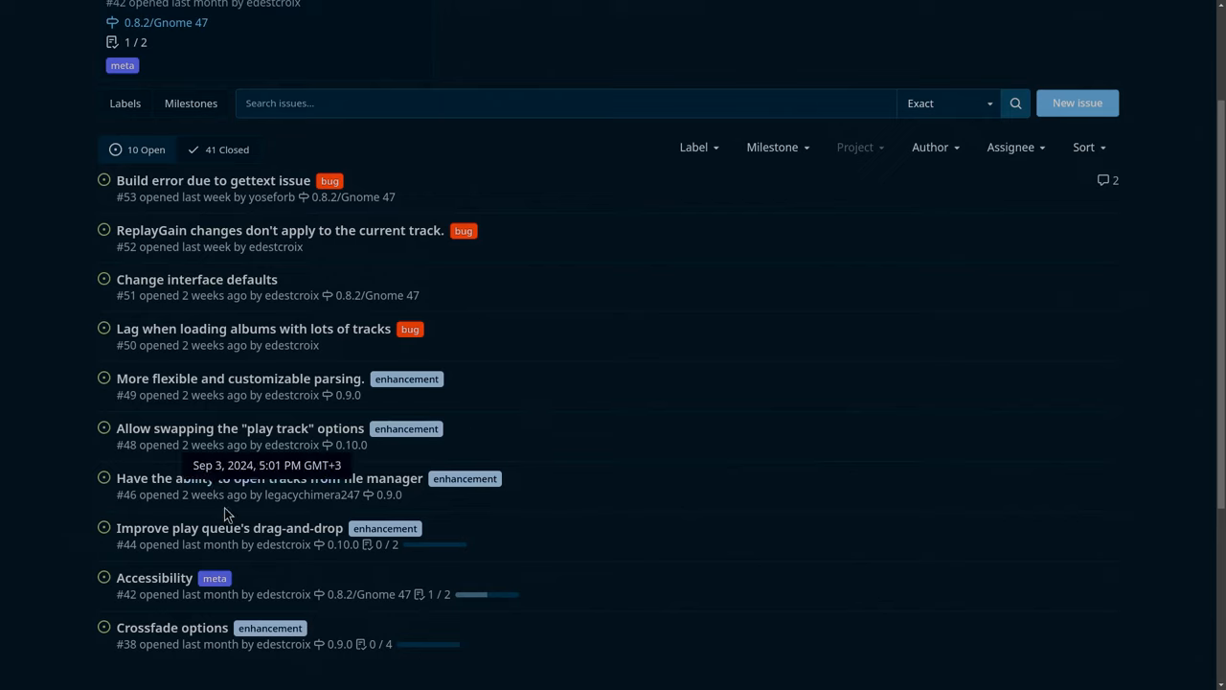
mouse_move(268, 479)
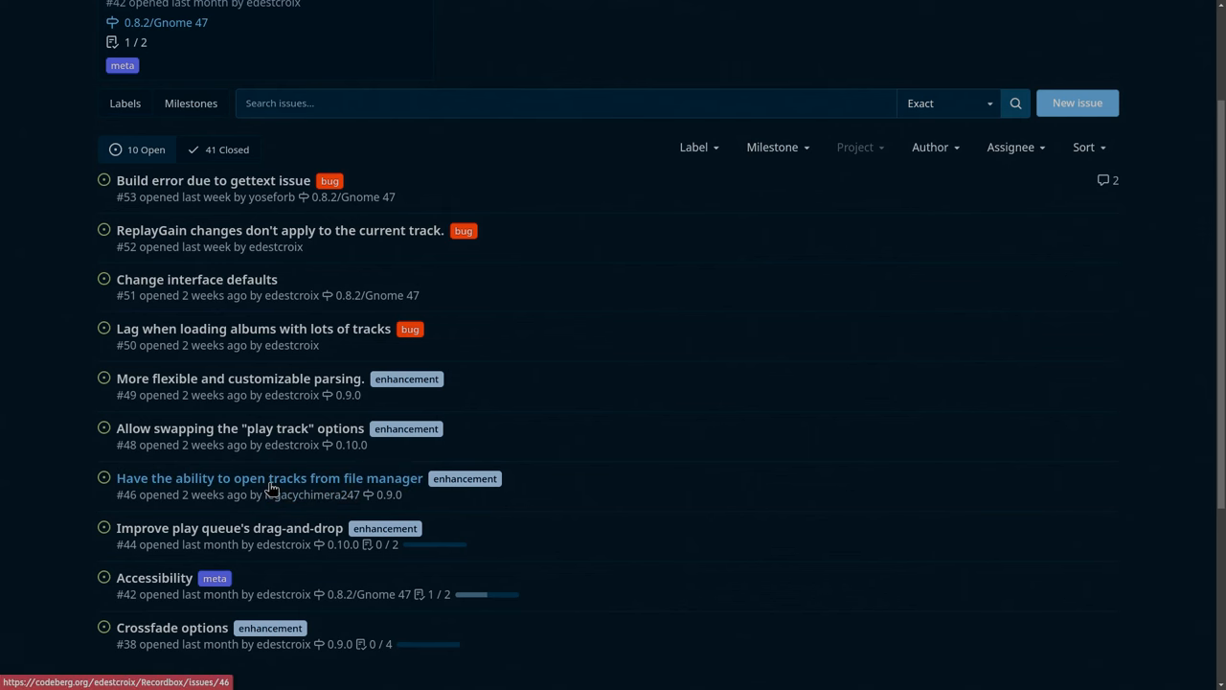
scroll("up", 3)
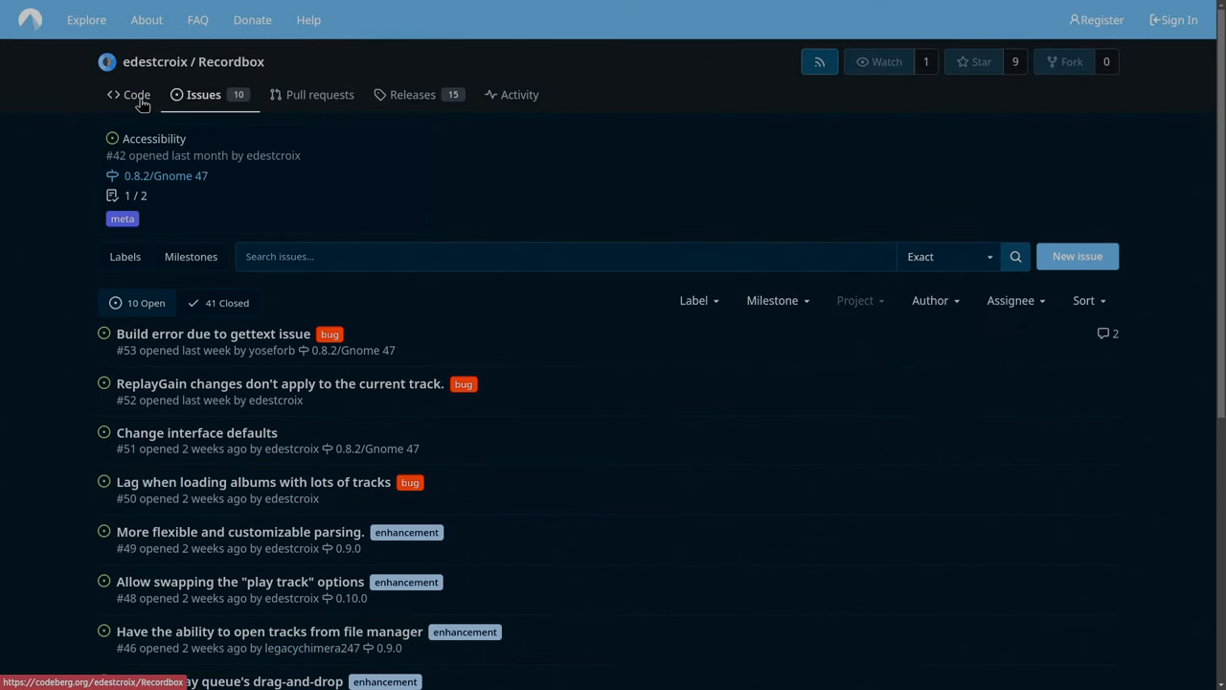
left_click(134, 94)
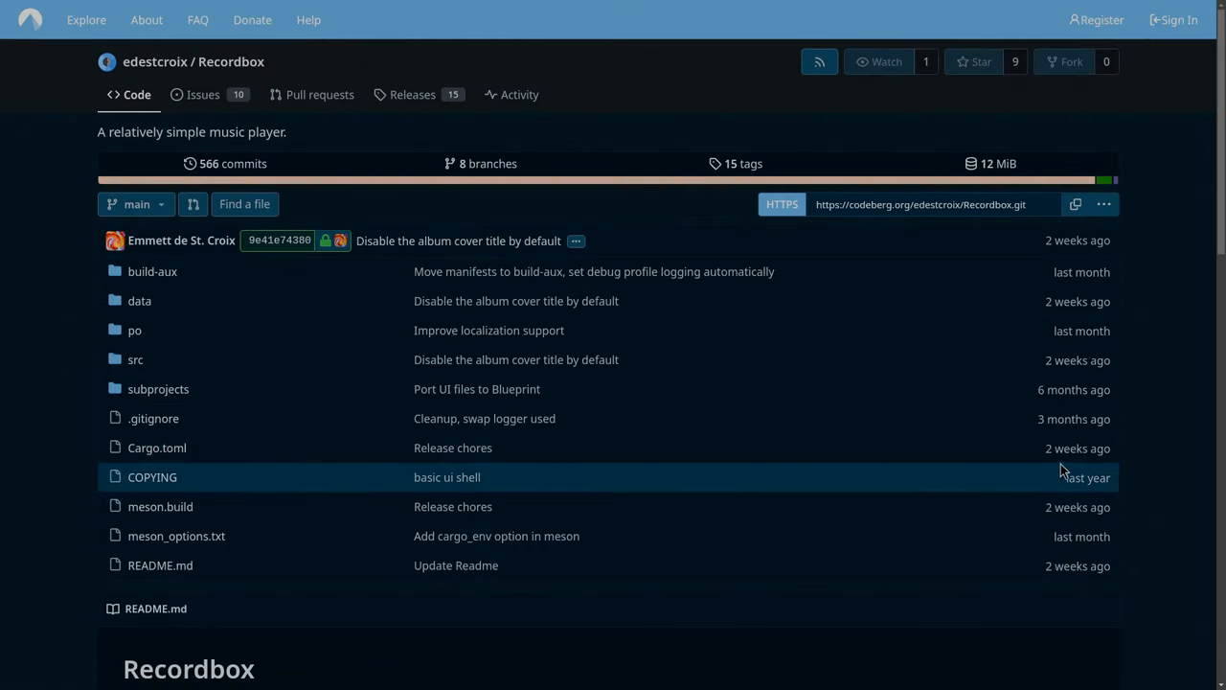
mouse_move(738, 389)
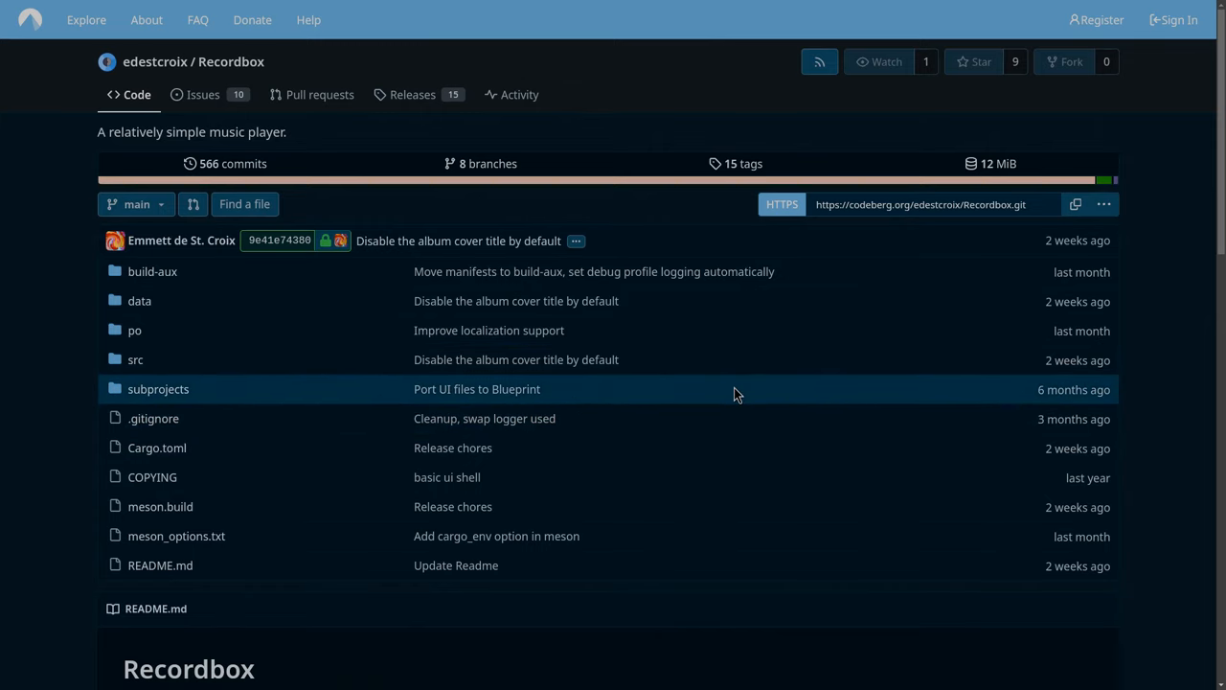
mouse_move(232, 163)
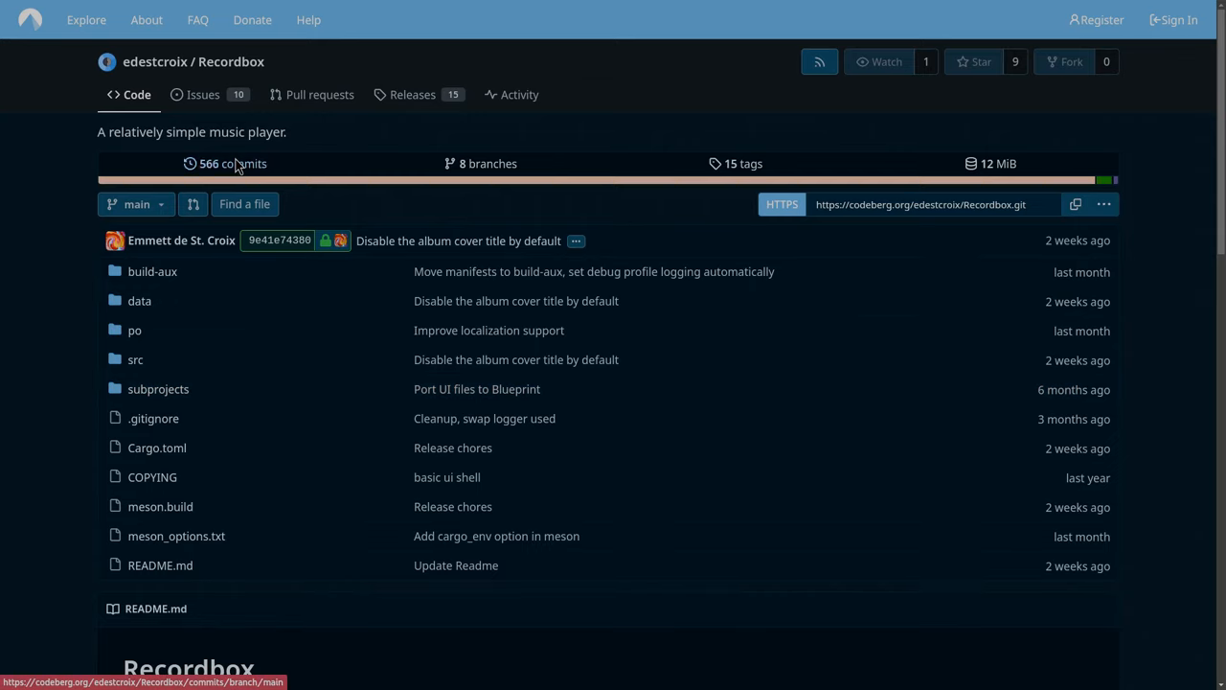
Show the main branch's 566-commit history and skim the list back to the top
left_click(230, 162)
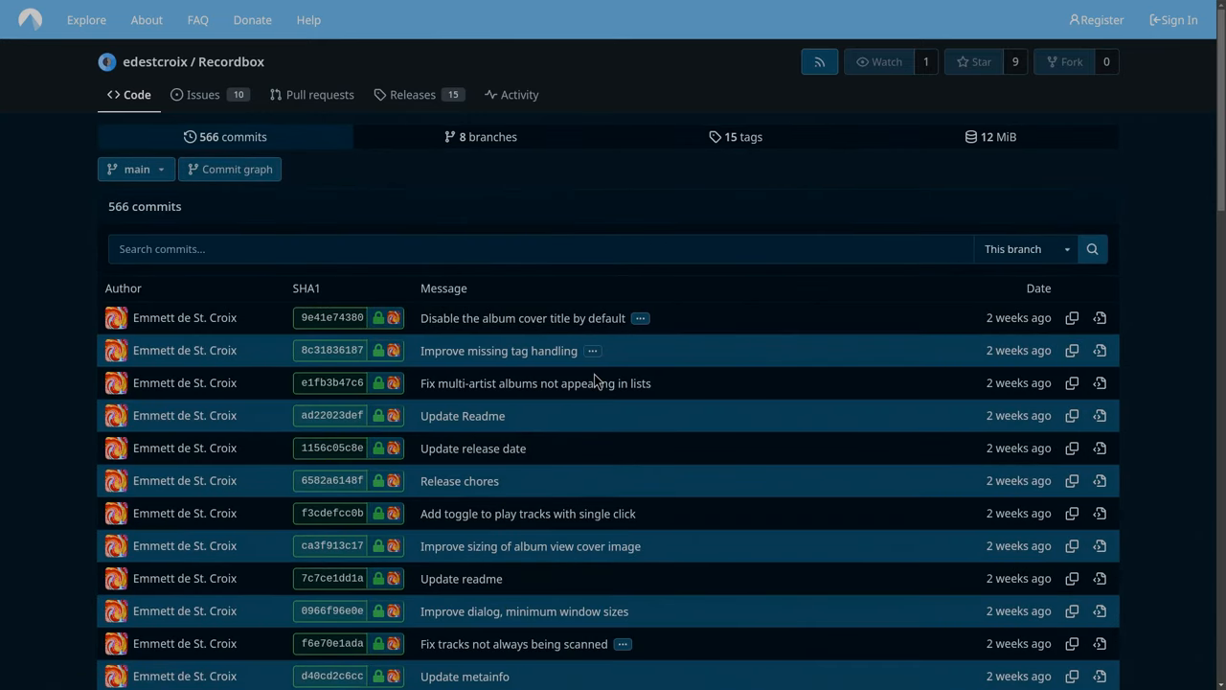
scroll("down", 3)
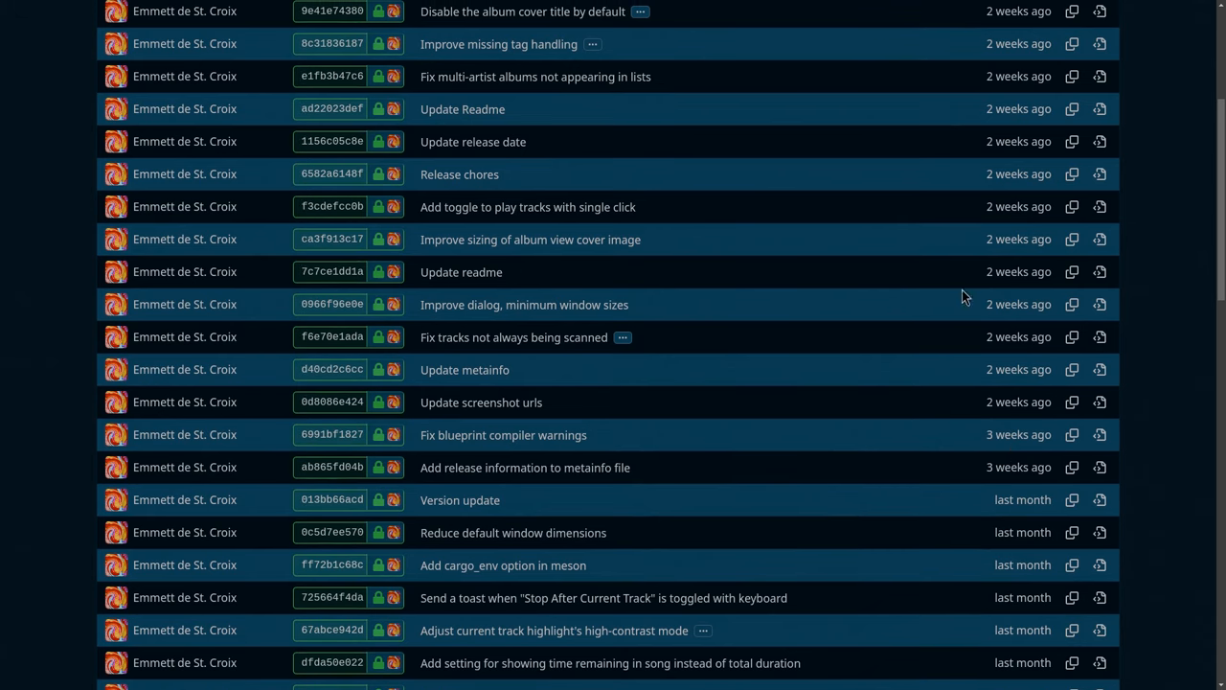
scroll("up", 3)
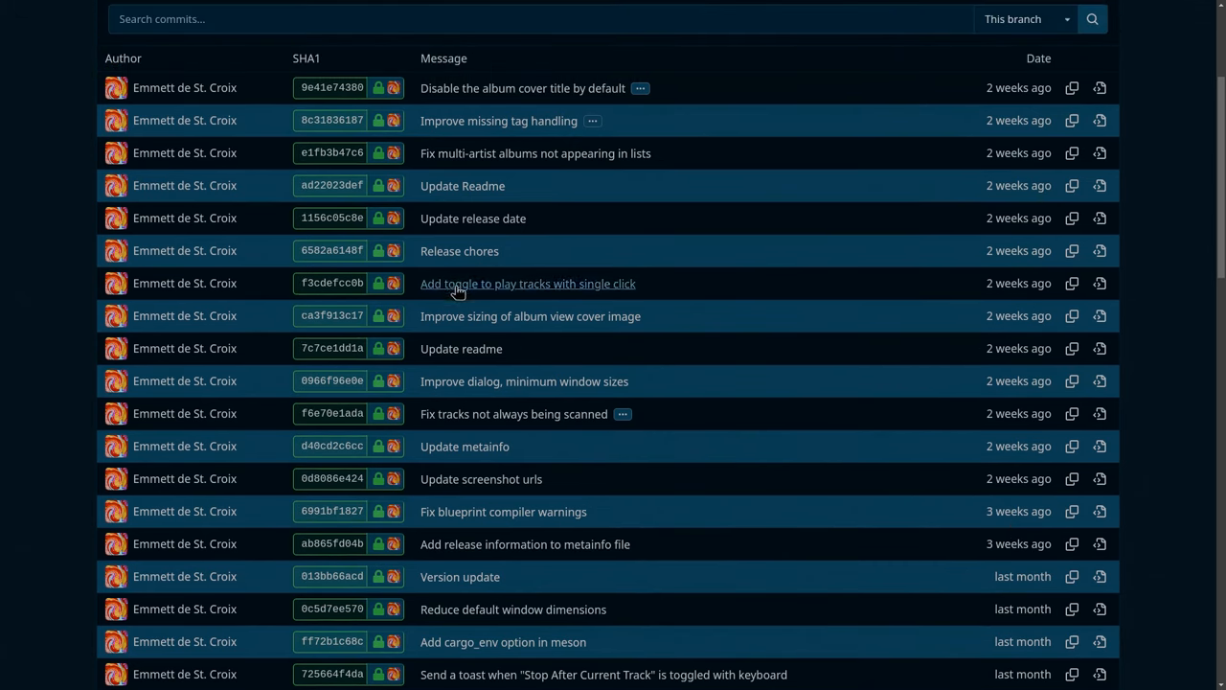
scroll("up", 3)
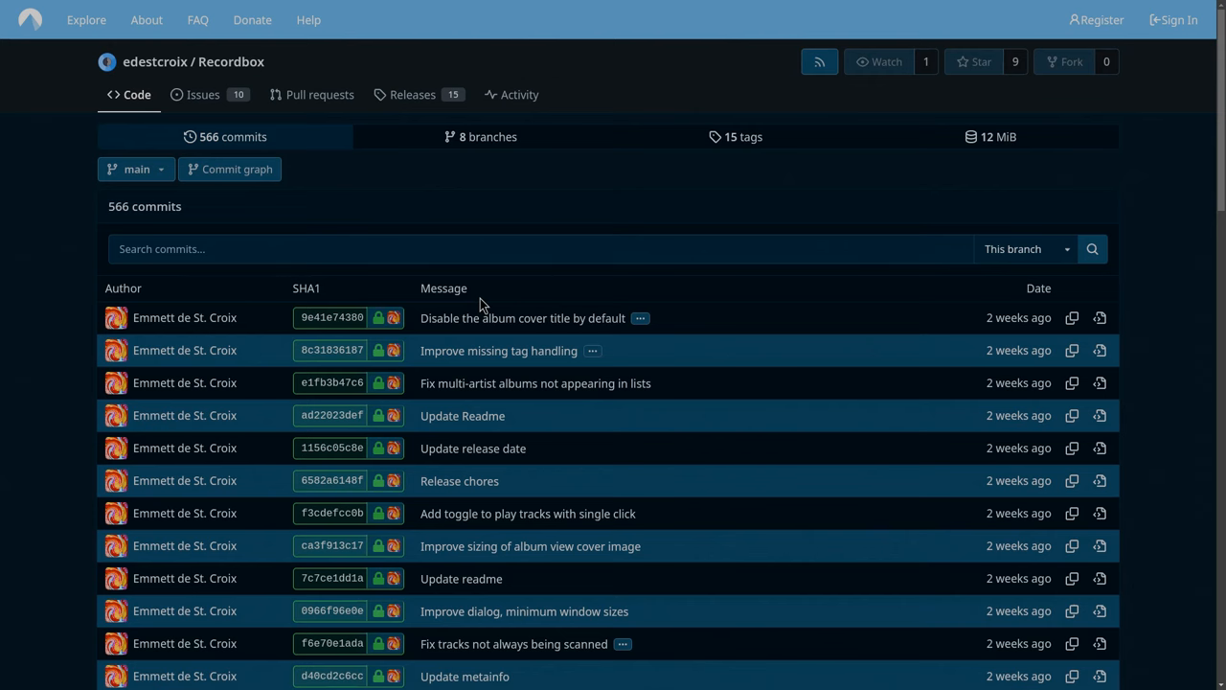
View Cargo.toml from the file listing and highlight the ashpd dependency
left_click(126, 94)
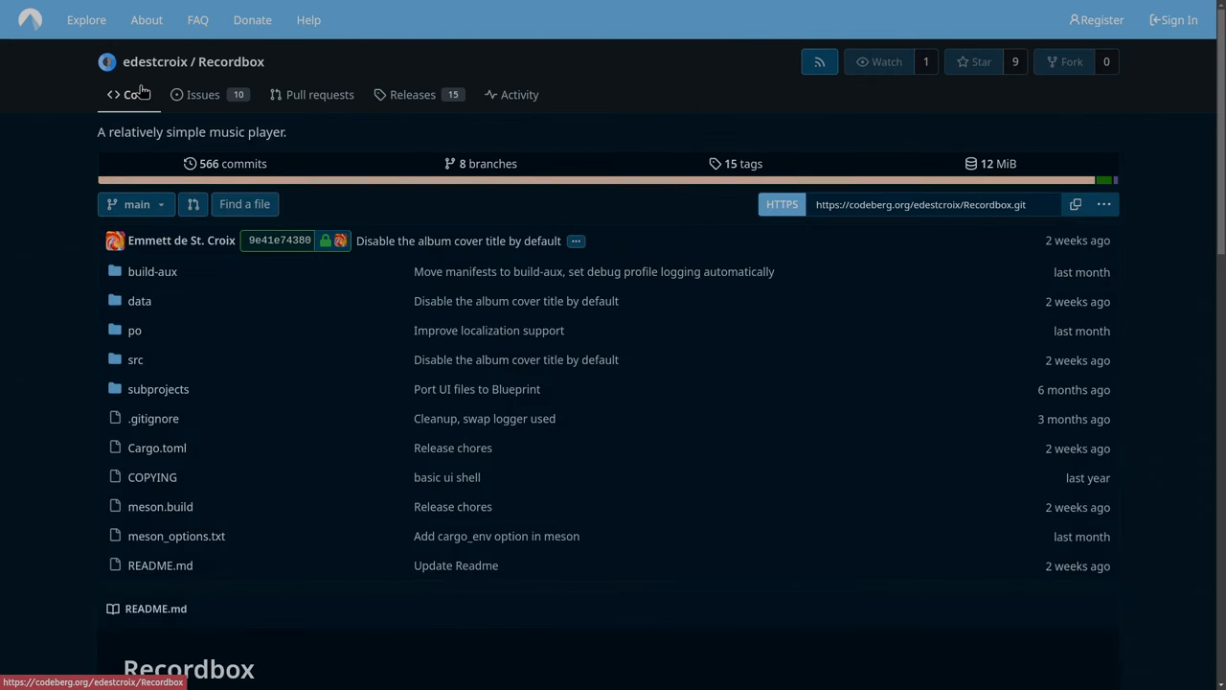
mouse_move(284, 358)
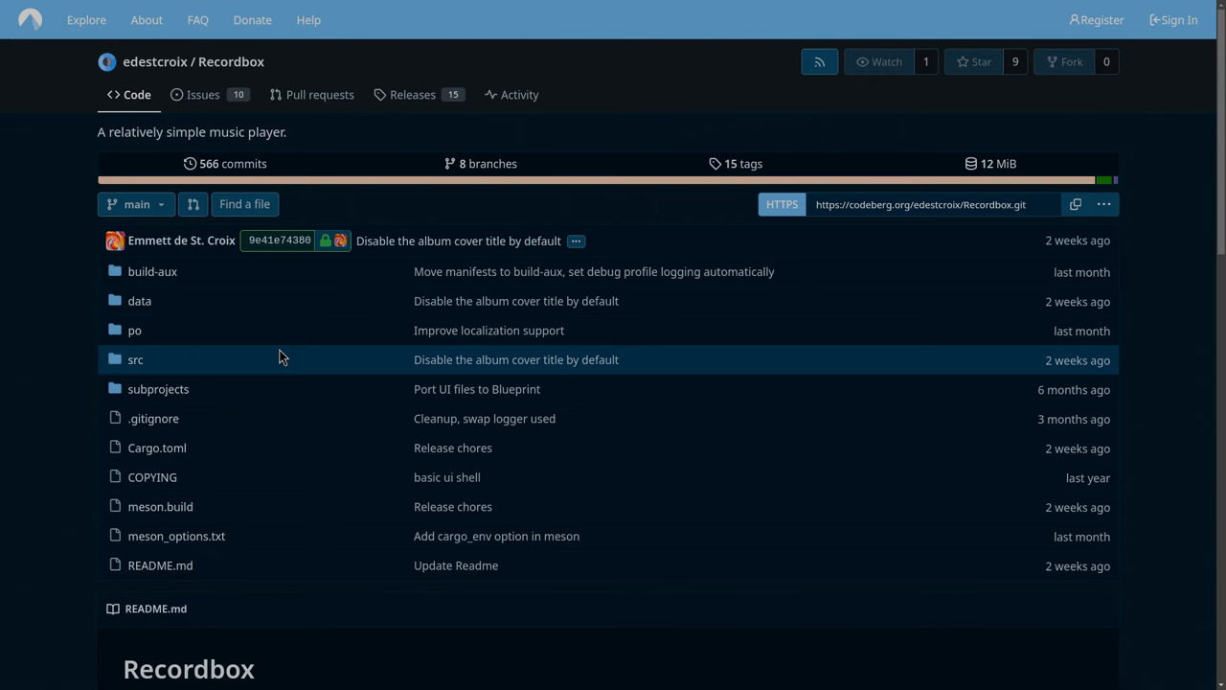
left_click(157, 449)
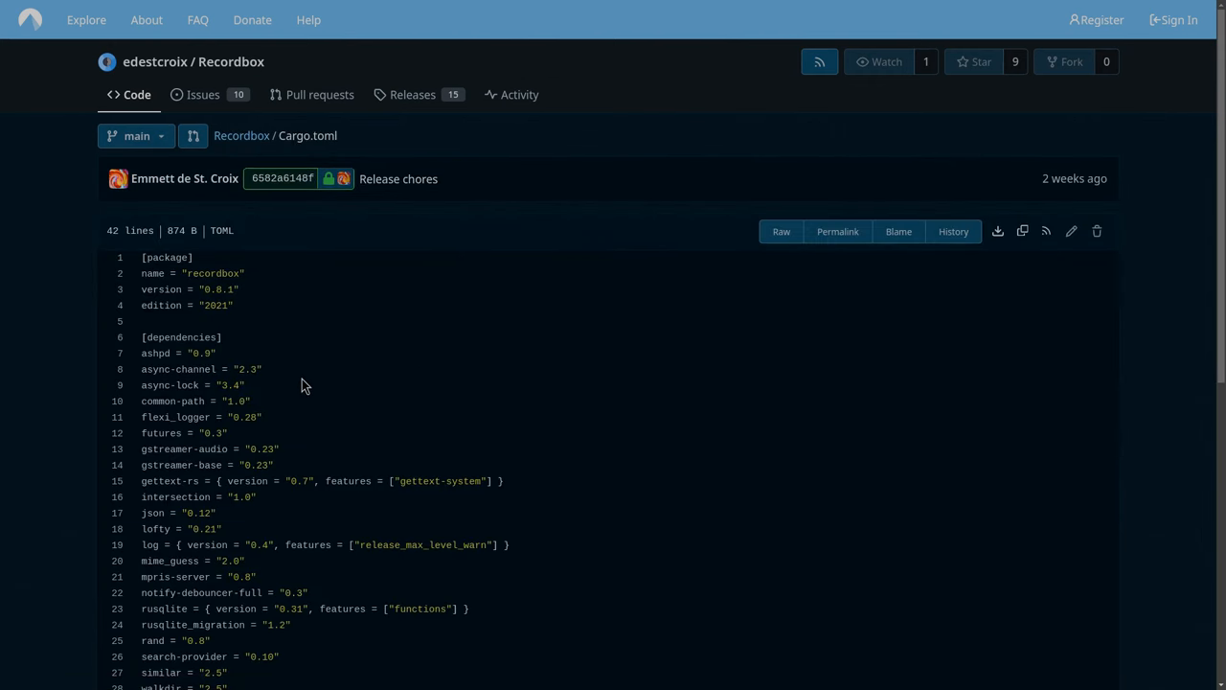
double_click(180, 352)
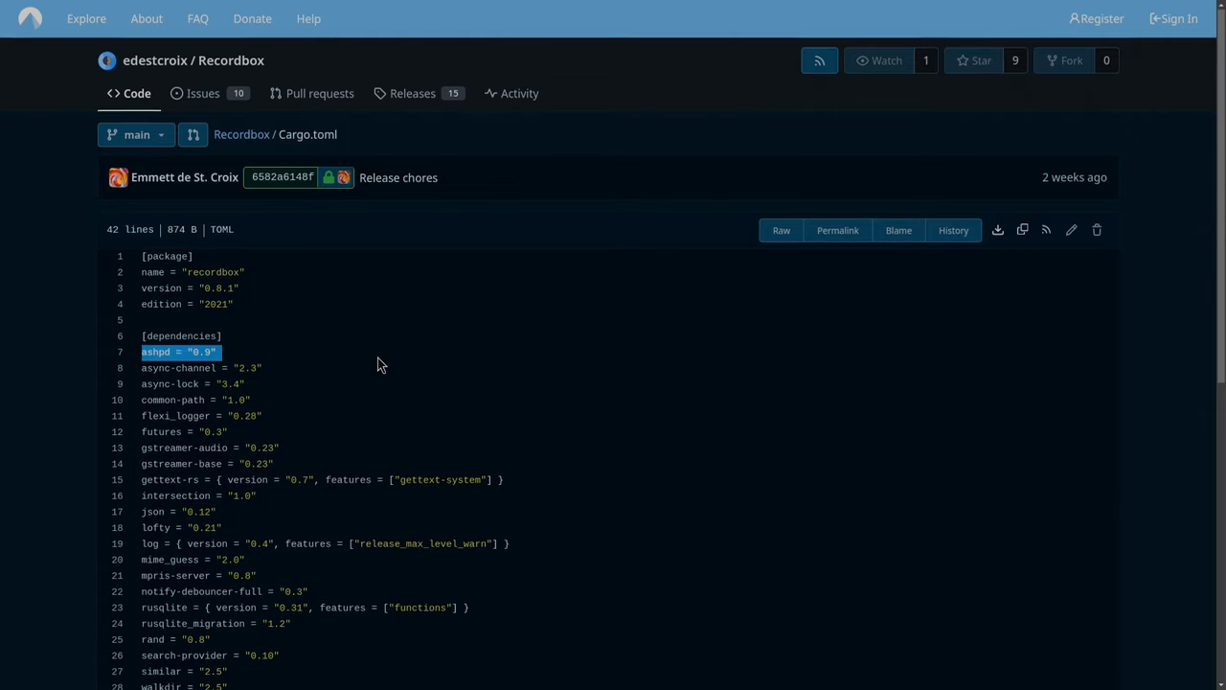
scroll("down", 3)
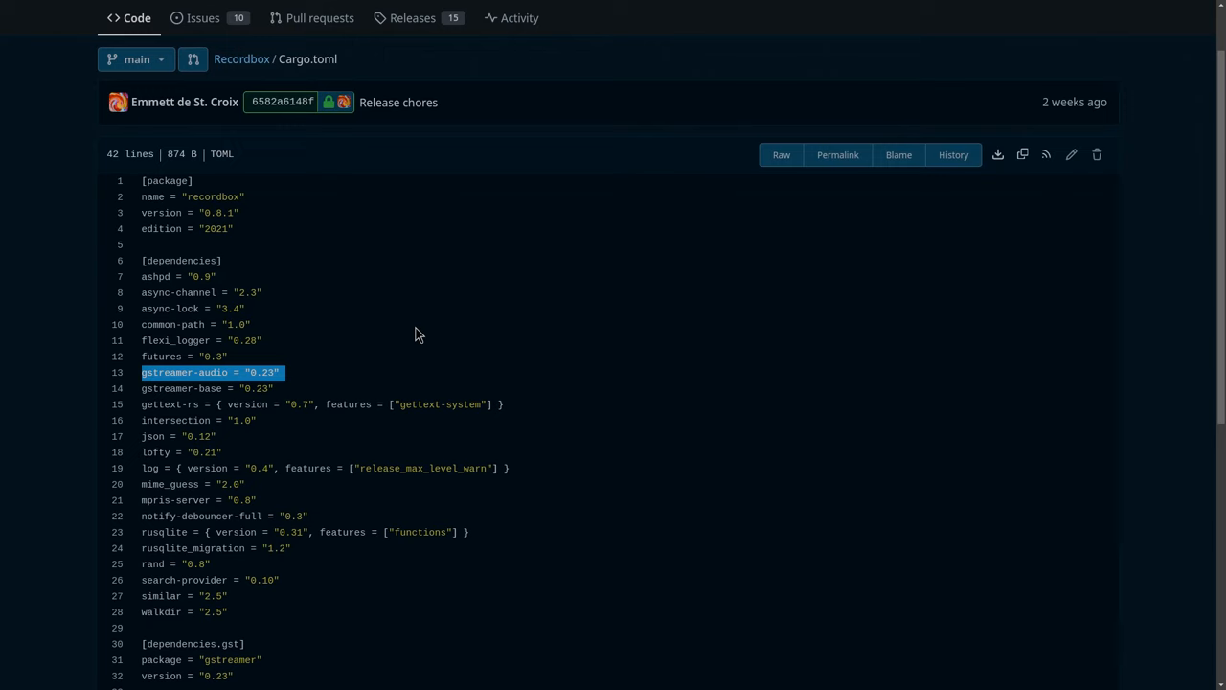
scroll("down", 3)
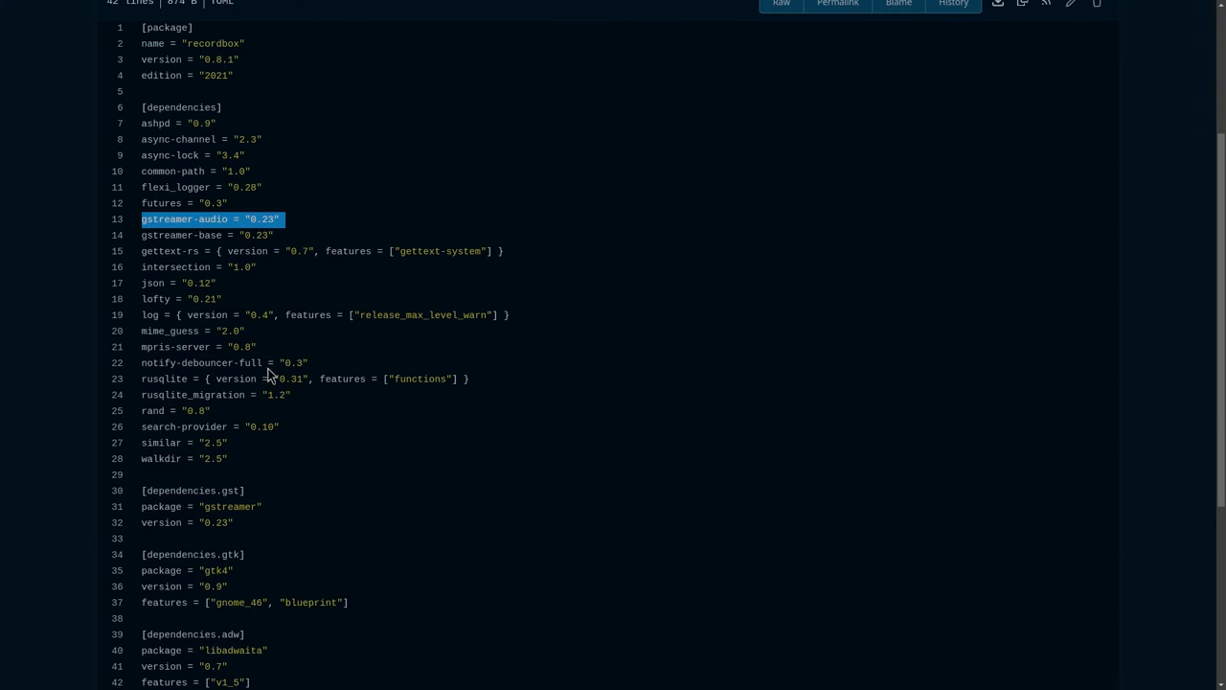
Highlight the notify-debouncer-full dependency line and read further down the manifest
double_click(249, 362)
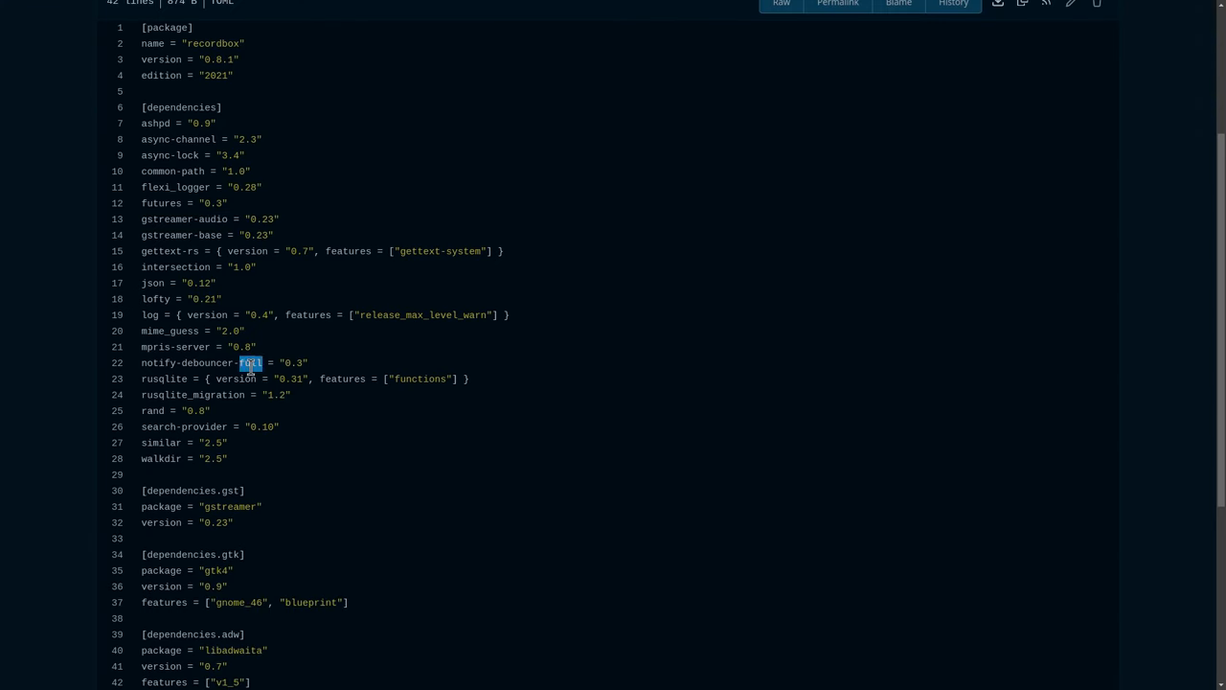
triple_click(239, 362)
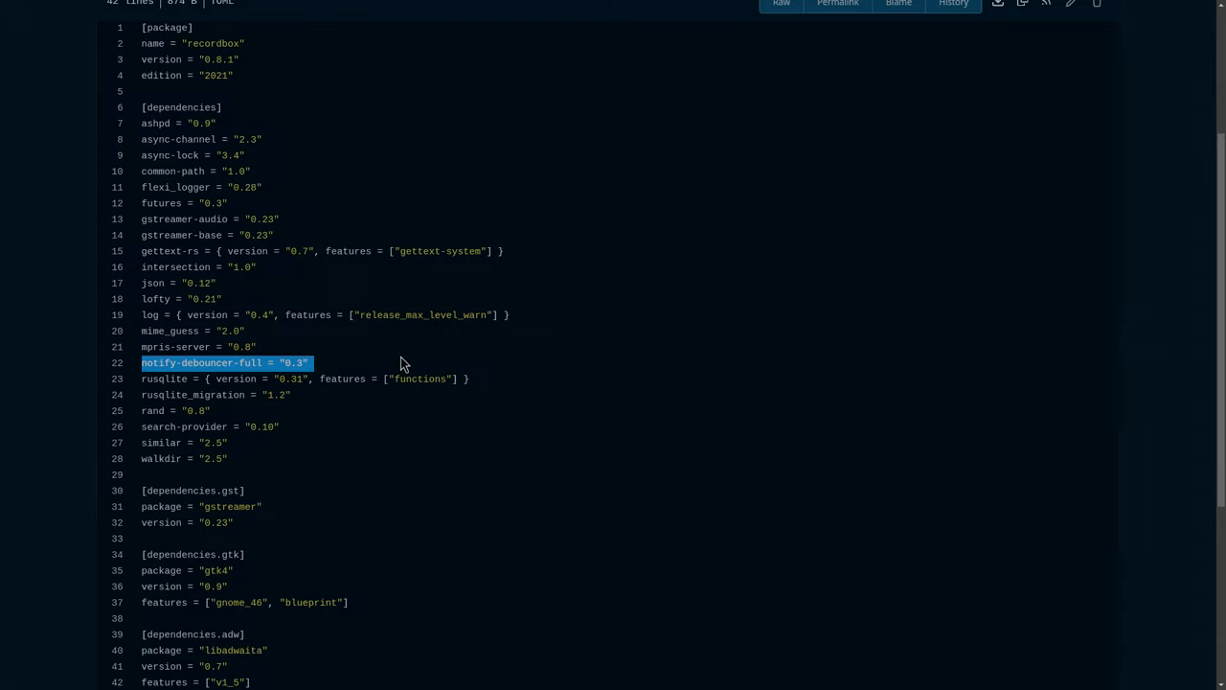
scroll("down", 3)
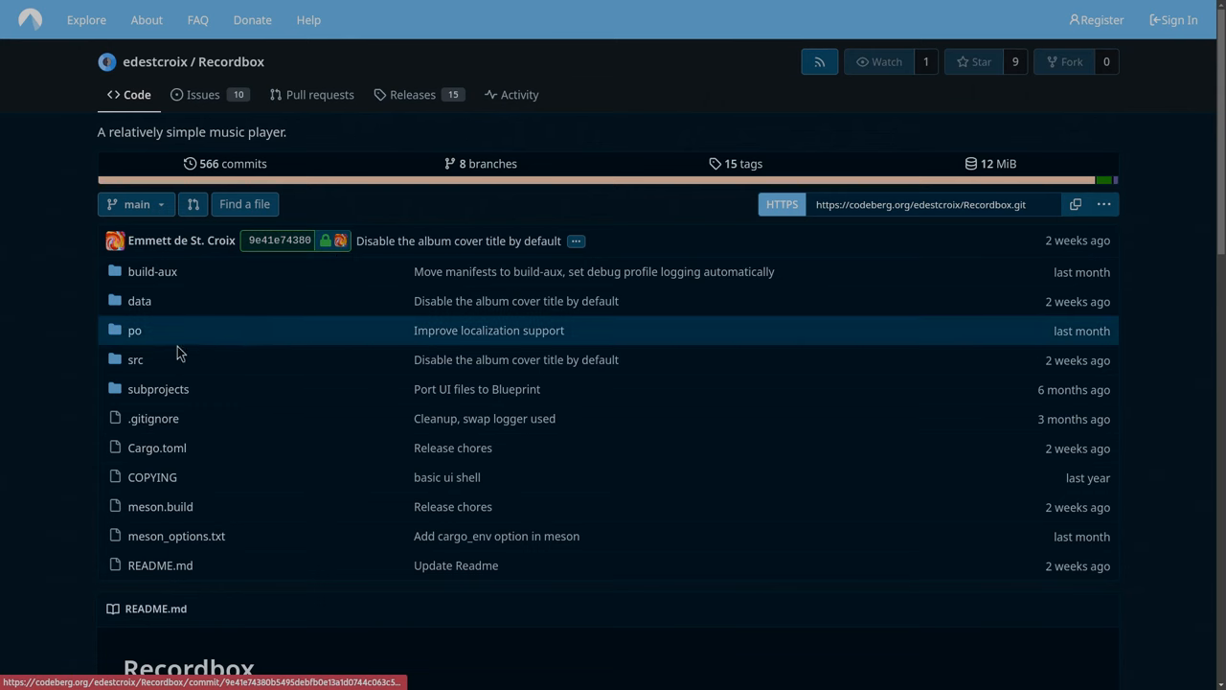
Navigate src/gtk to window.blp and read through the Blueprint file
left_click(134, 360)
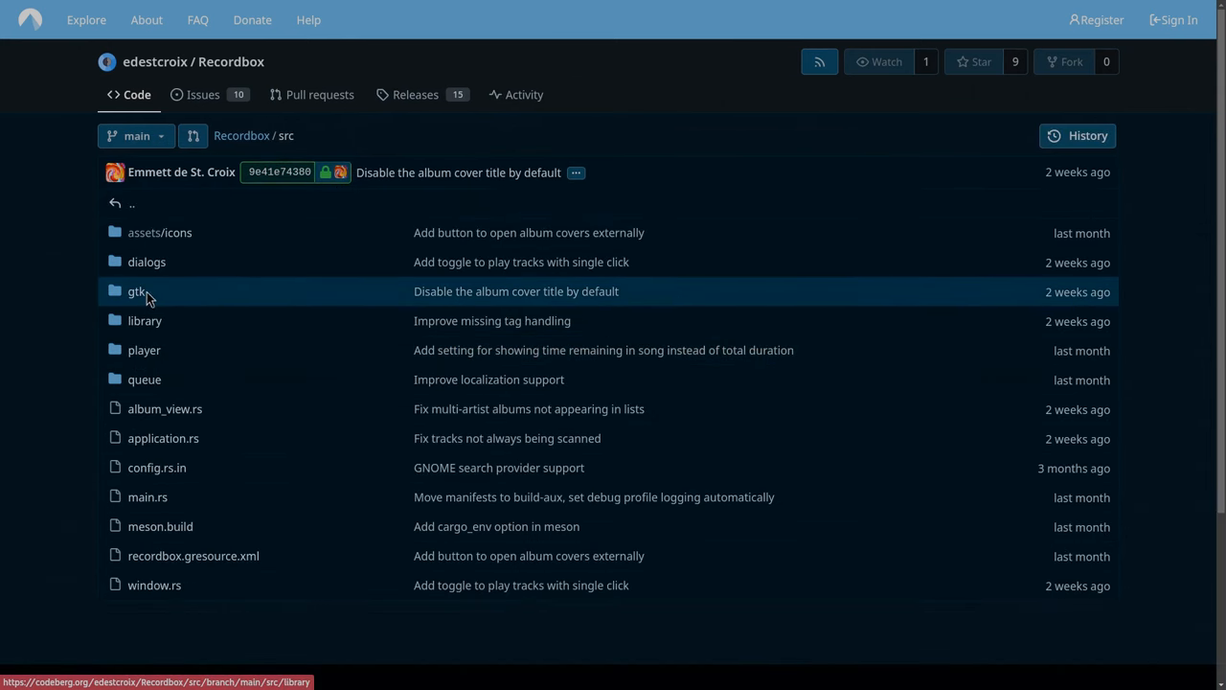
left_click(137, 291)
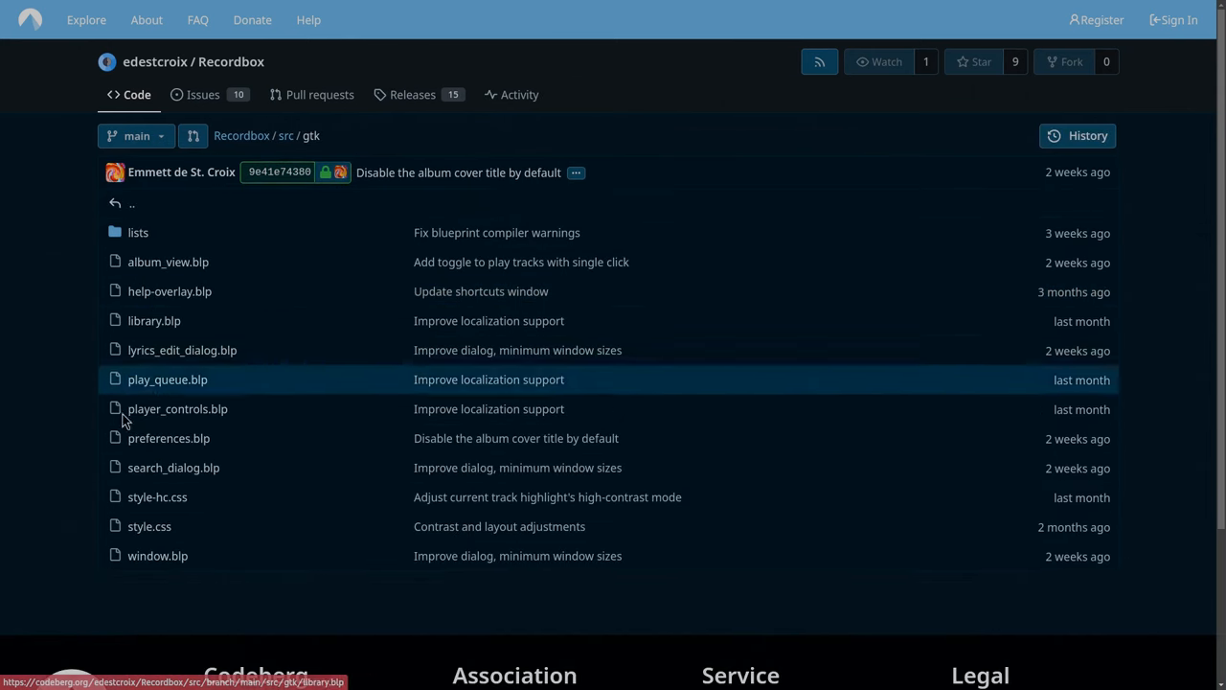
mouse_move(199, 322)
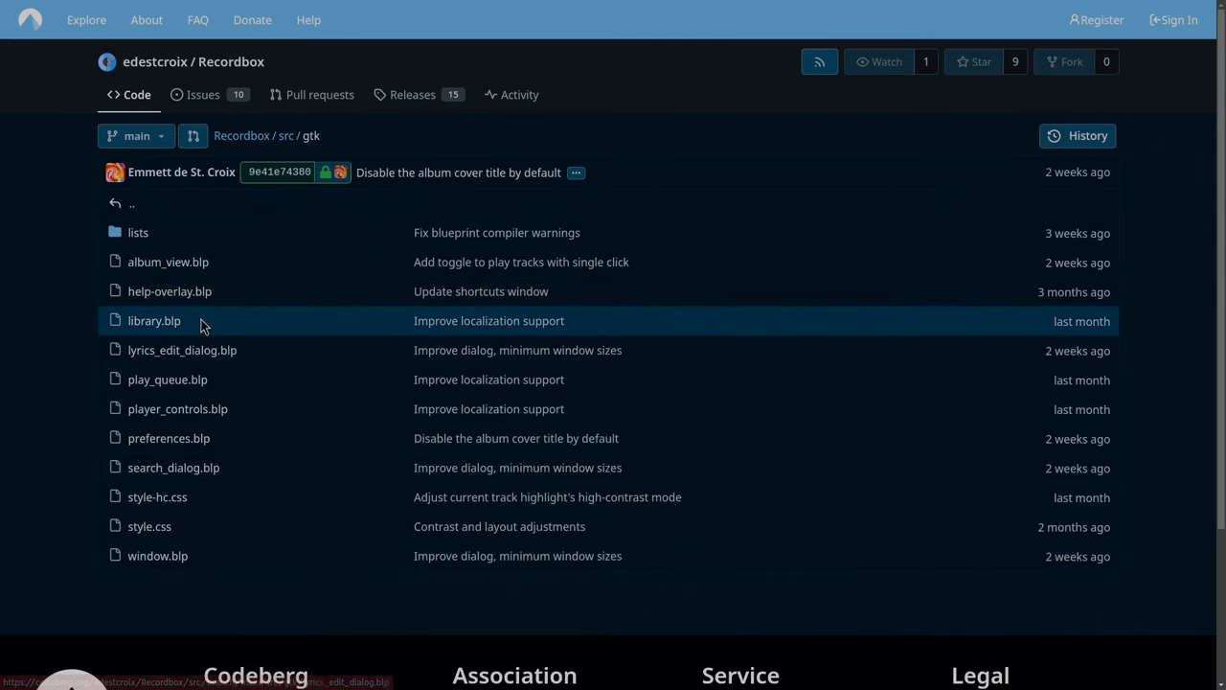
left_click(157, 555)
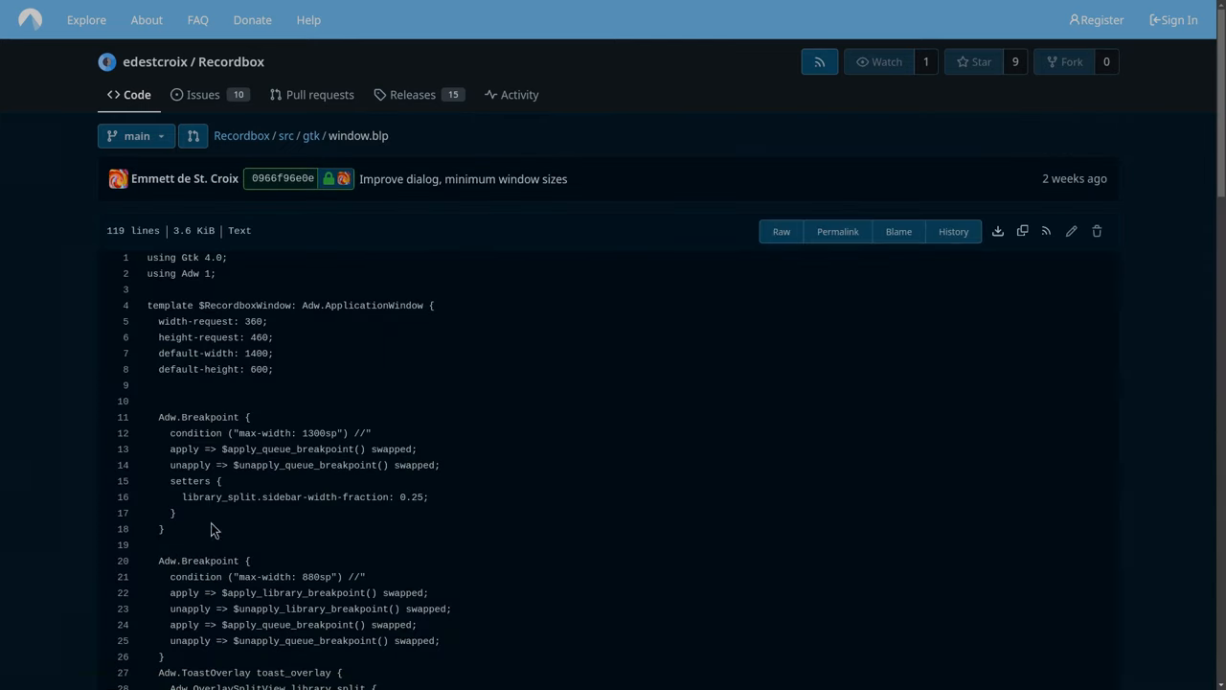
scroll("down", 3)
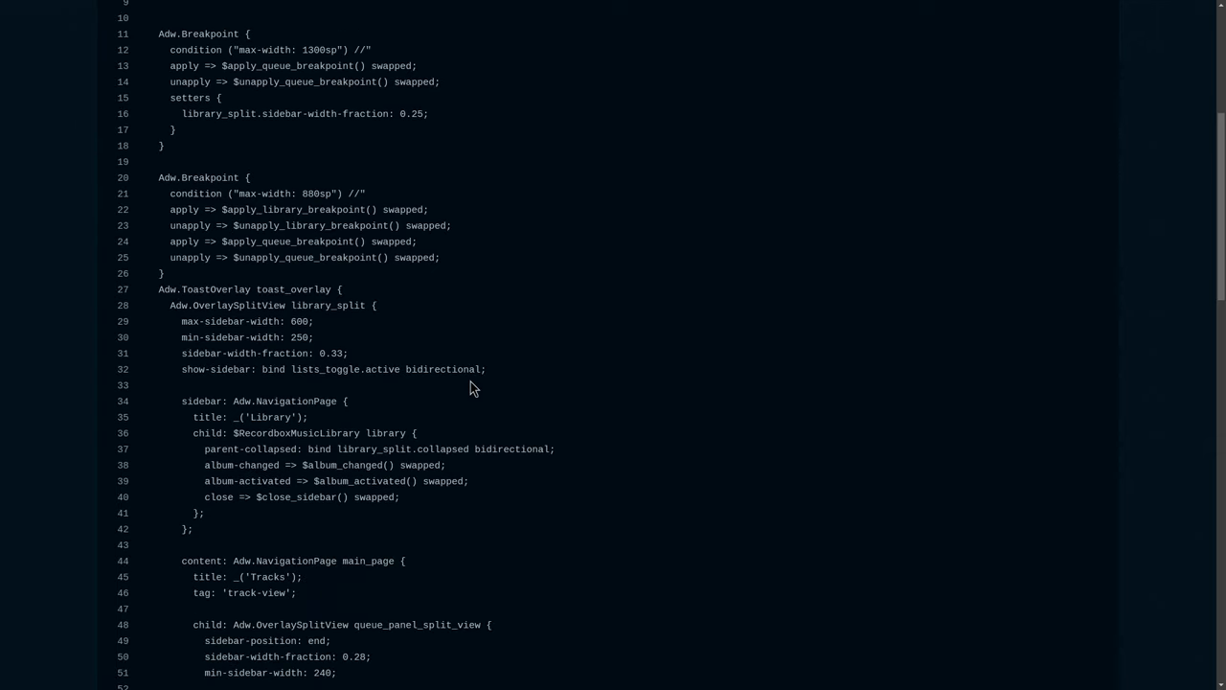
scroll("down", 3)
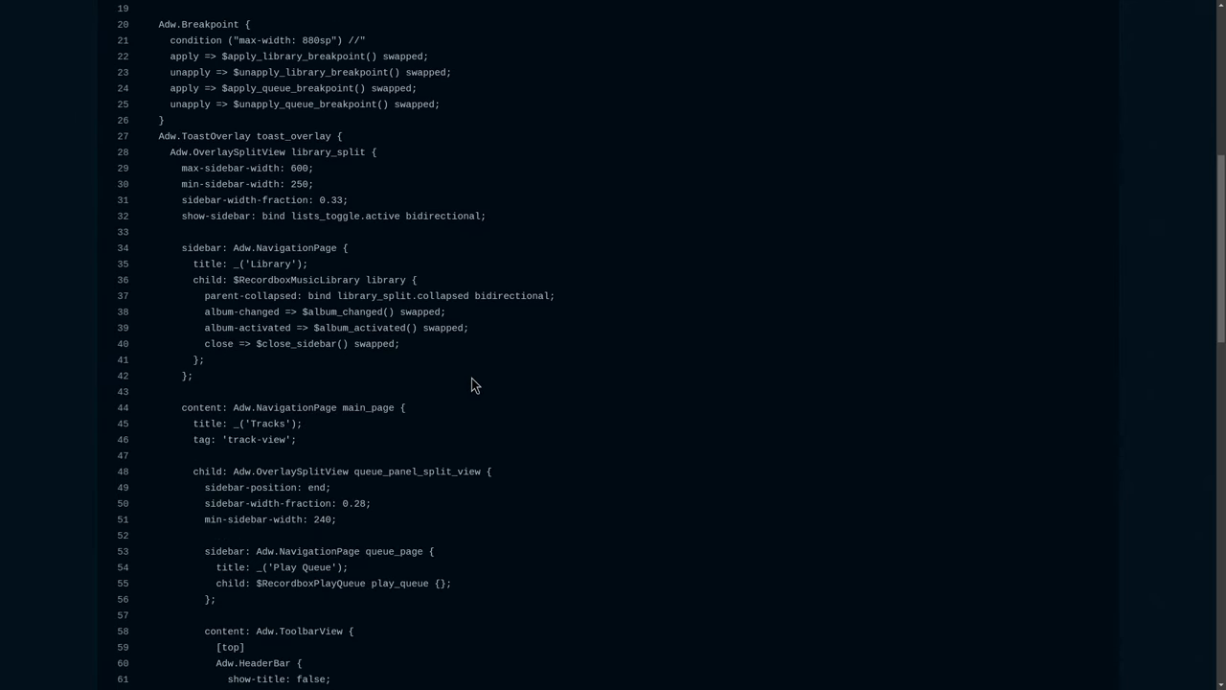